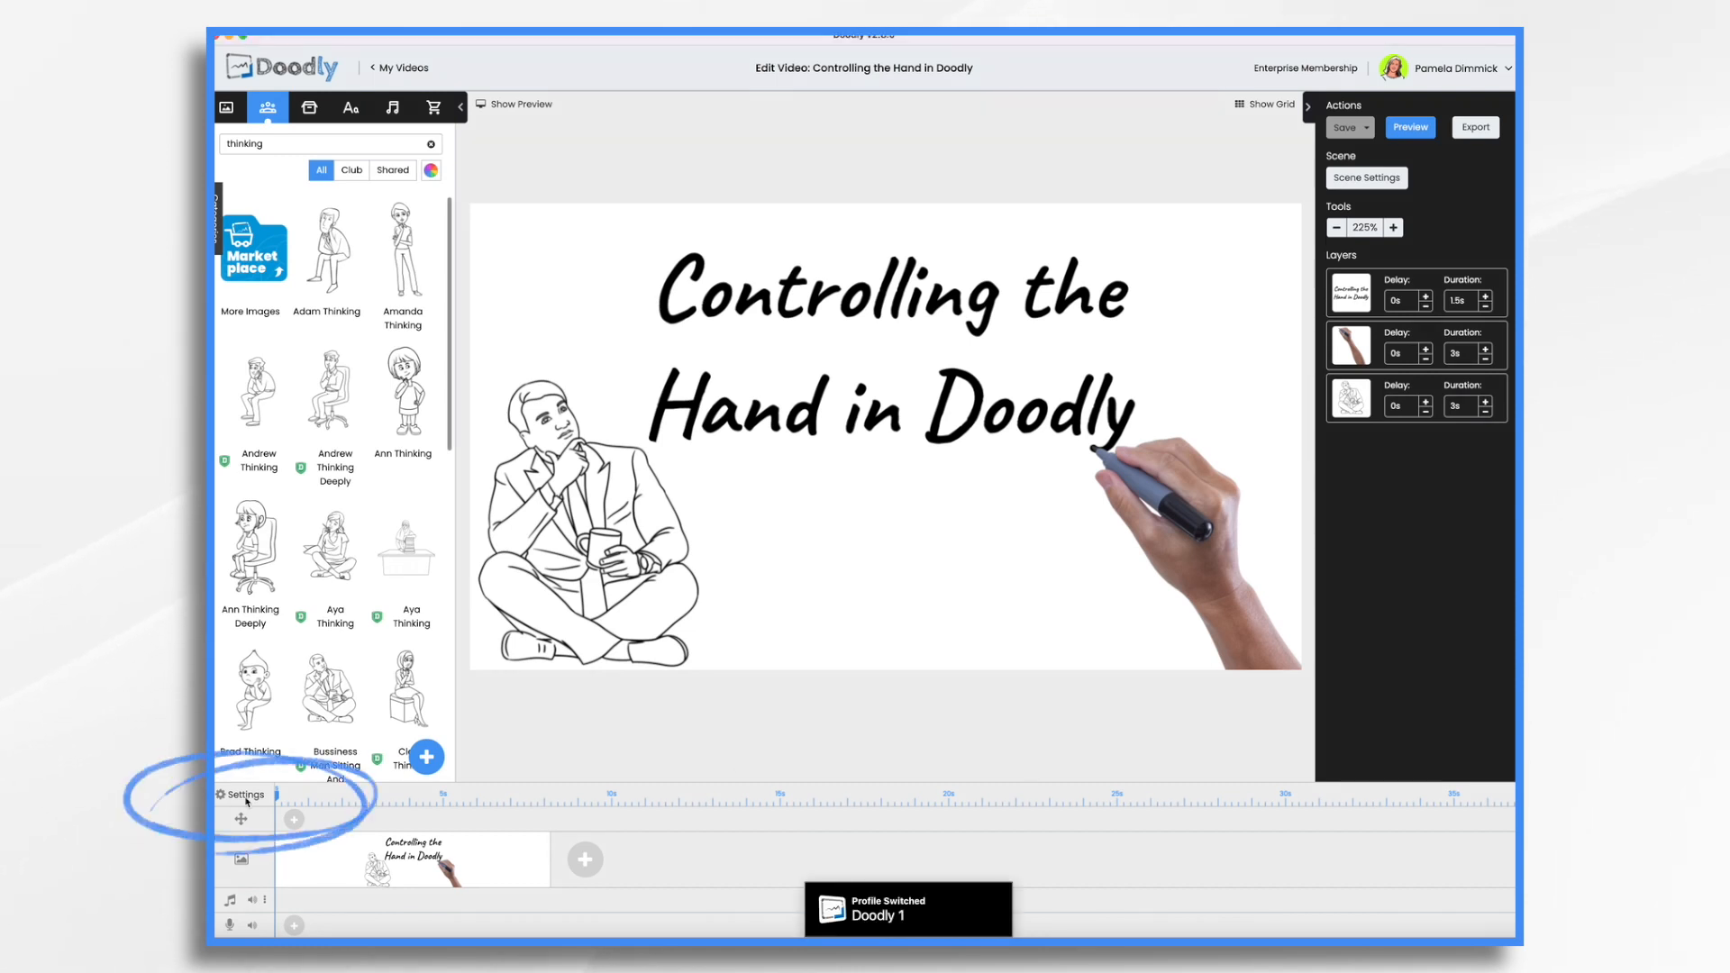
# In the video settings, browse the cartoon hand styles and choose to draw with no hand
pyautogui.click(244, 795)
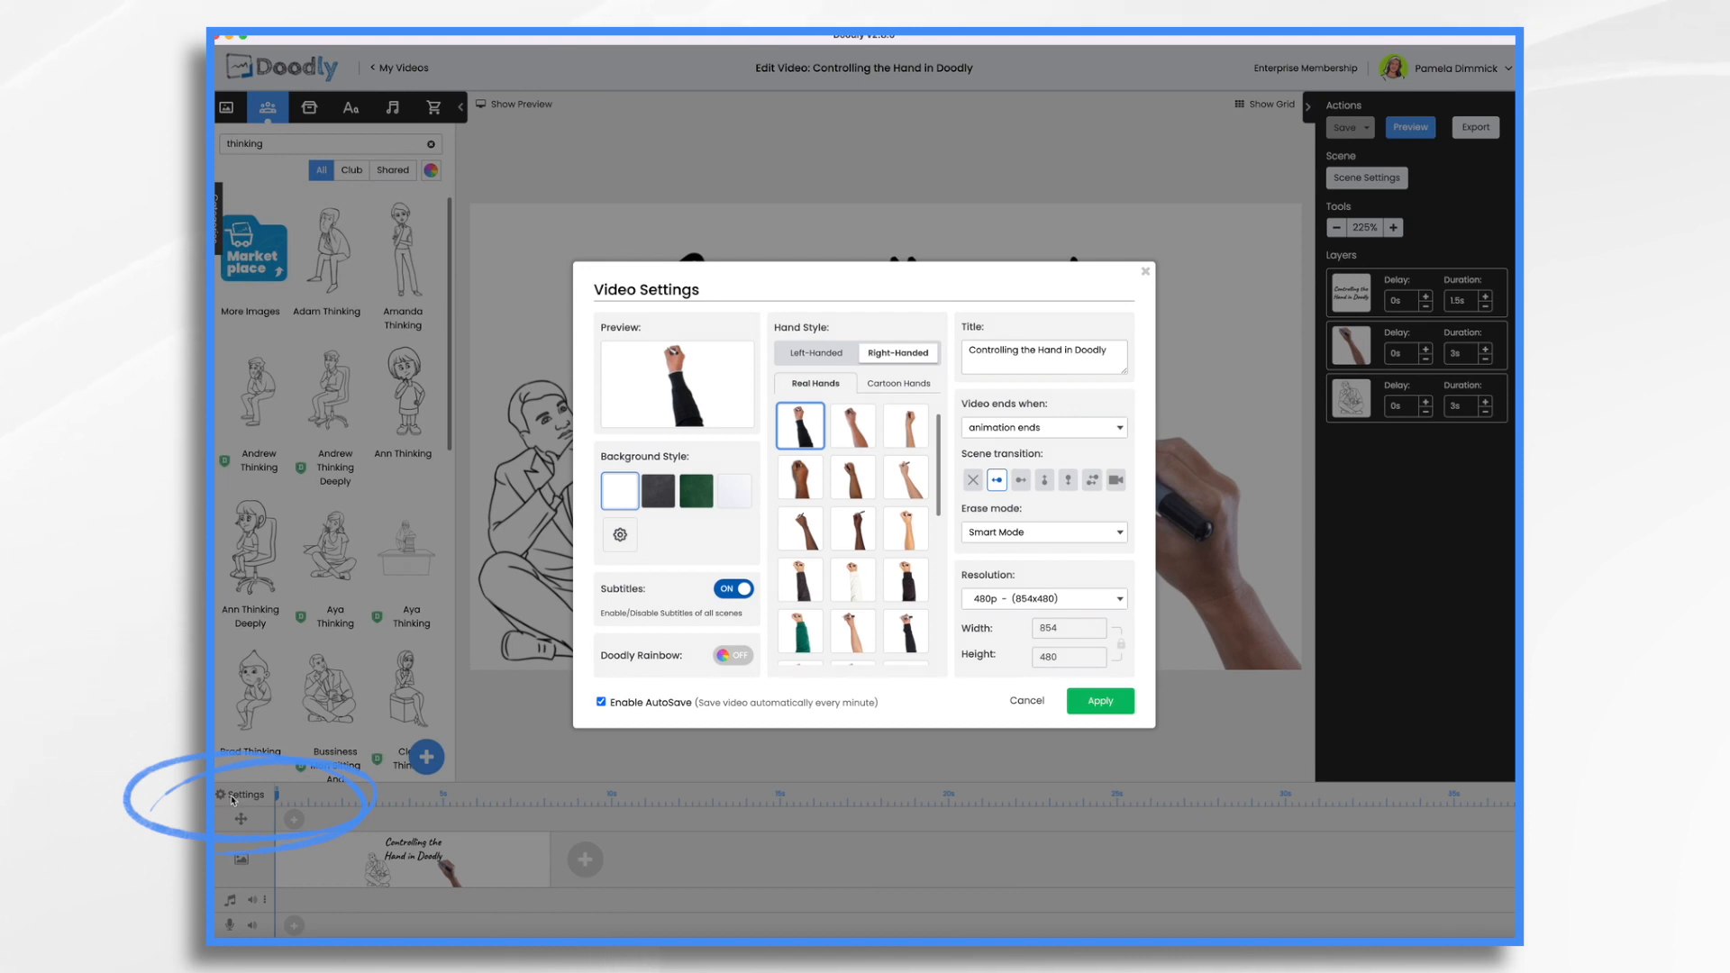
pyautogui.moveTo(871, 440)
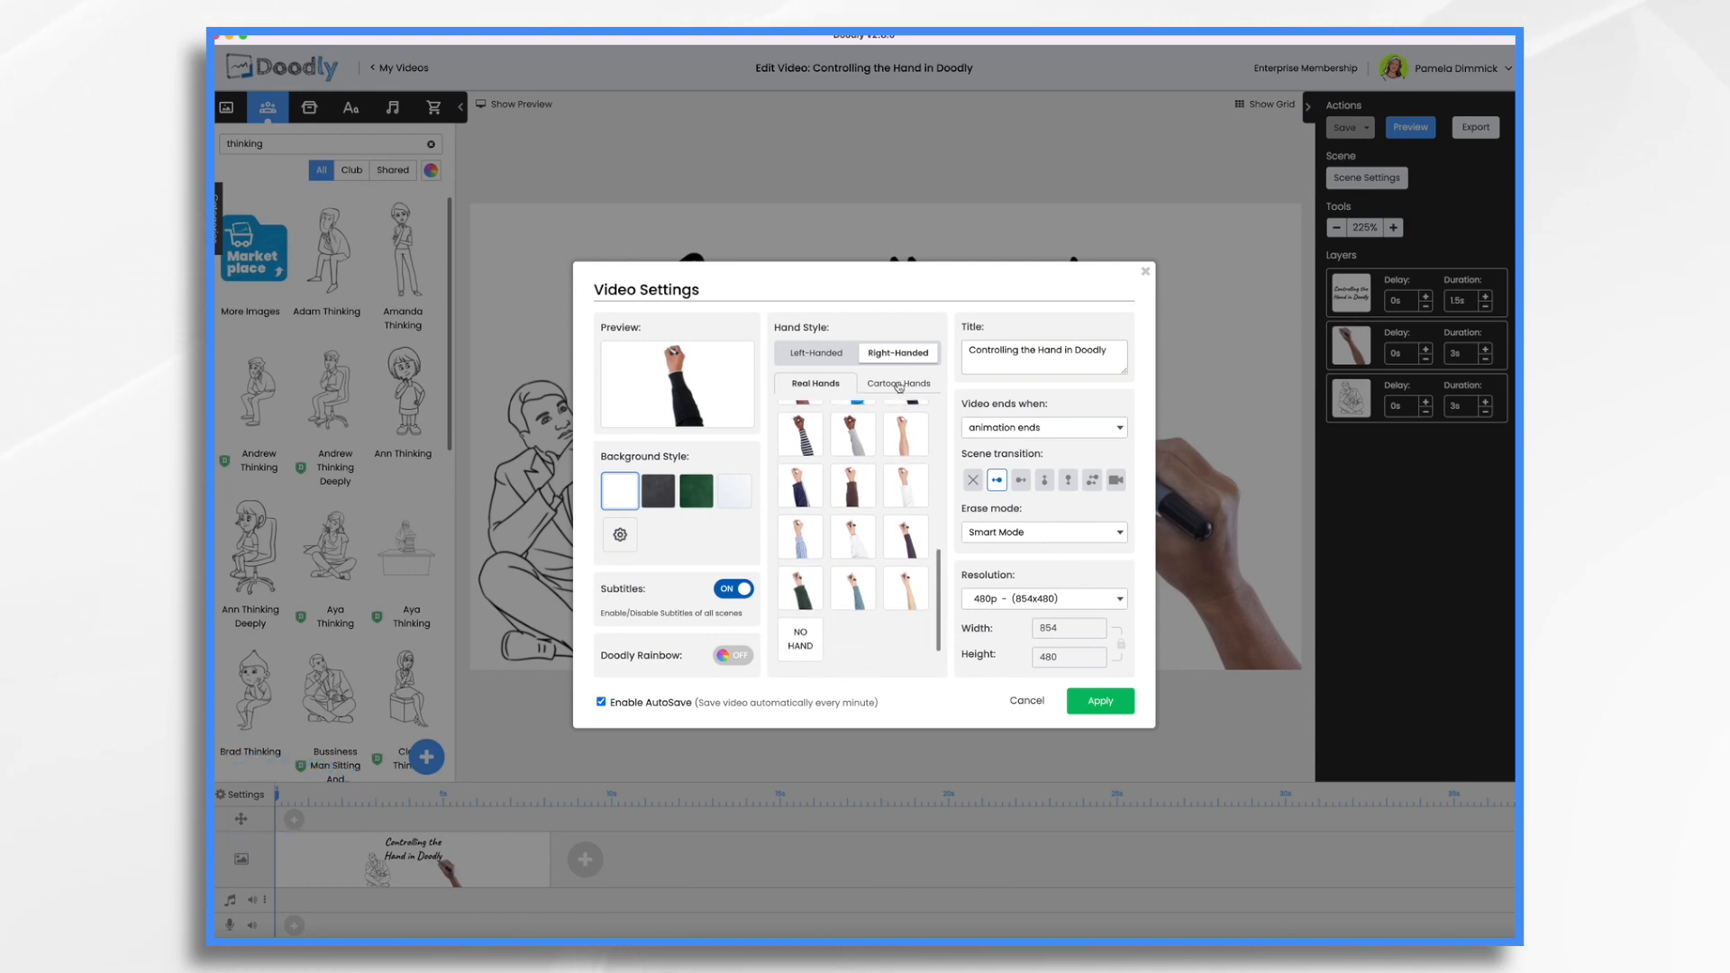
pyautogui.click(898, 382)
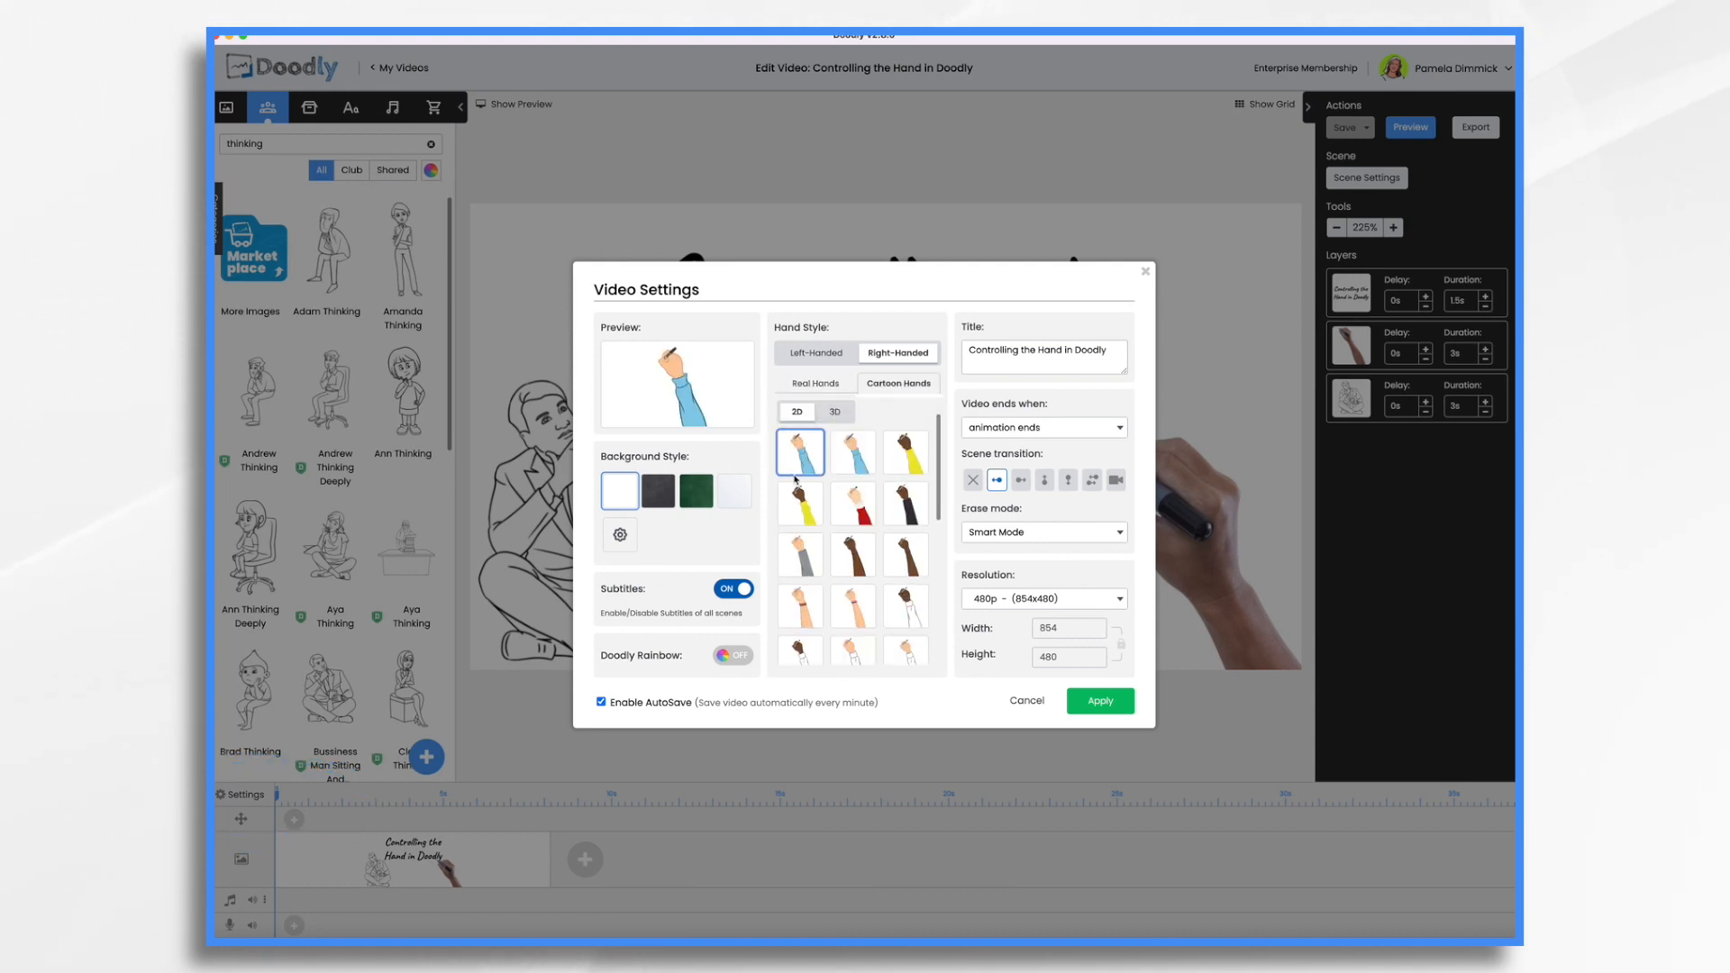
pyautogui.click(835, 411)
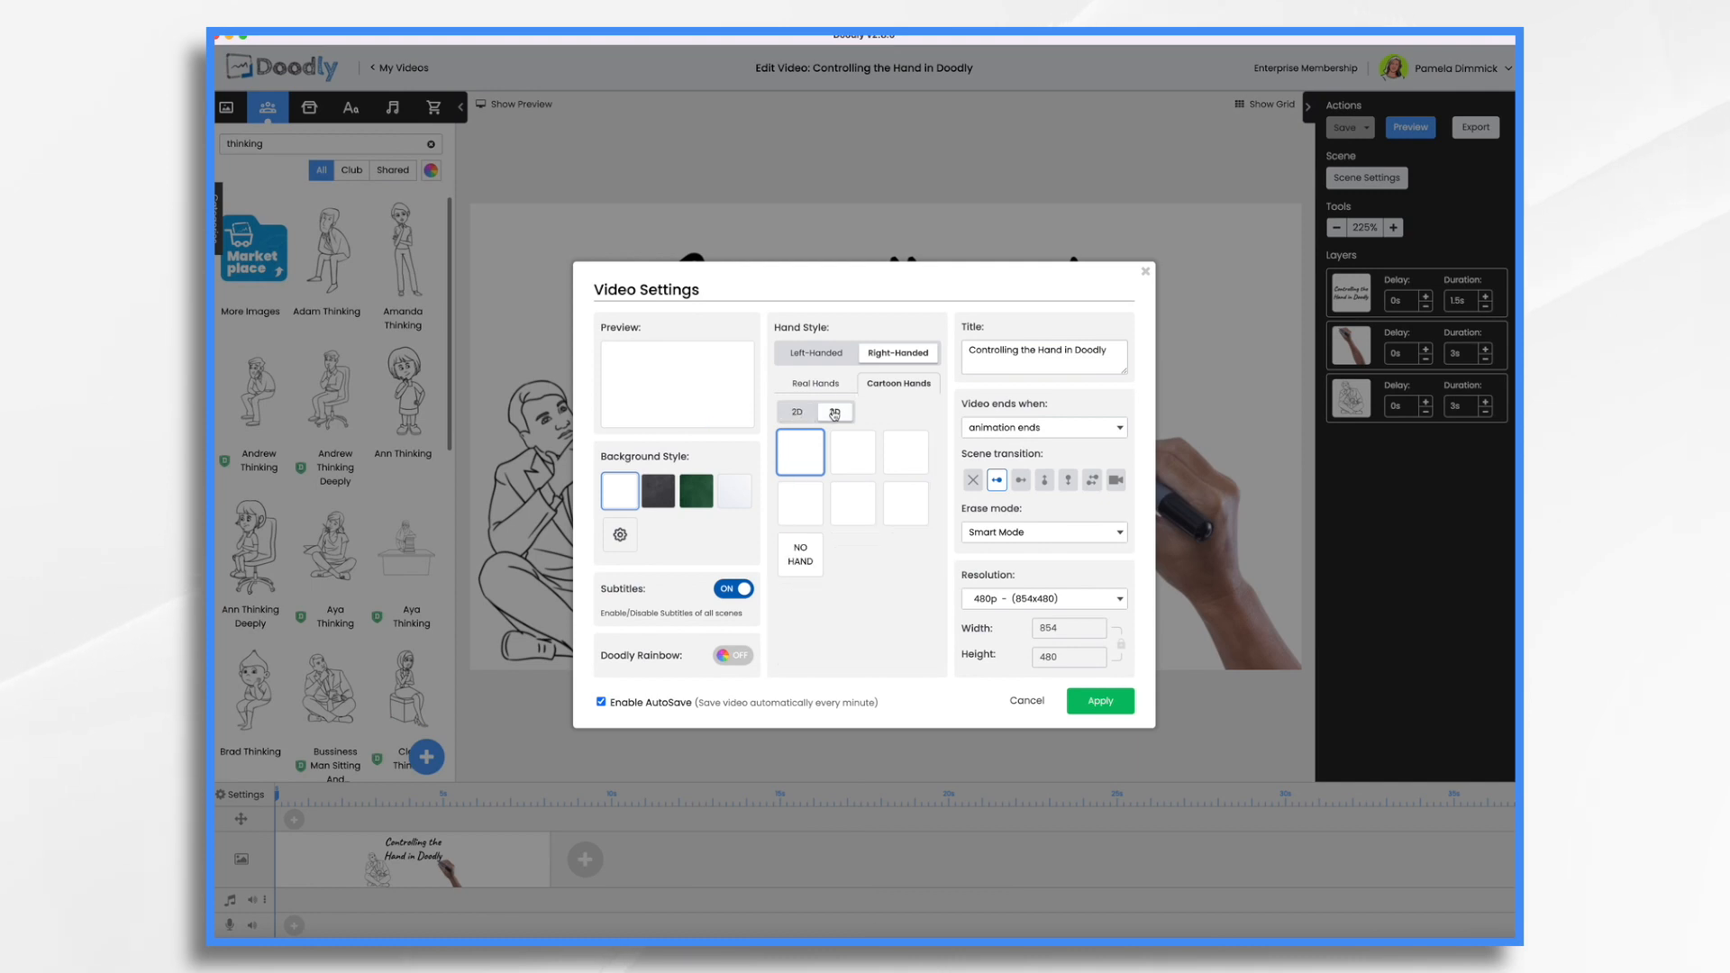
pyautogui.click(835, 411)
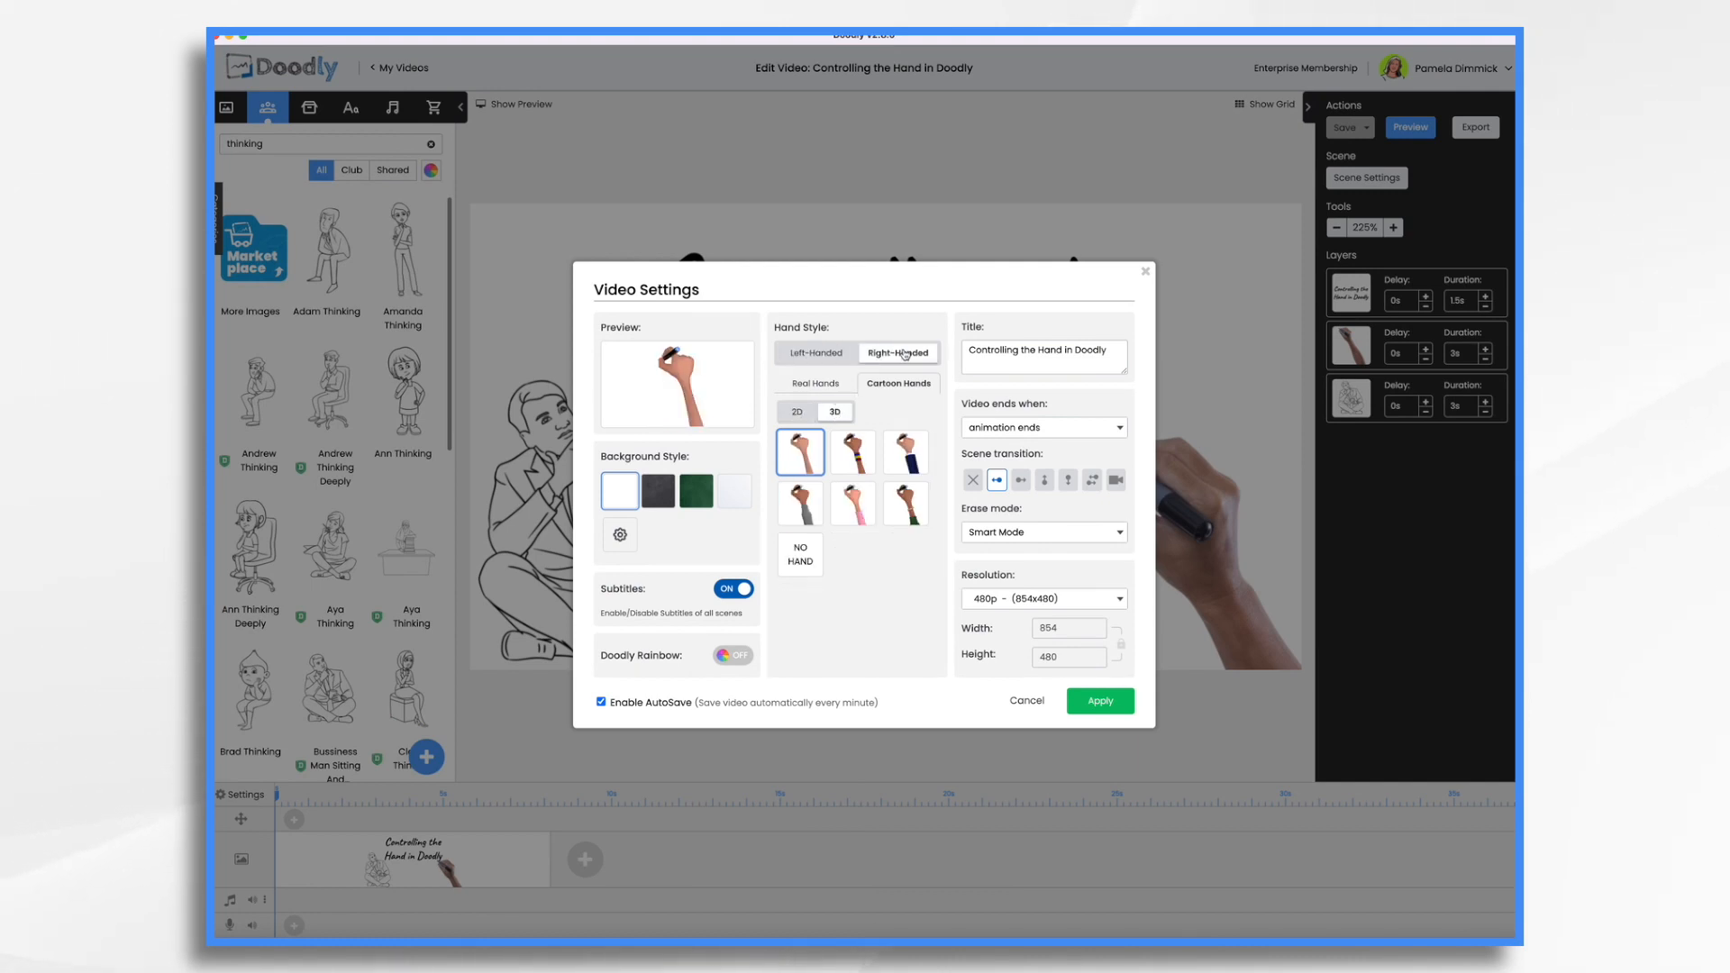
pyautogui.click(799, 553)
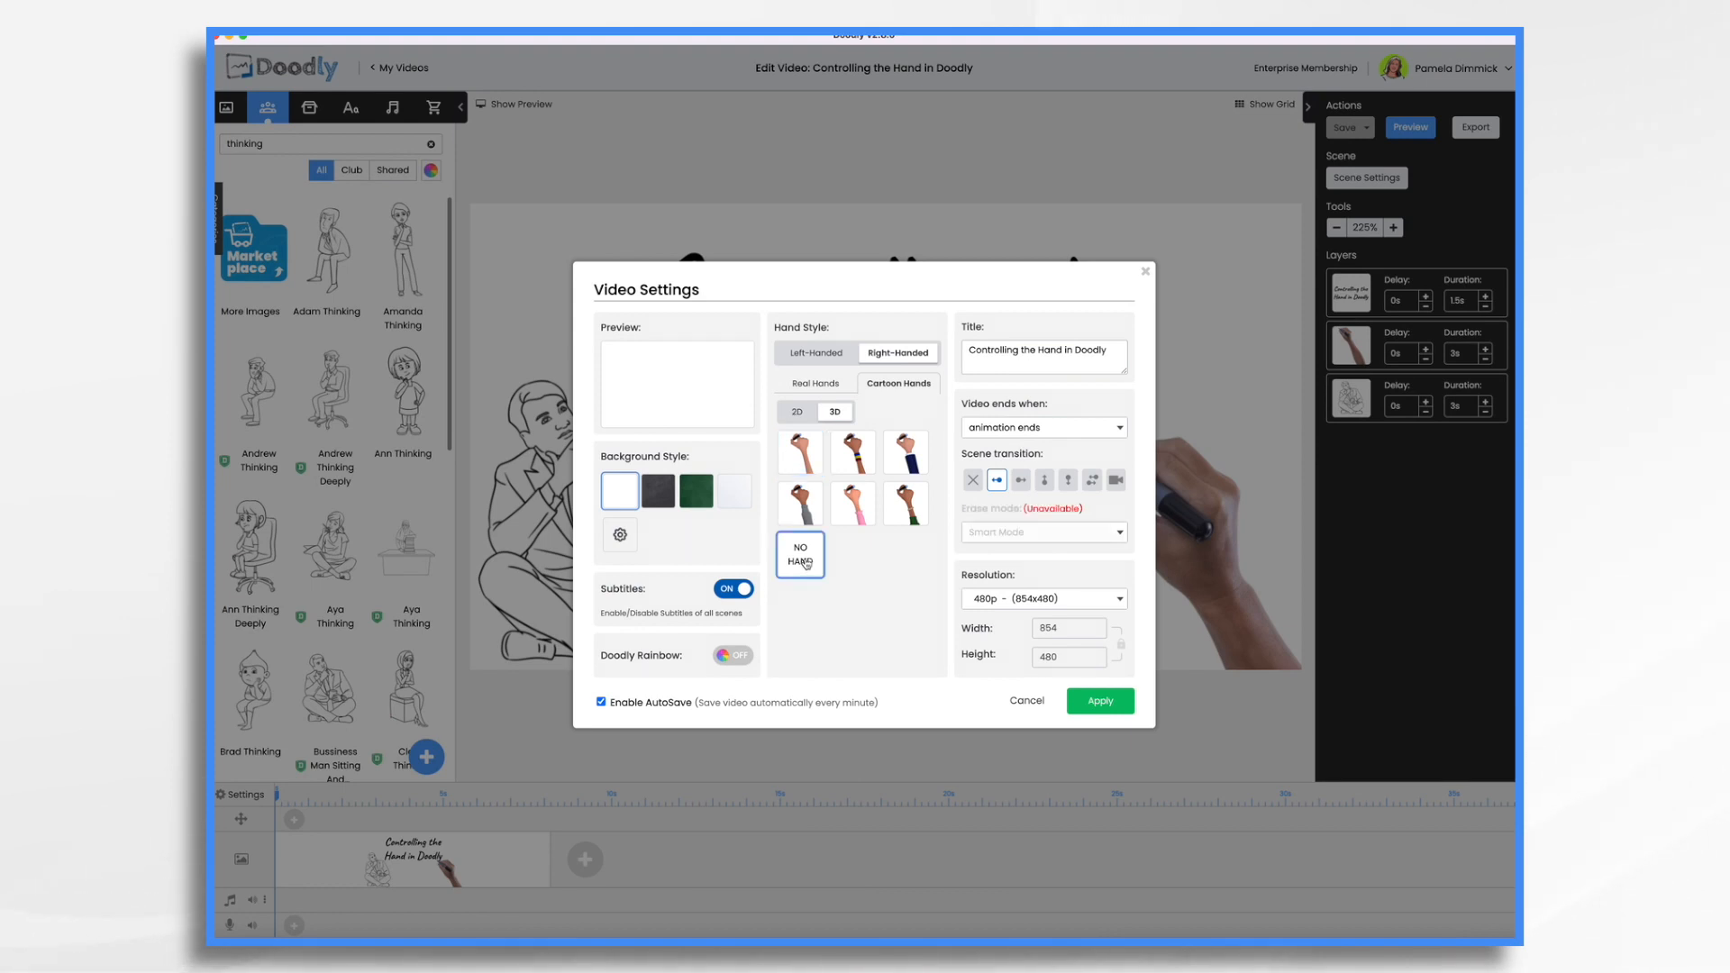
pyautogui.moveTo(1148, 288)
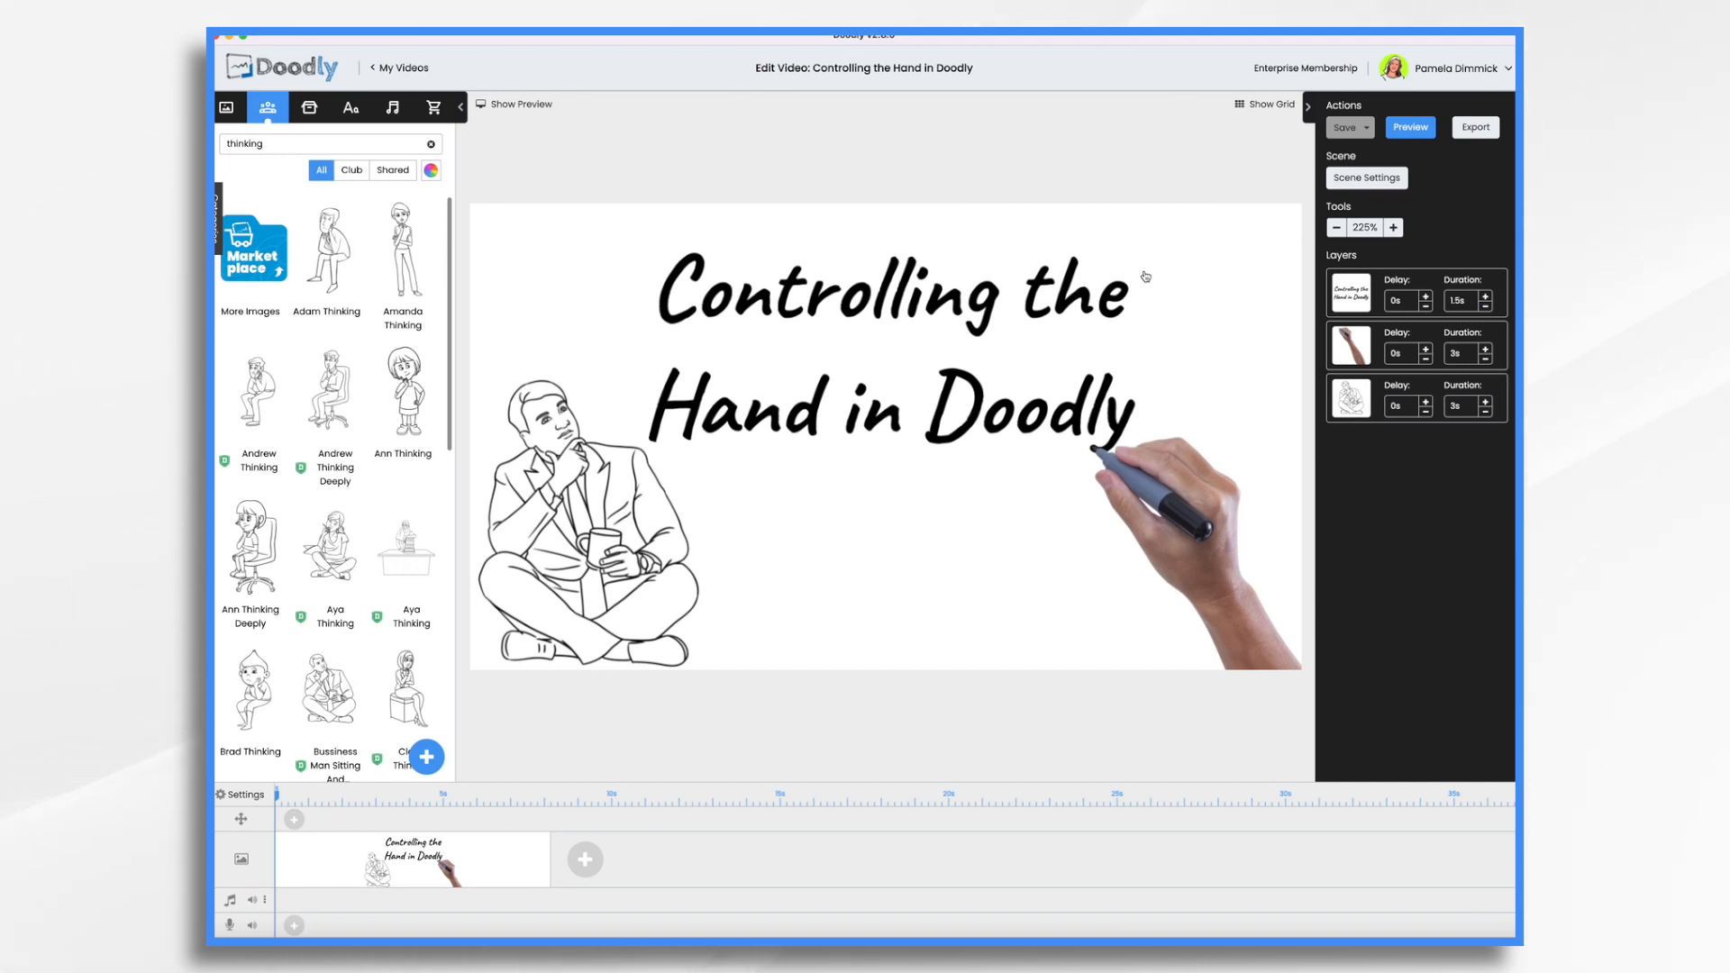
# Bring up the export settings, review the 24–60 frame-rate choices and keep 30 fps
pyautogui.click(1476, 126)
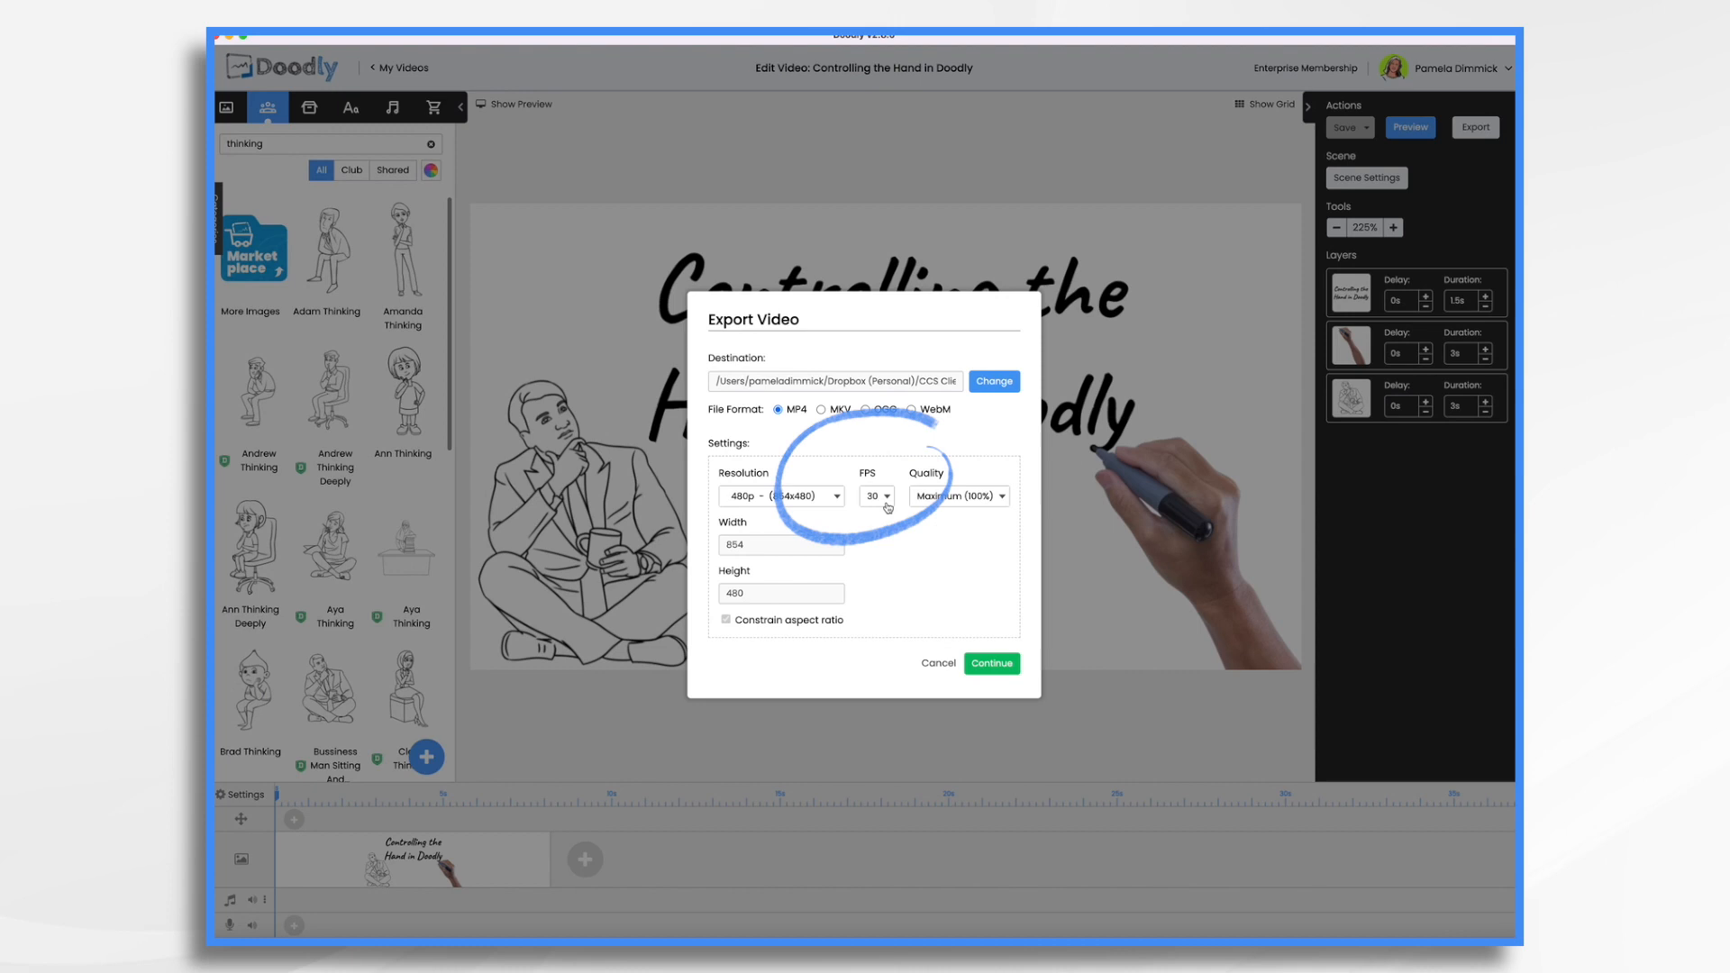
pyautogui.click(876, 496)
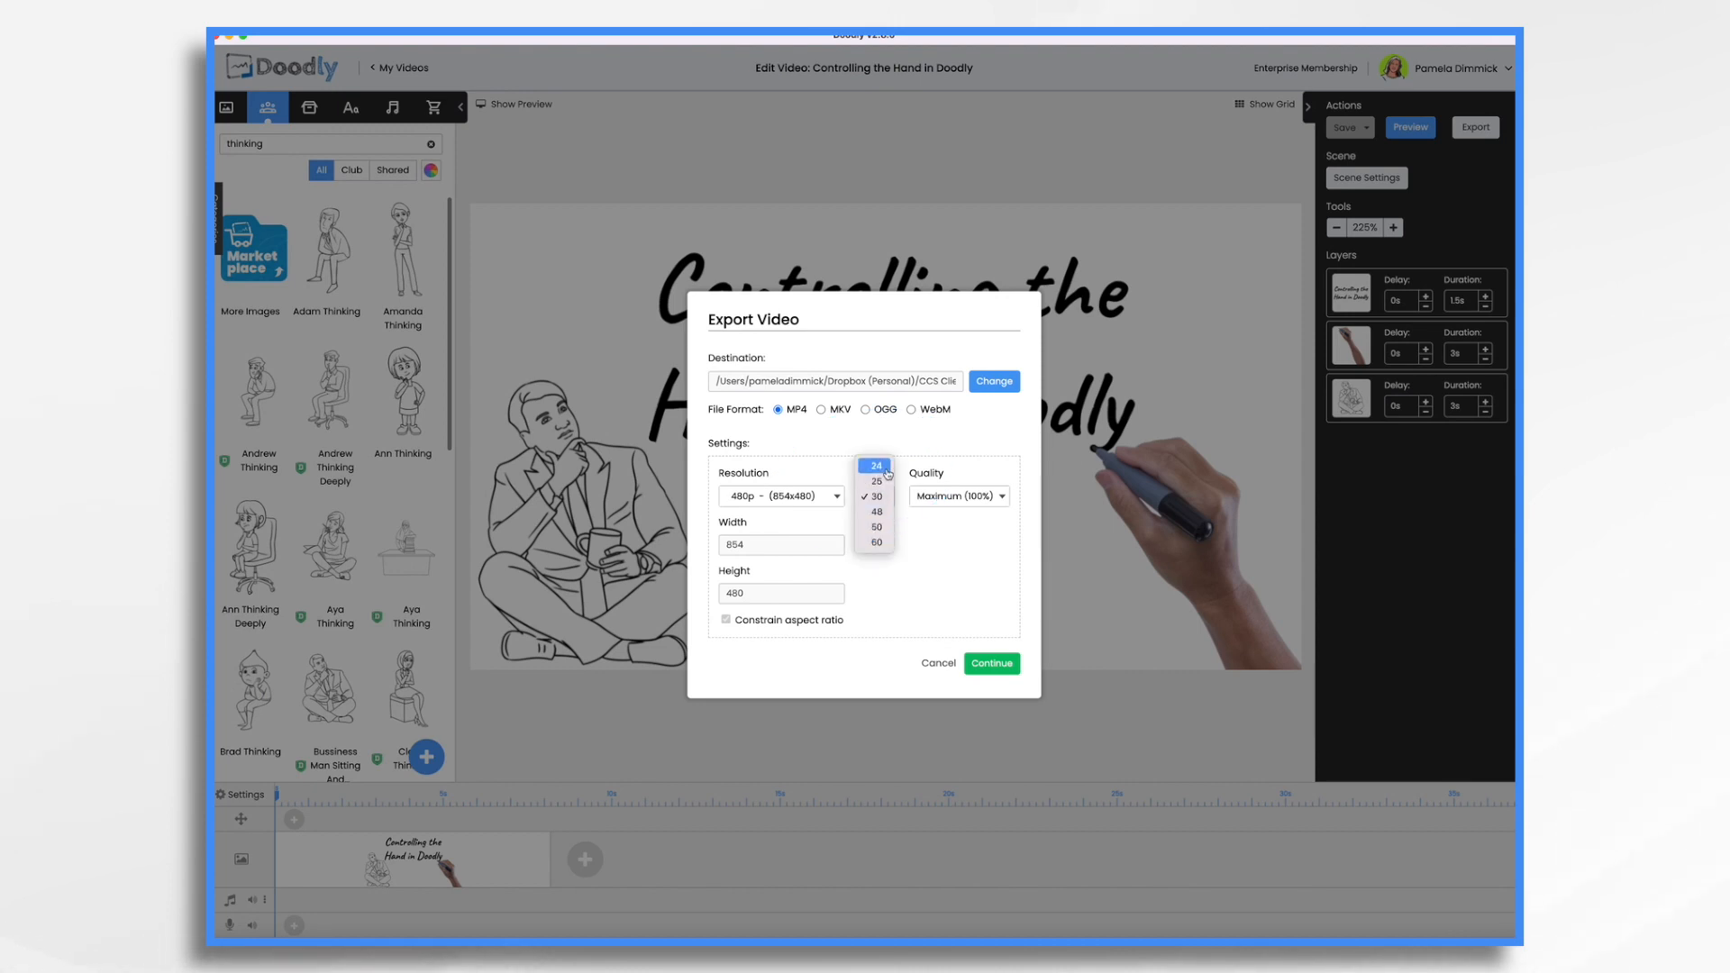
pyautogui.click(876, 465)
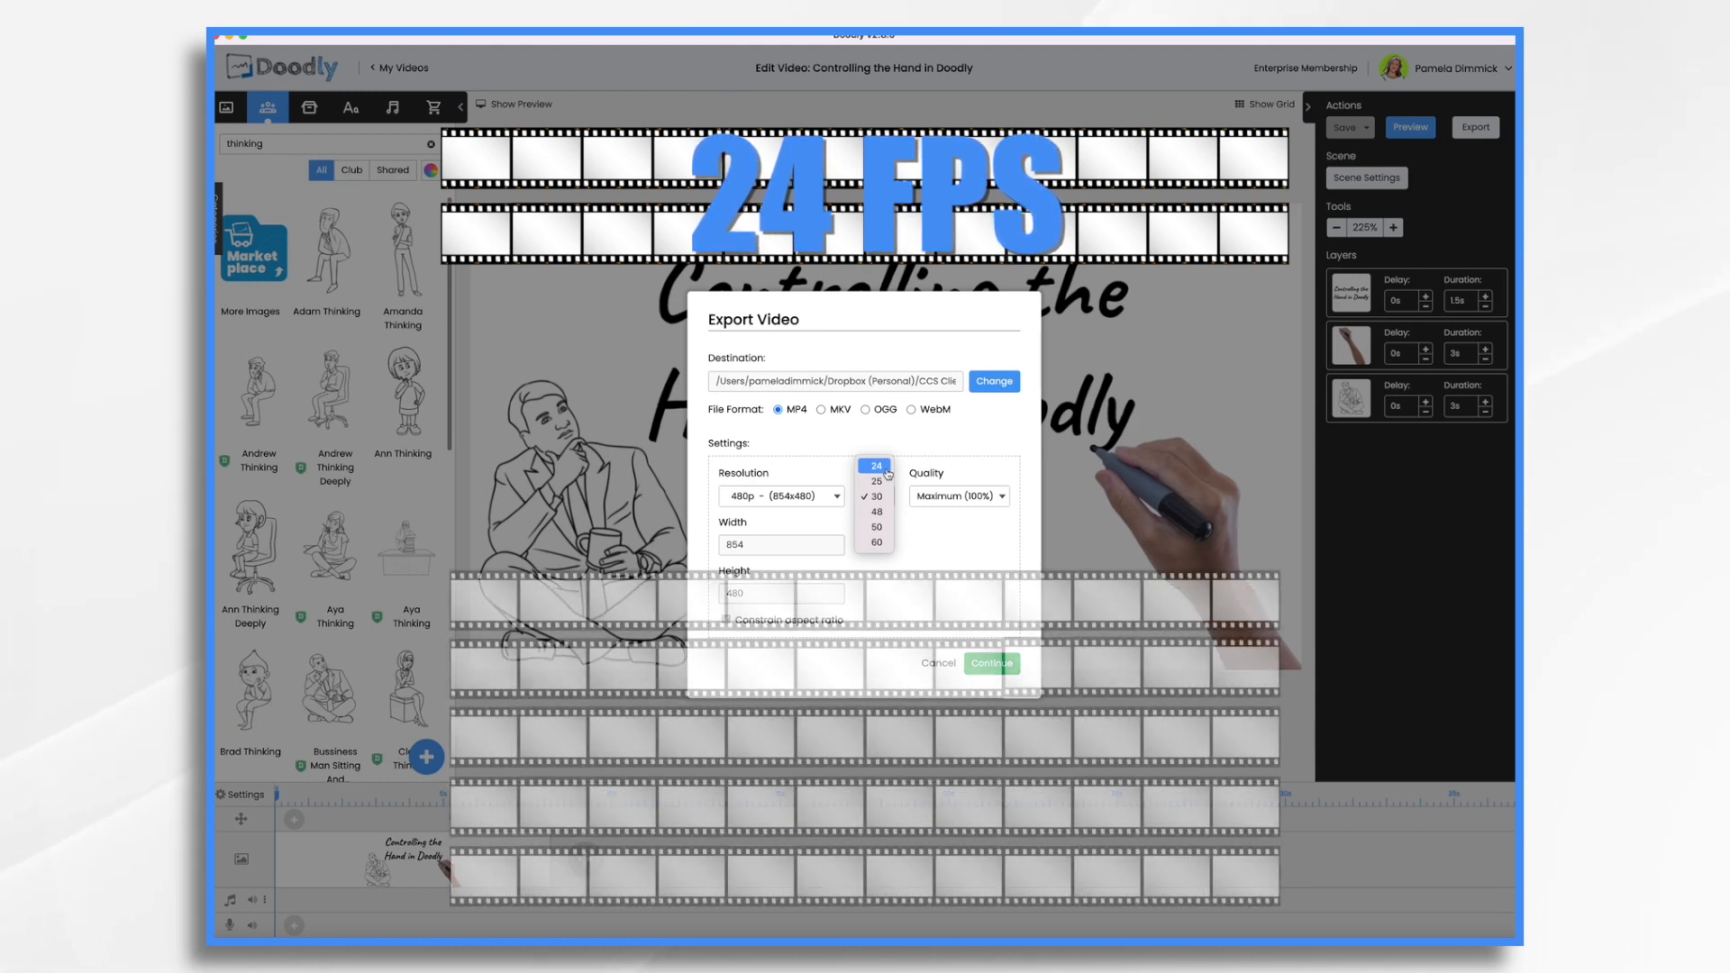
pyautogui.click(876, 543)
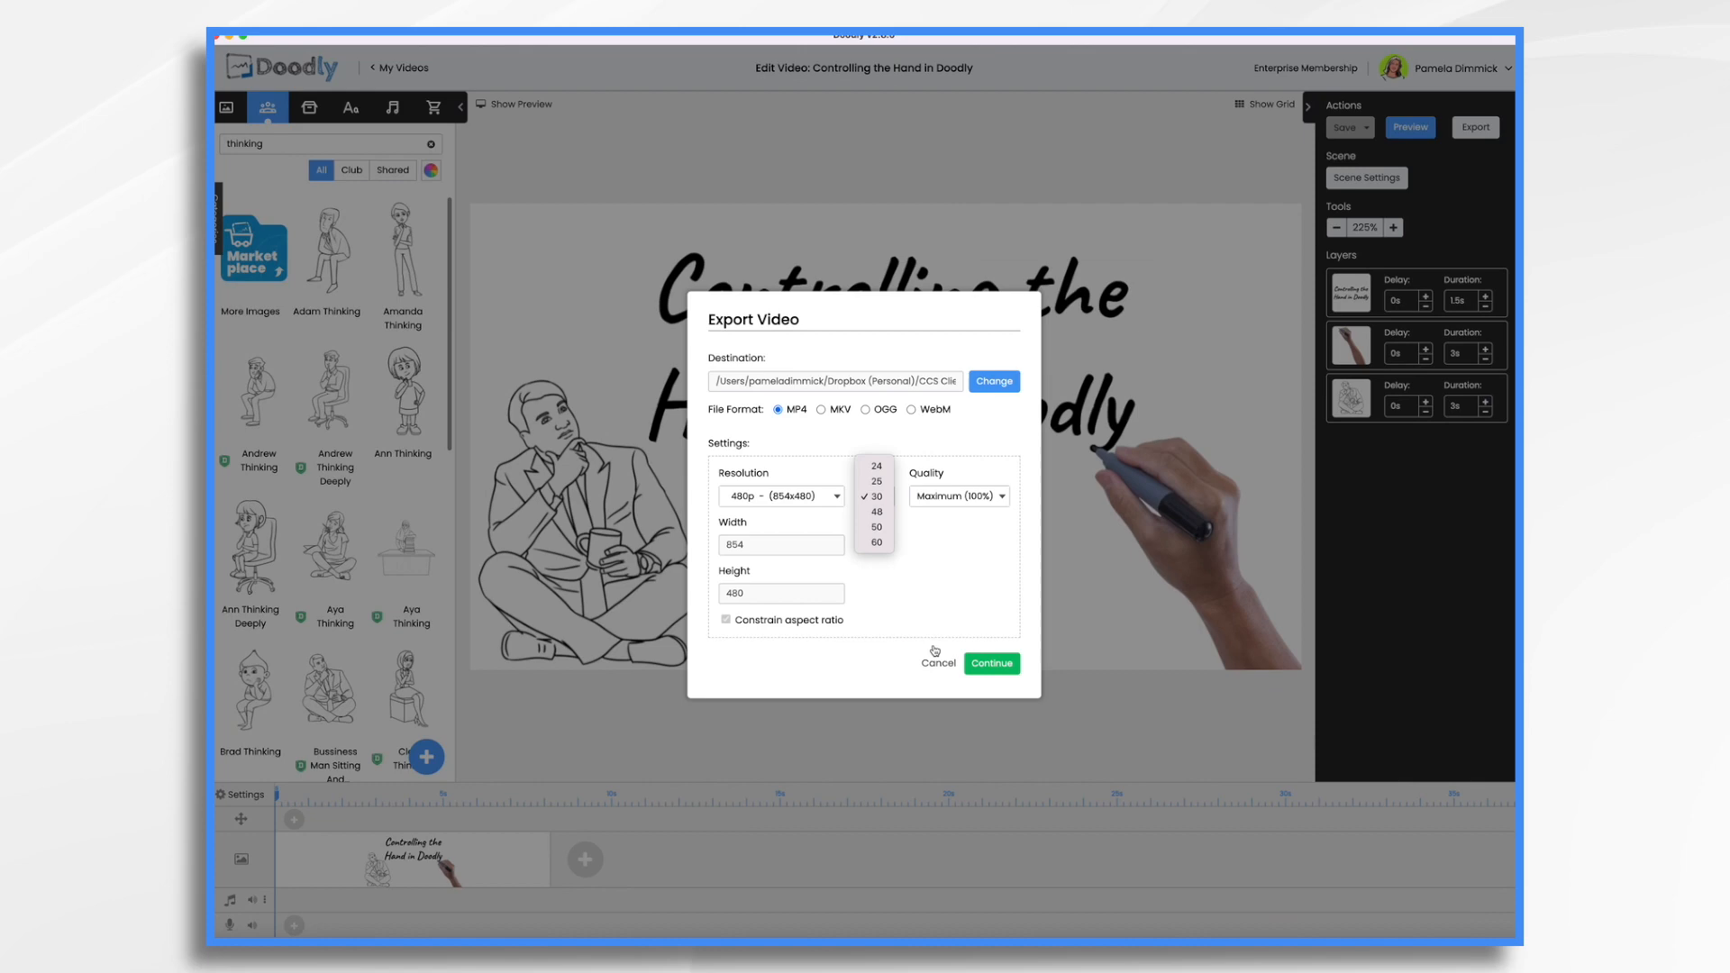
pyautogui.click(873, 496)
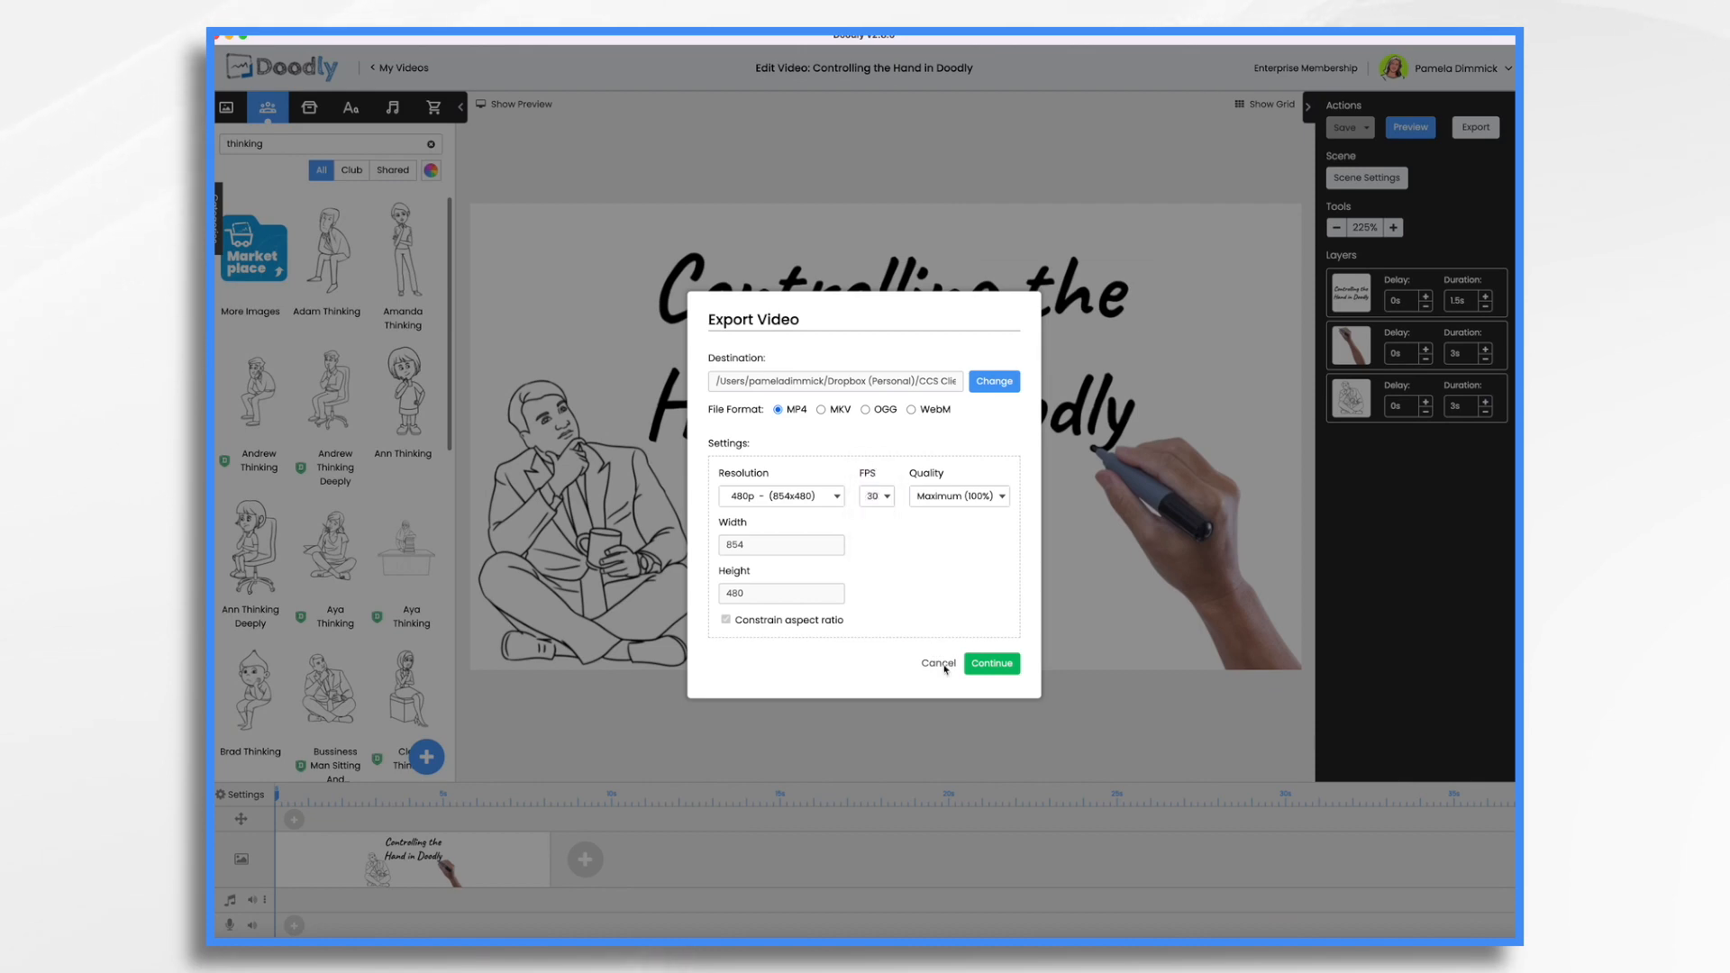
# Cancel the export dialog to return to the Doodly project
pyautogui.click(937, 664)
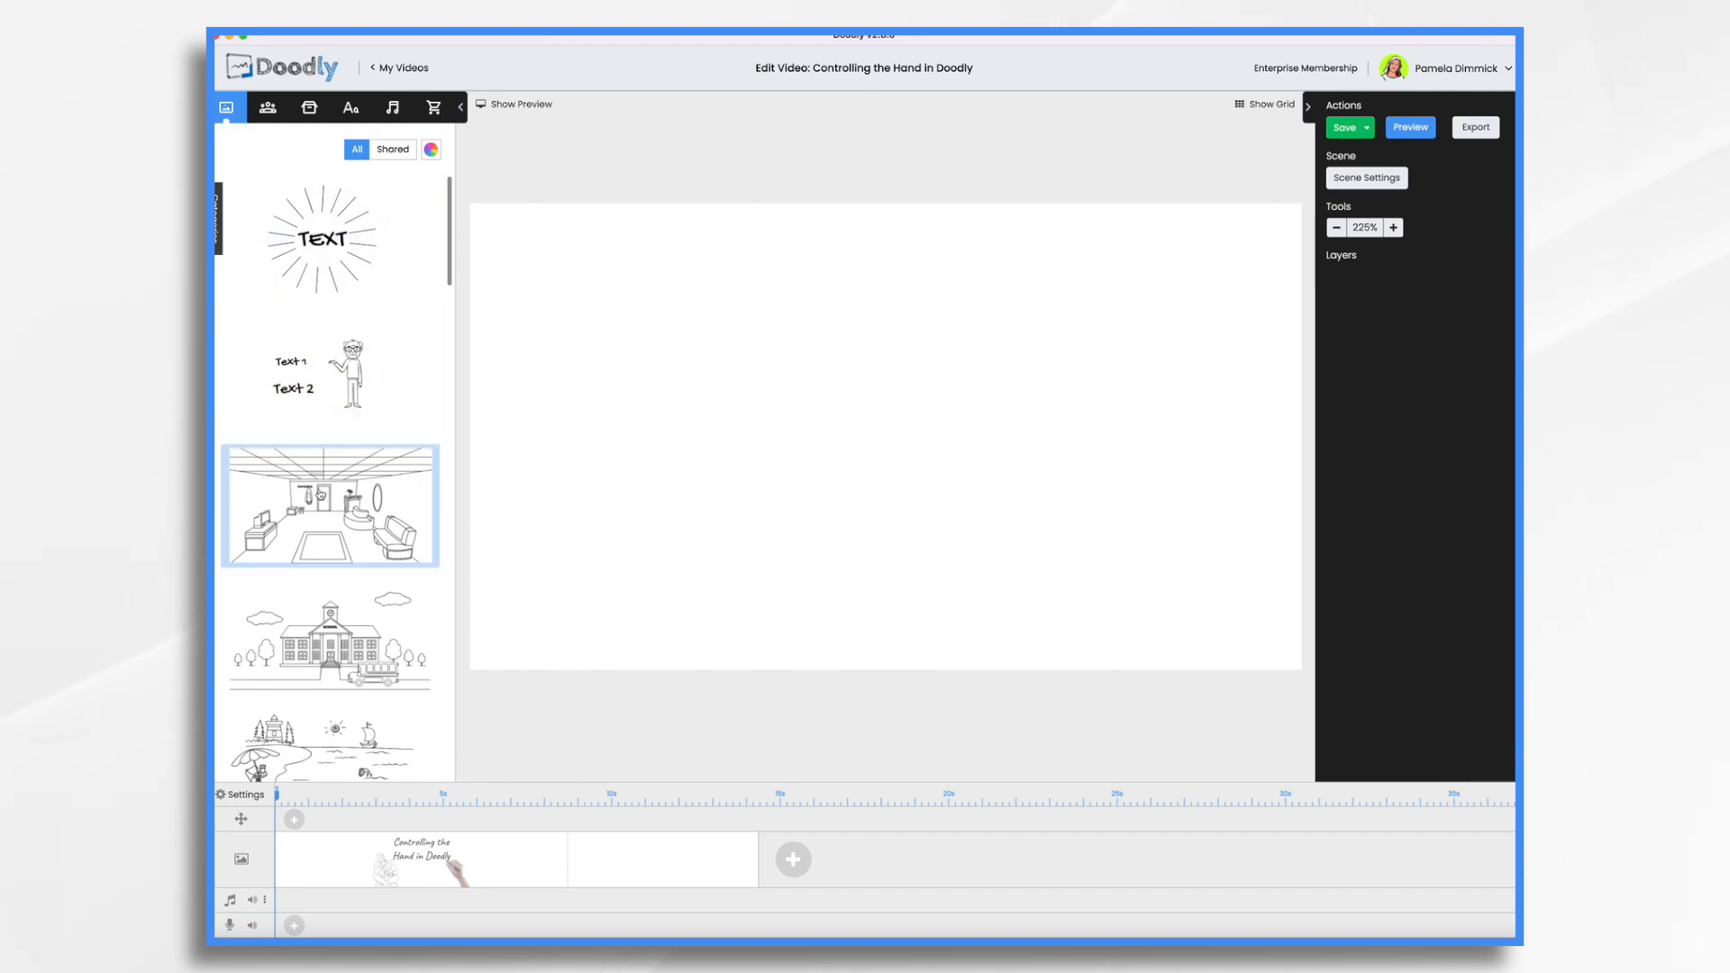
# Add the coloured living-room template to the empty scene, scroll its layers, and save the video
pyautogui.click(431, 149)
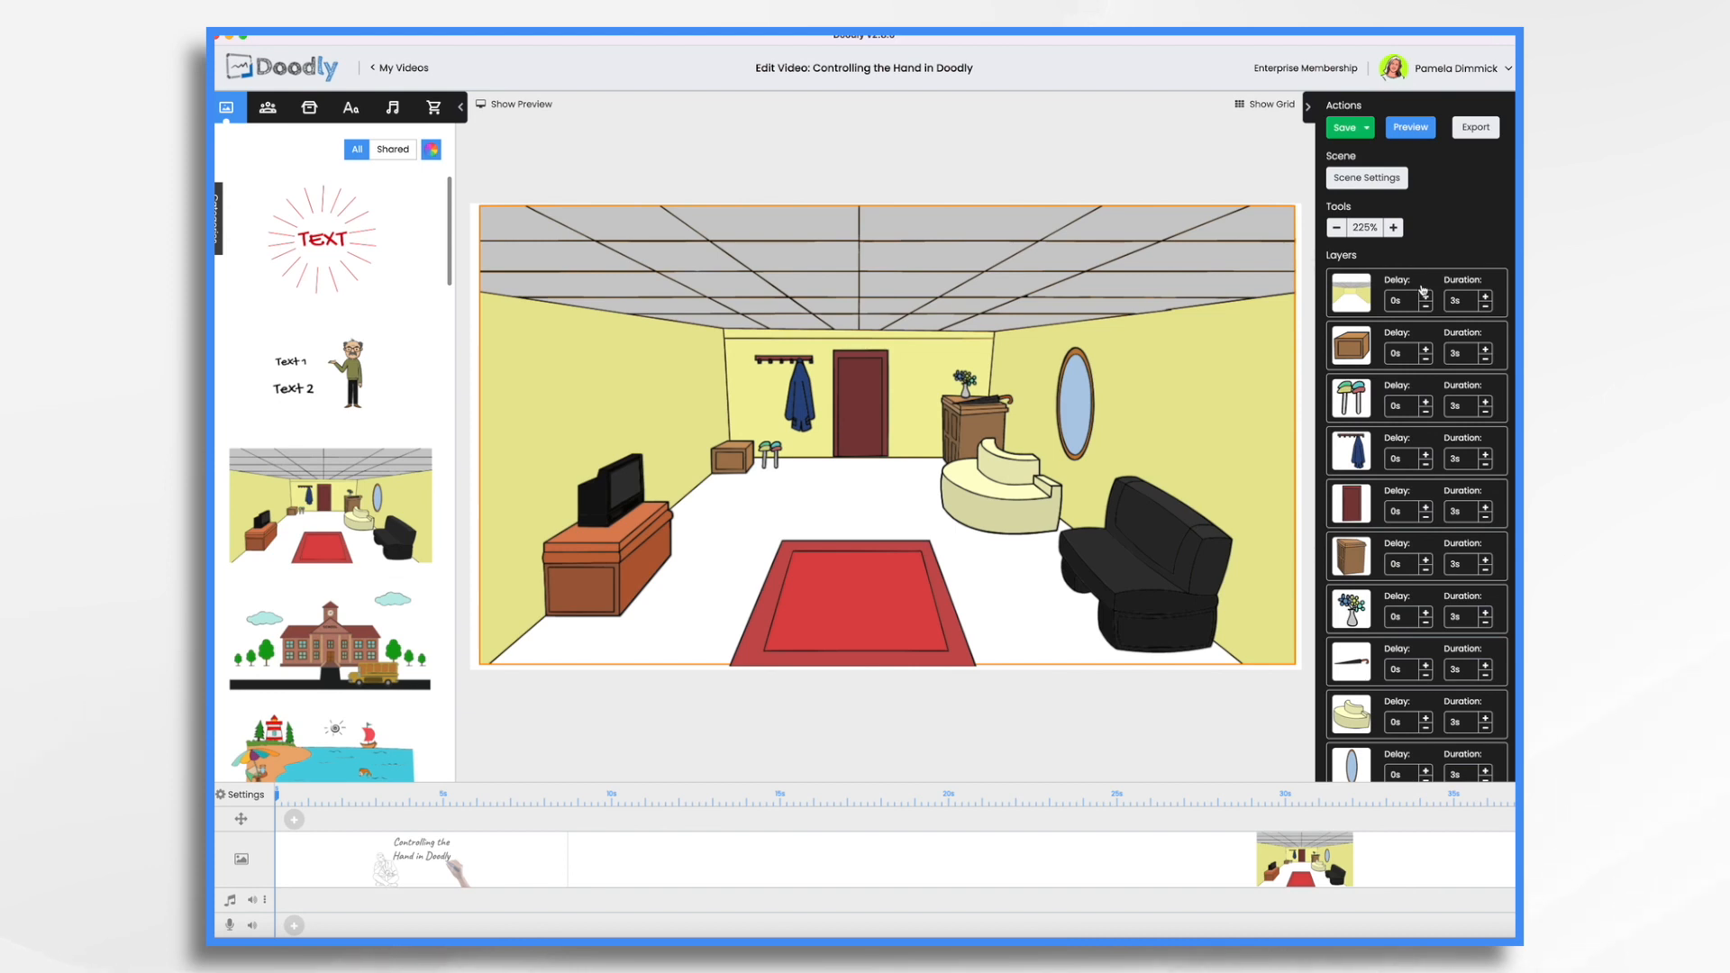
pyautogui.scroll(-3)
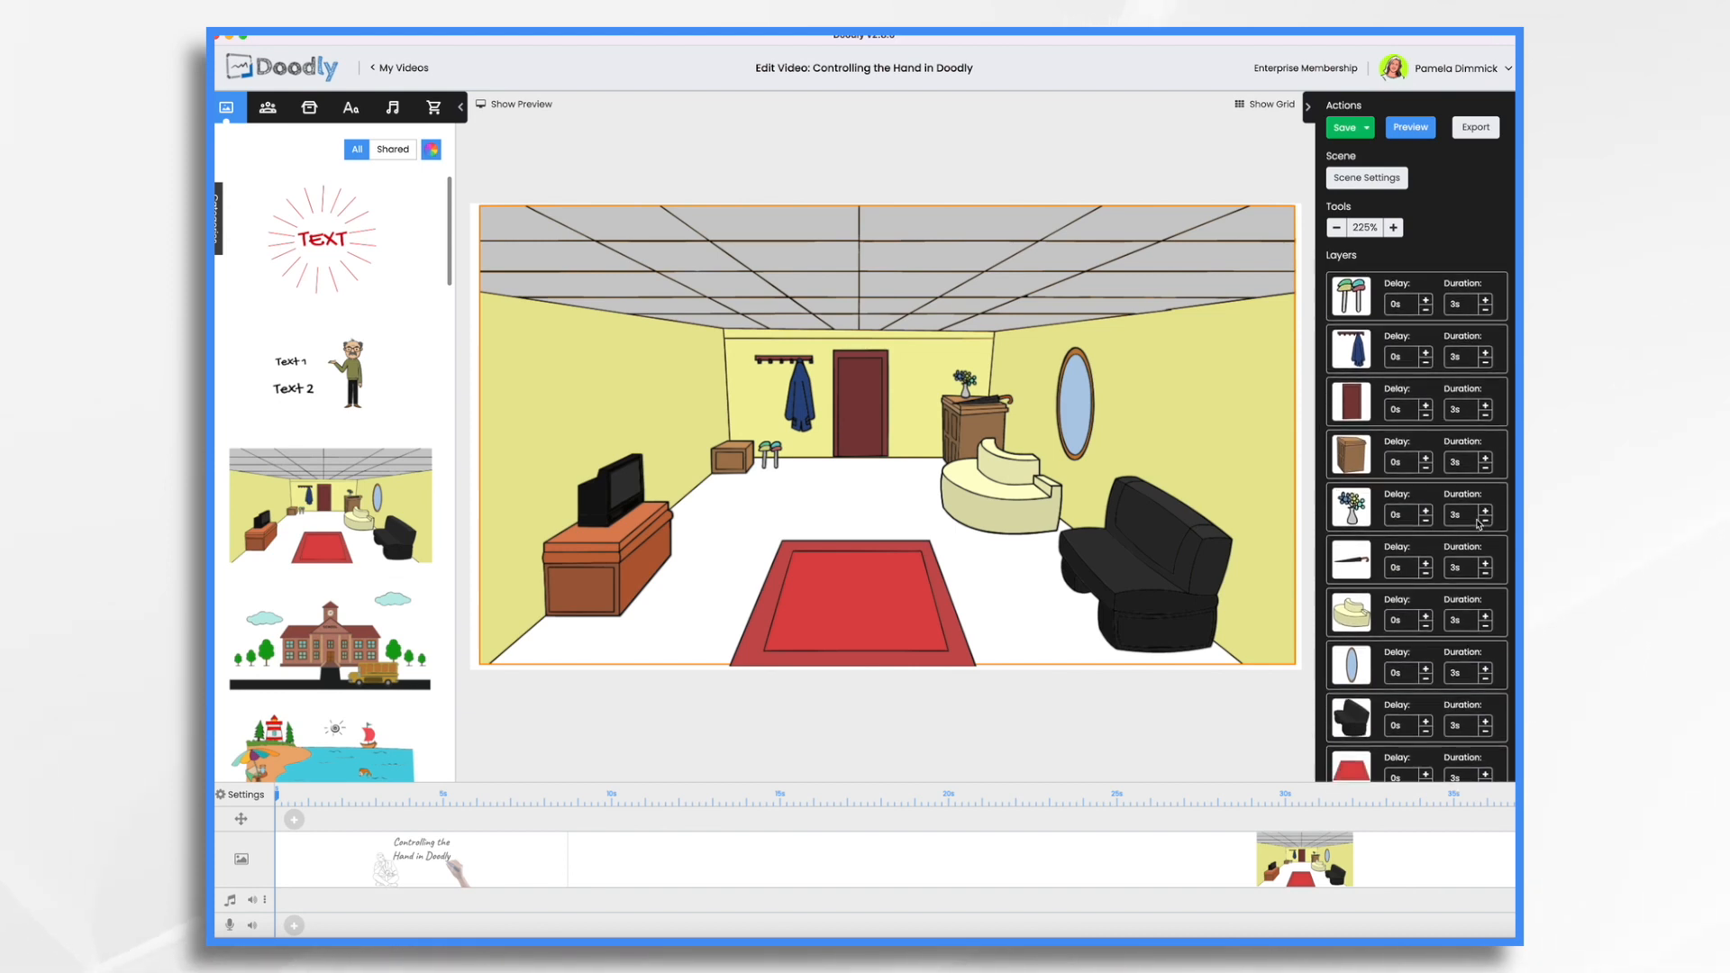
pyautogui.scroll(-3)
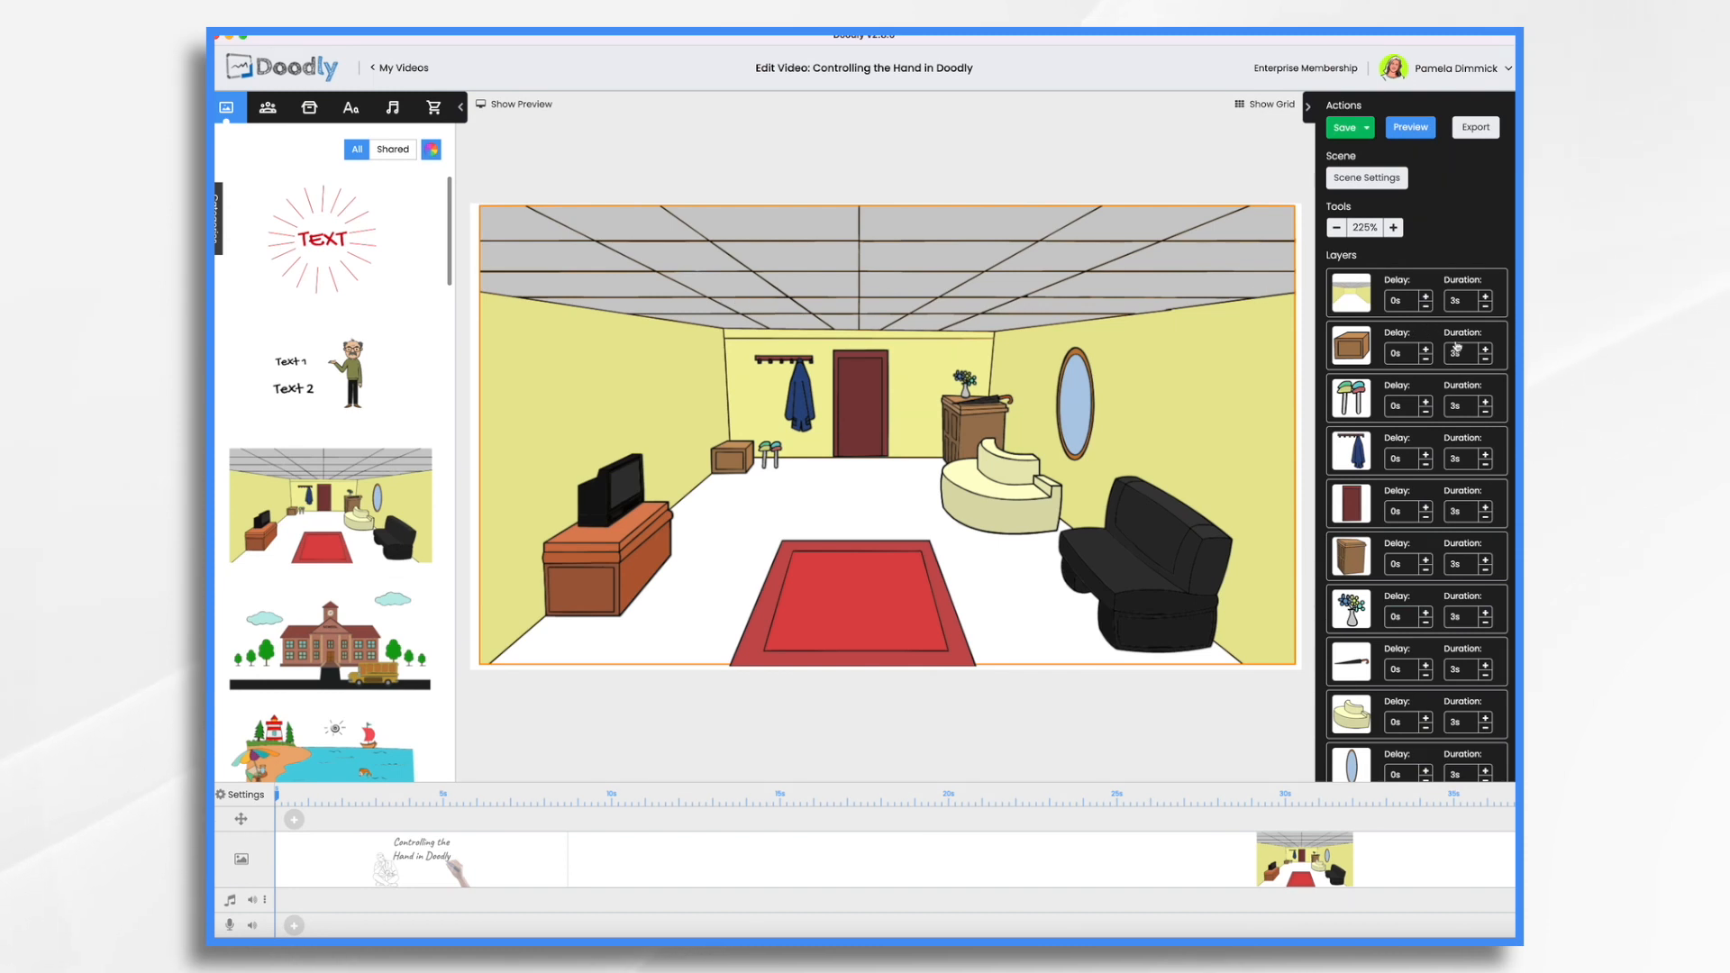
pyautogui.moveTo(1285, 618)
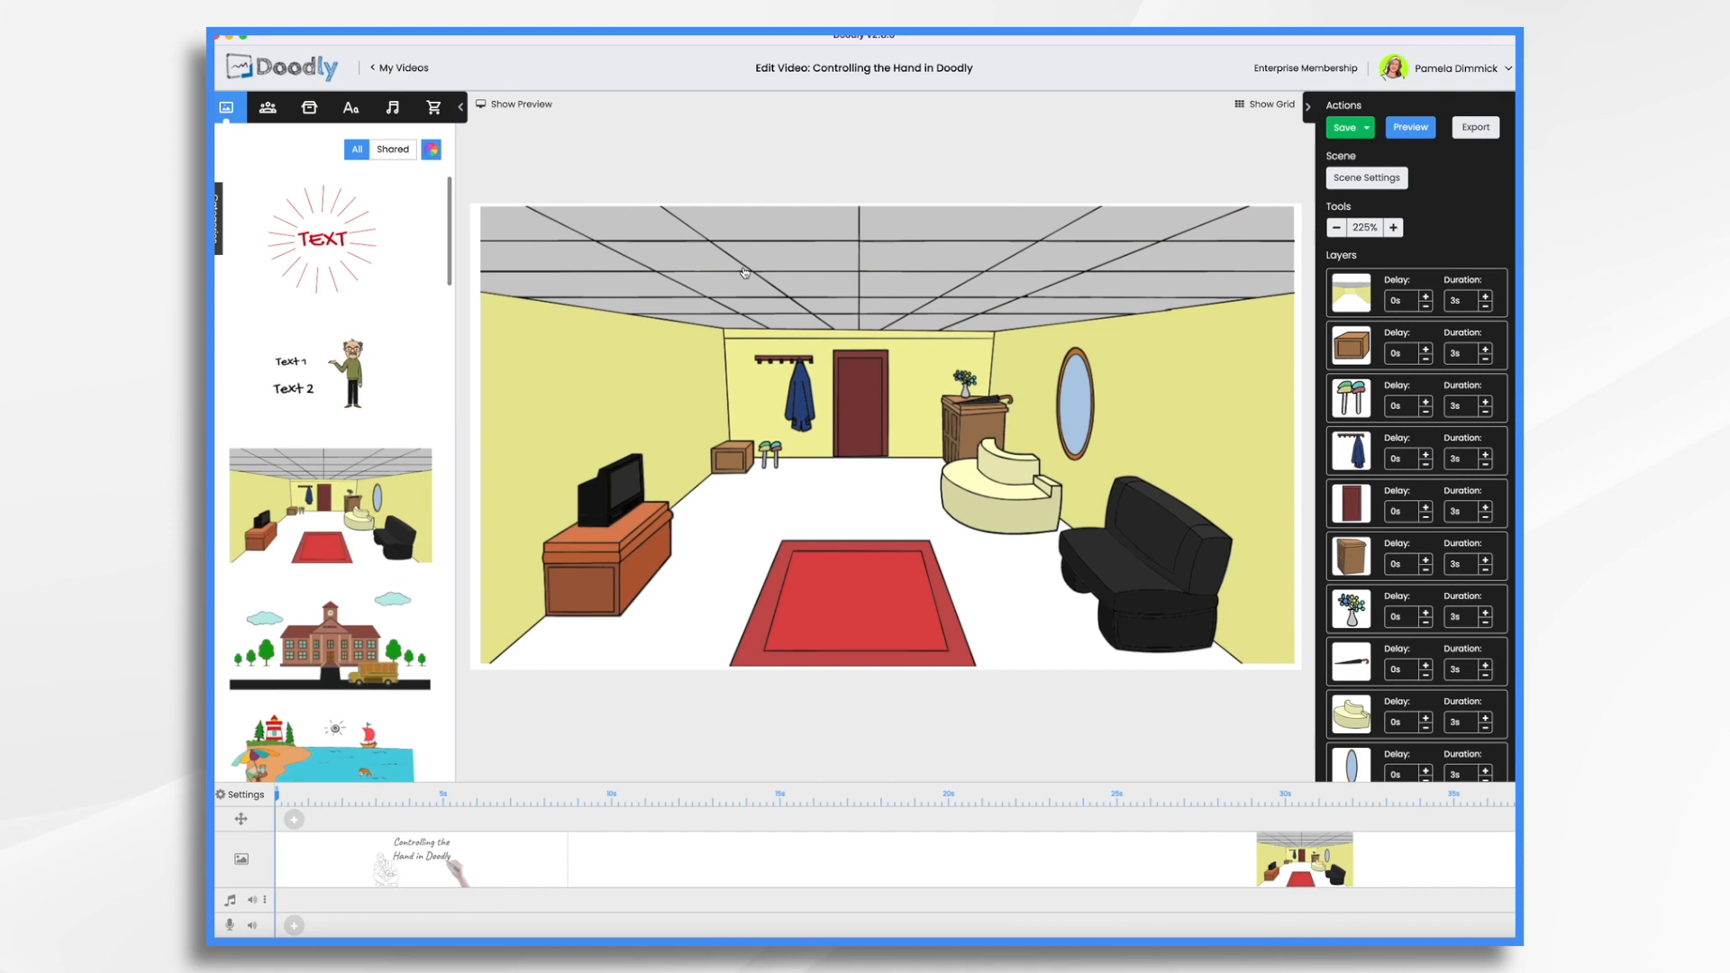
pyautogui.click(1344, 126)
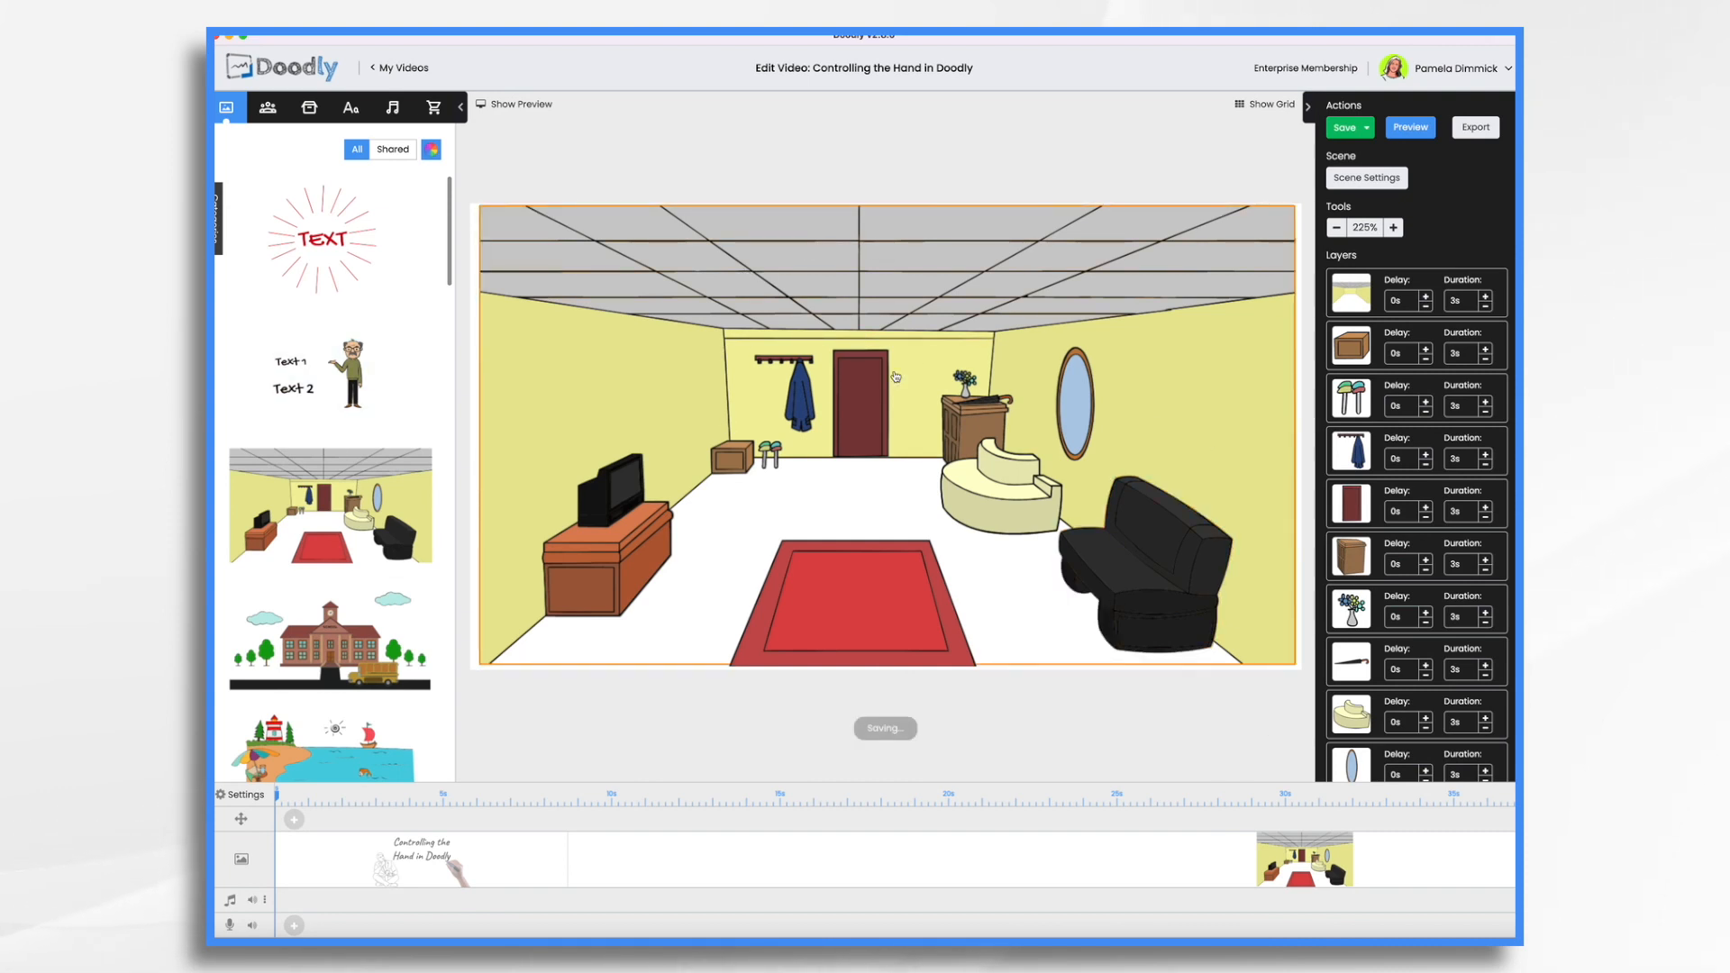
pyautogui.click(1345, 126)
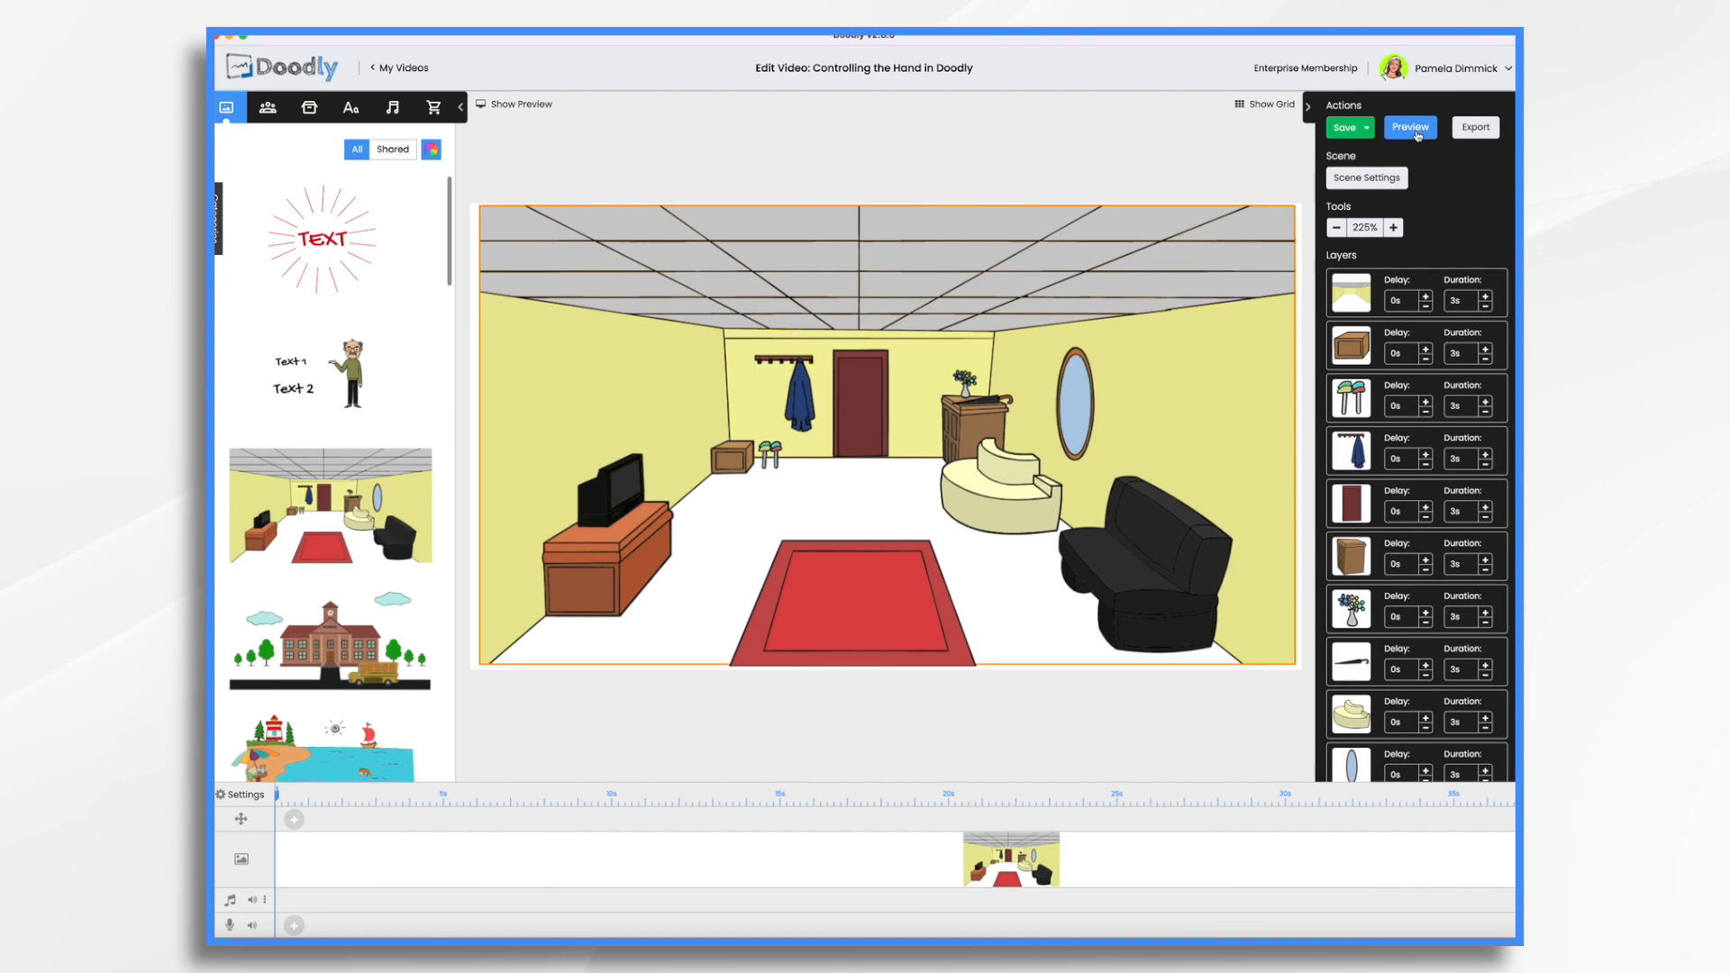
# Preview the room drawing in, then set the video's Erase mode to Off
pyautogui.click(1410, 126)
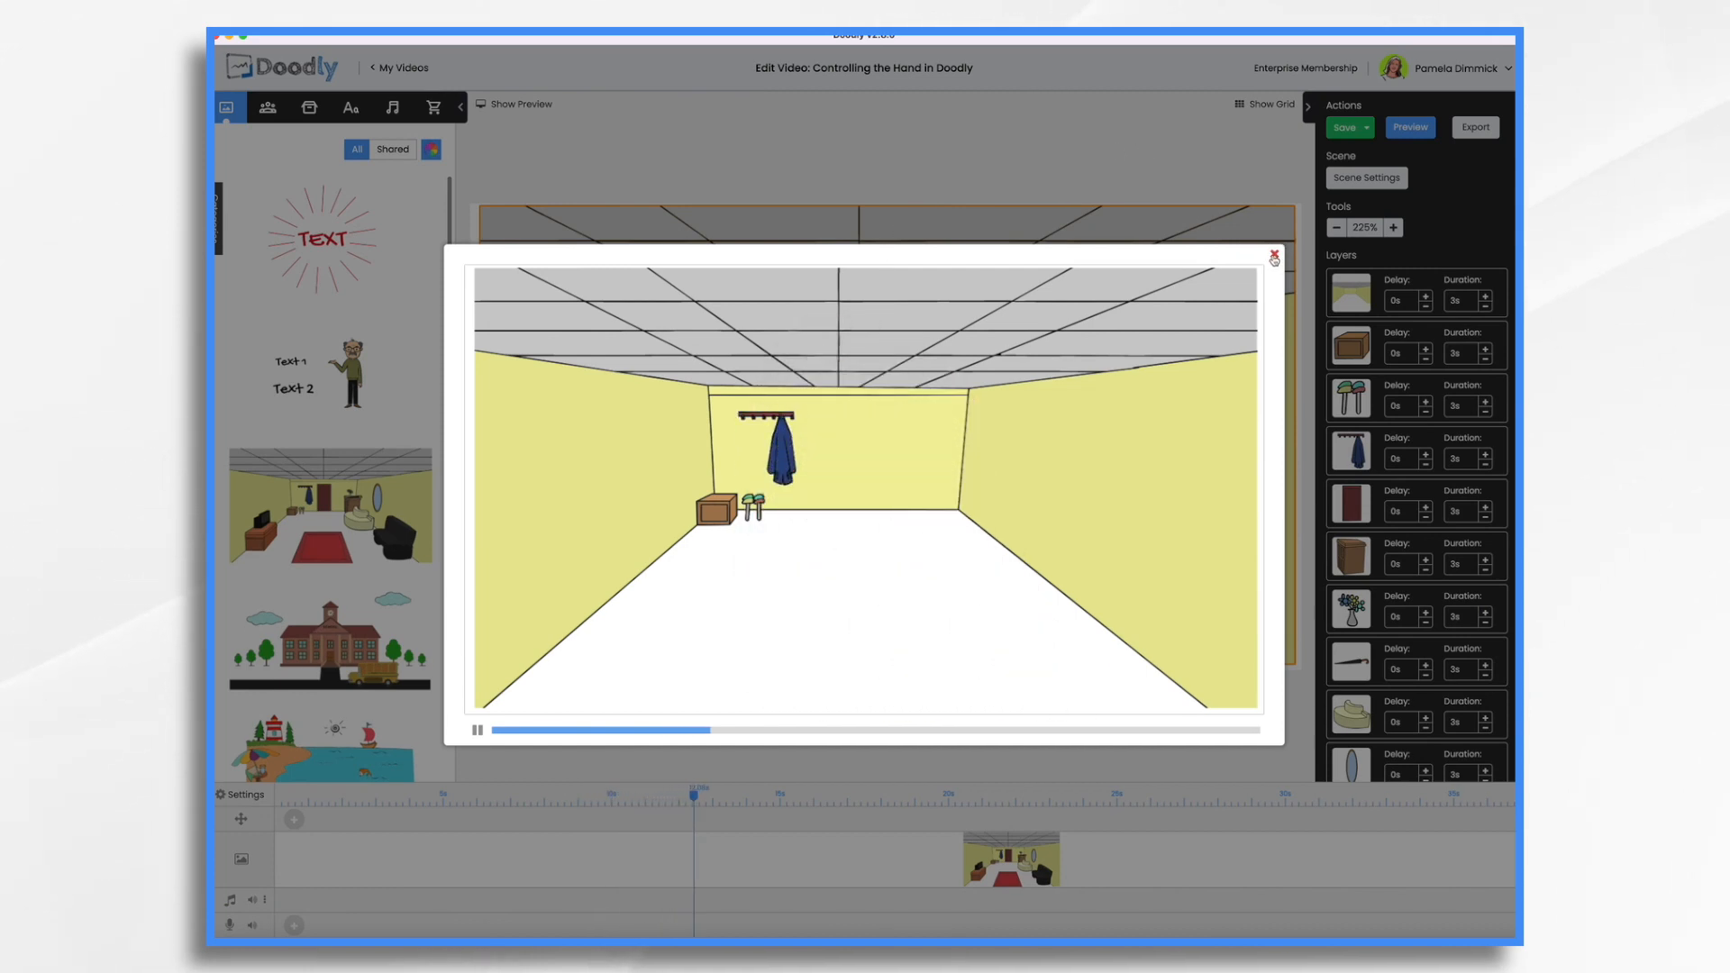
pyautogui.click(1274, 256)
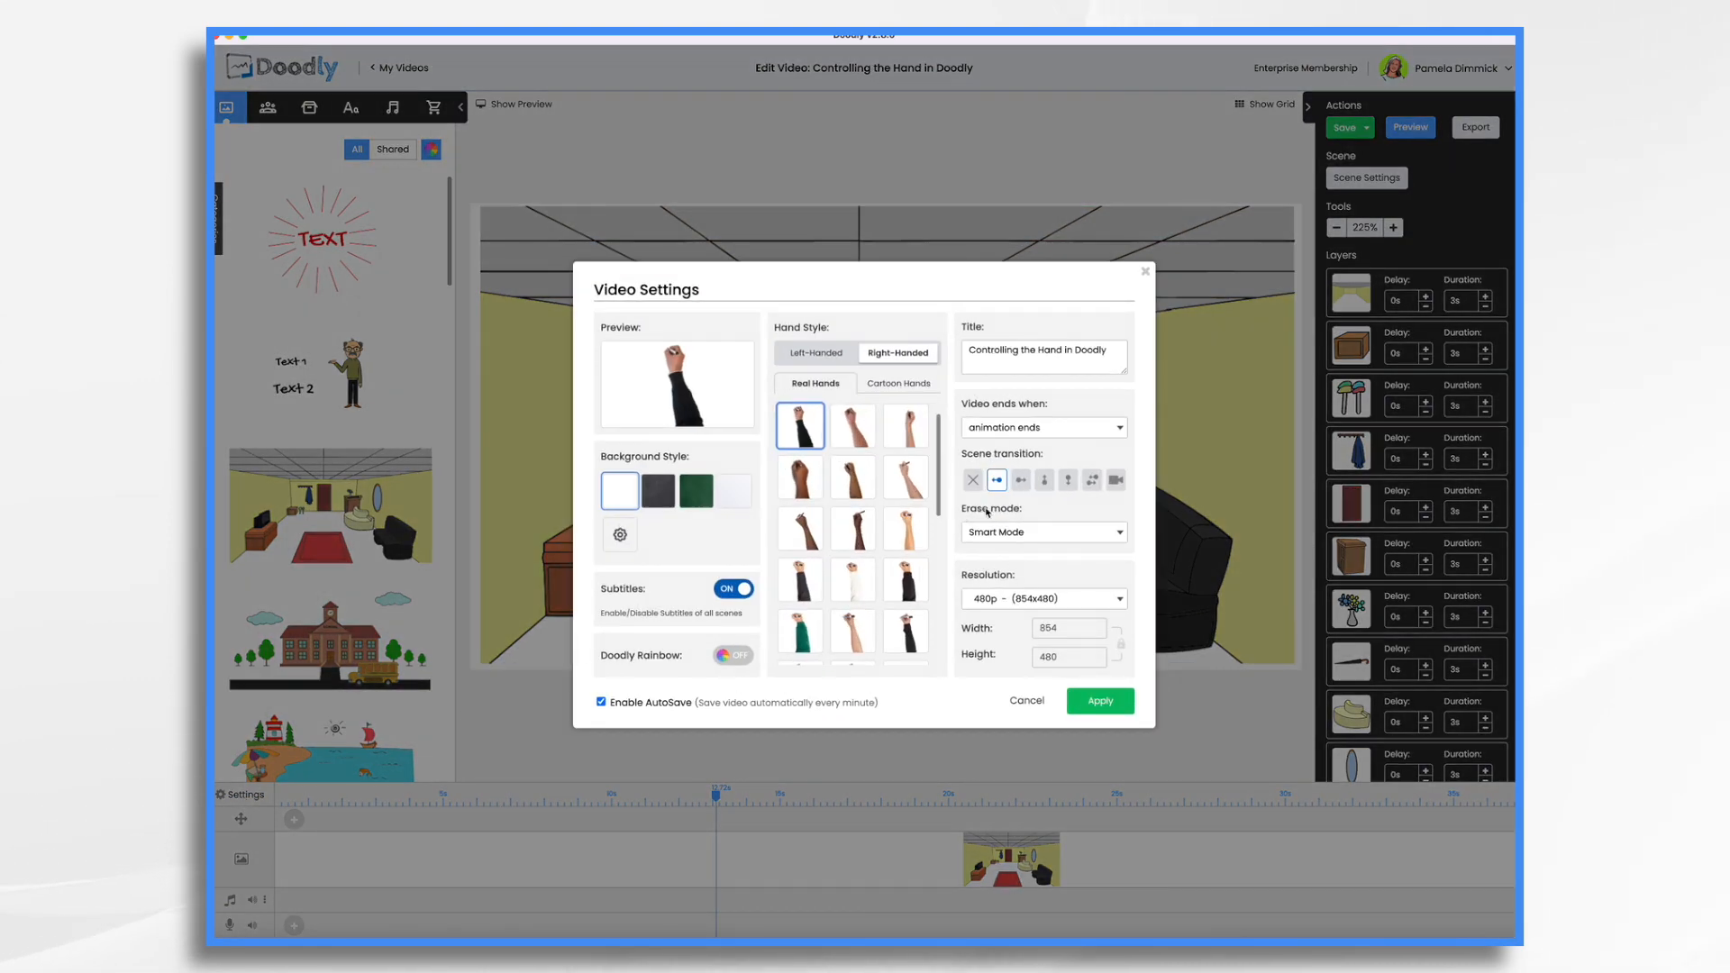
pyautogui.click(1040, 532)
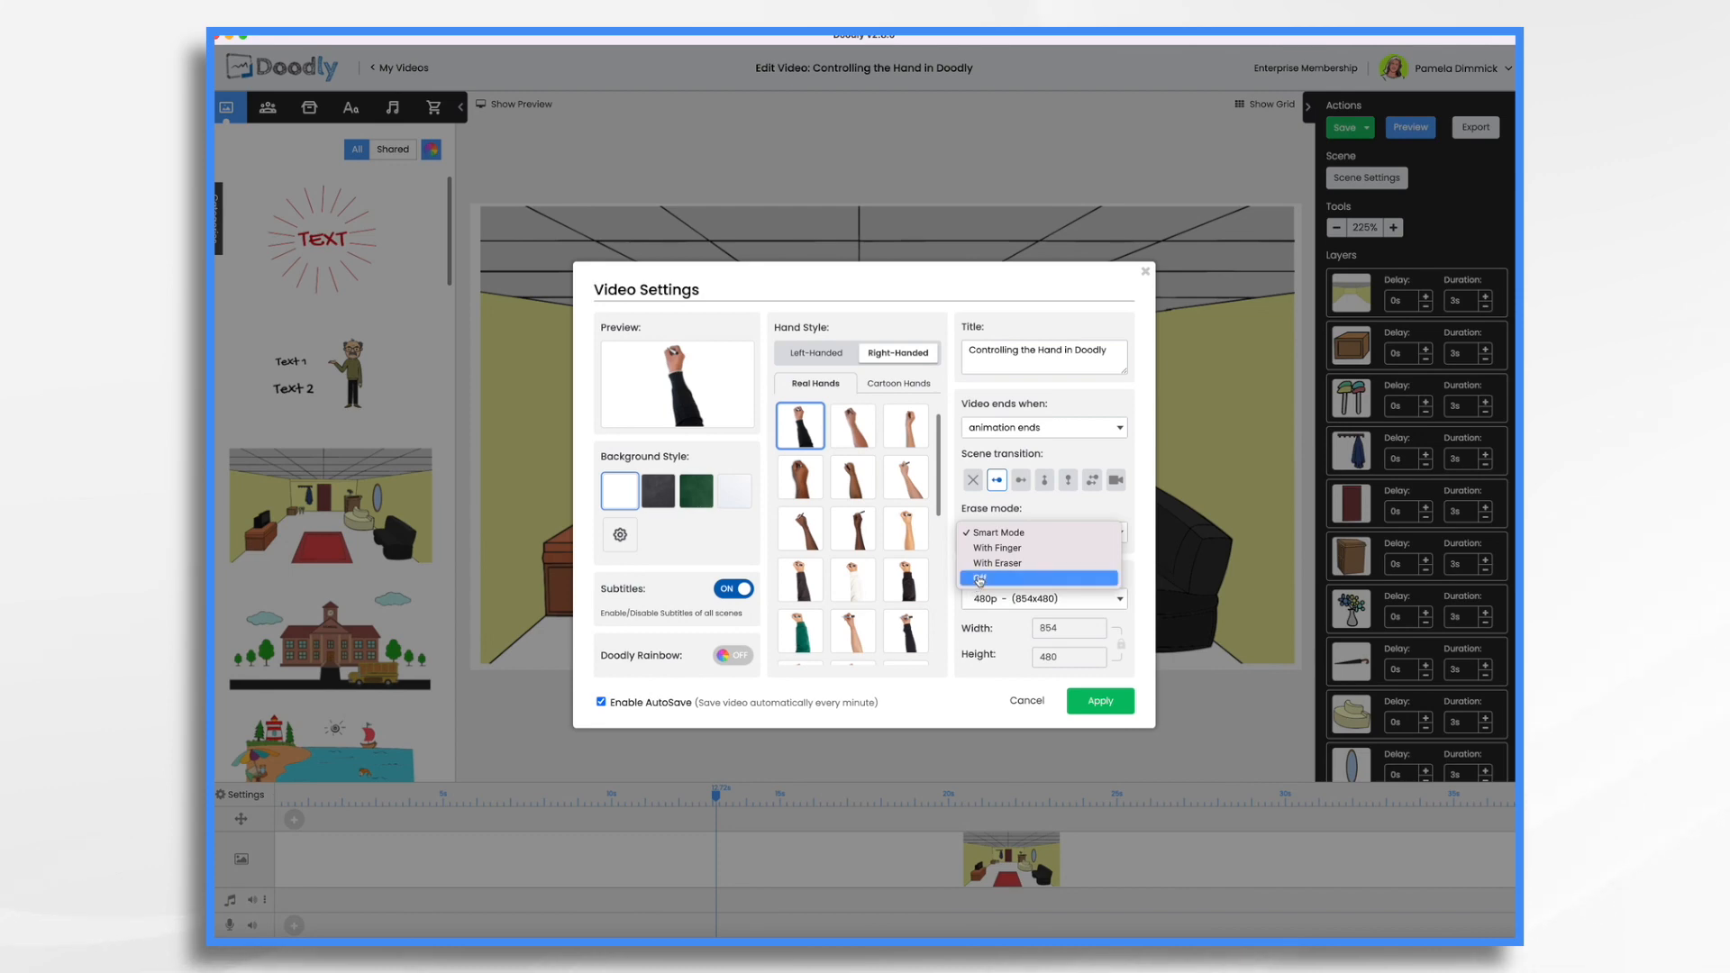
pyautogui.click(1100, 701)
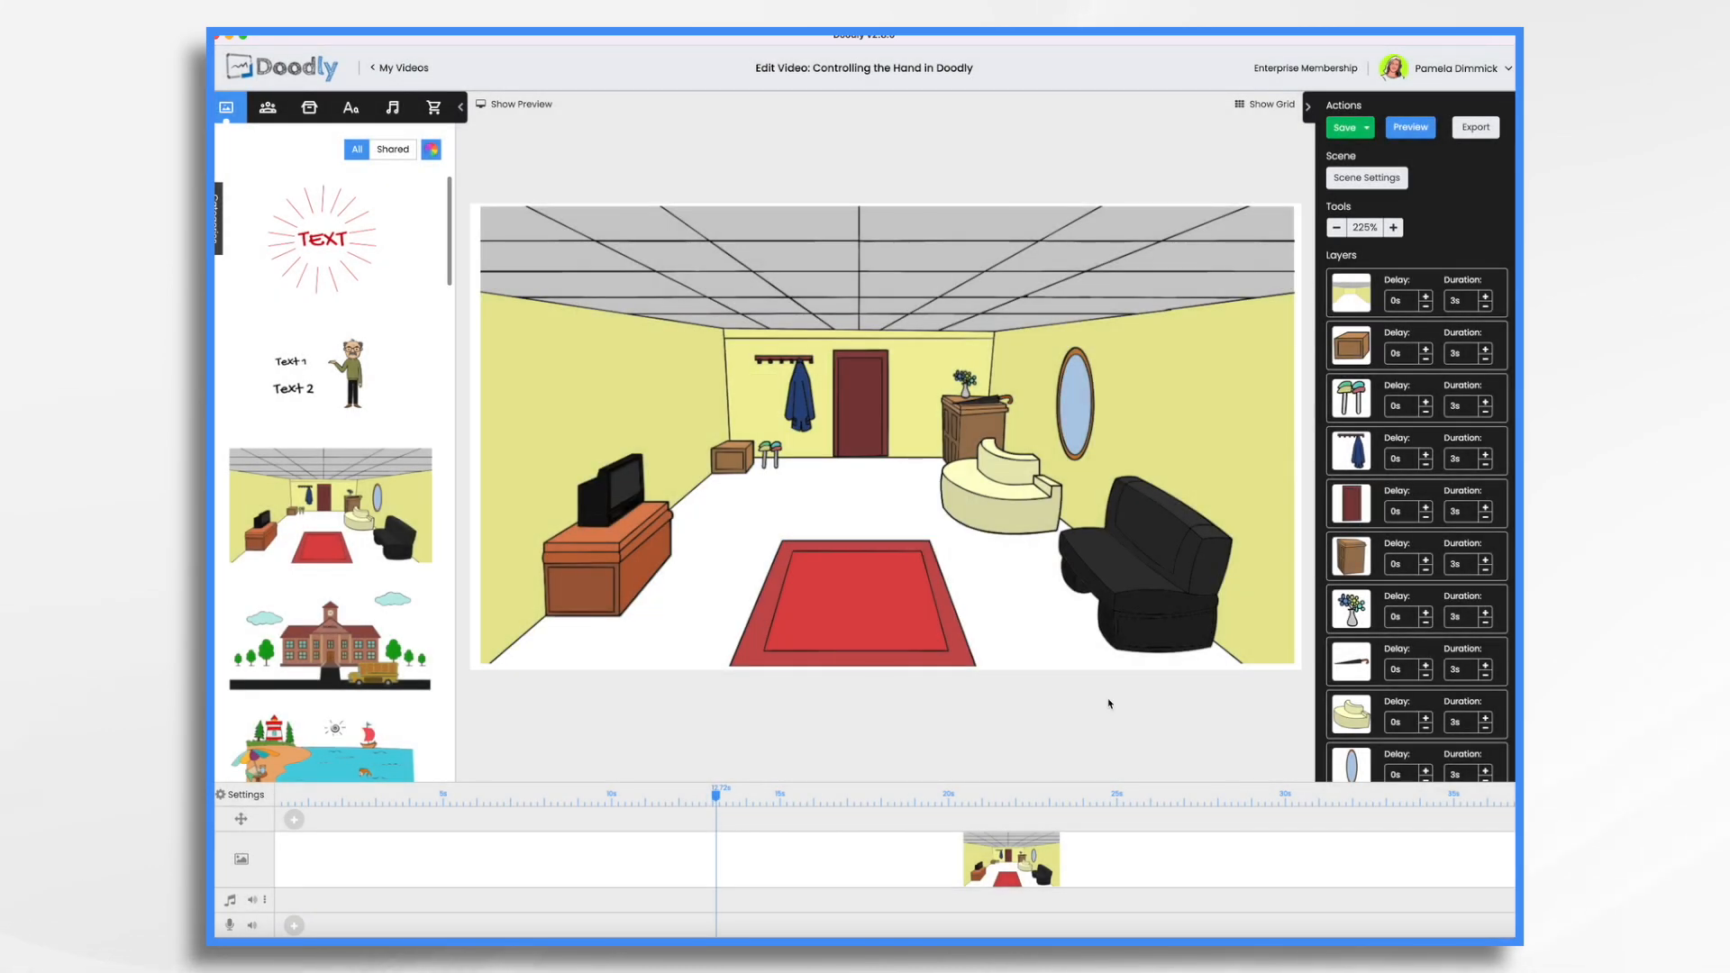
# Set the room backdrop layer's draw duration to 0 seconds and preview the scene again
pyautogui.click(1344, 126)
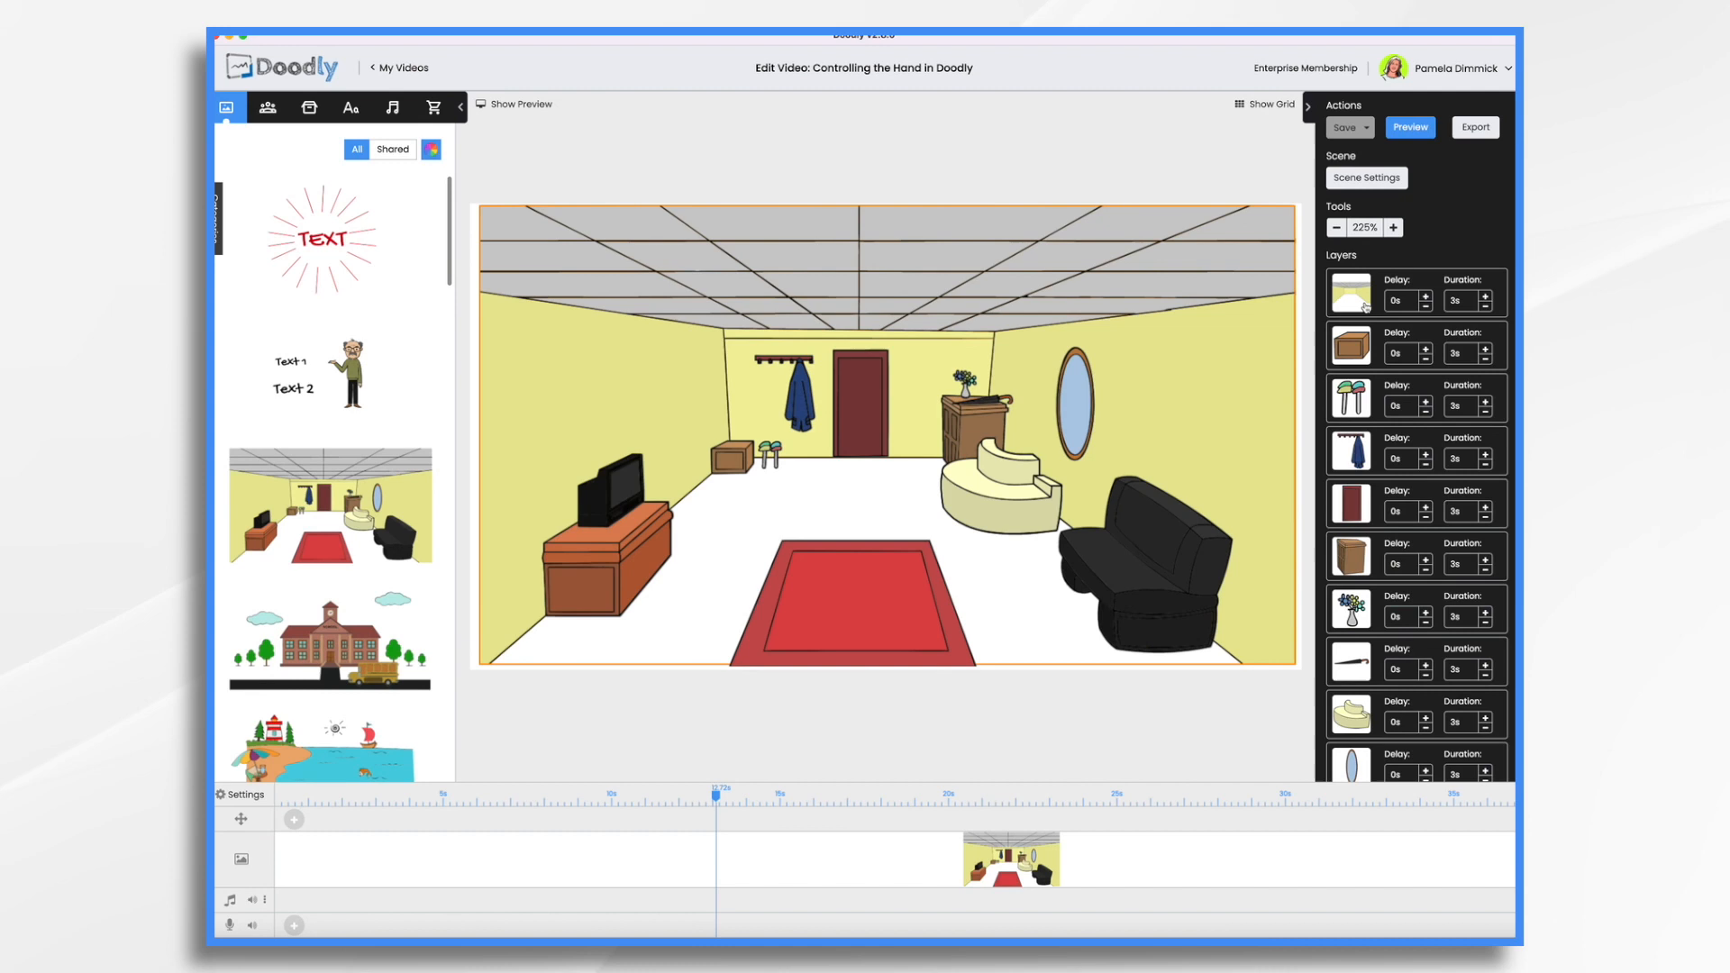
pyautogui.click(1487, 306)
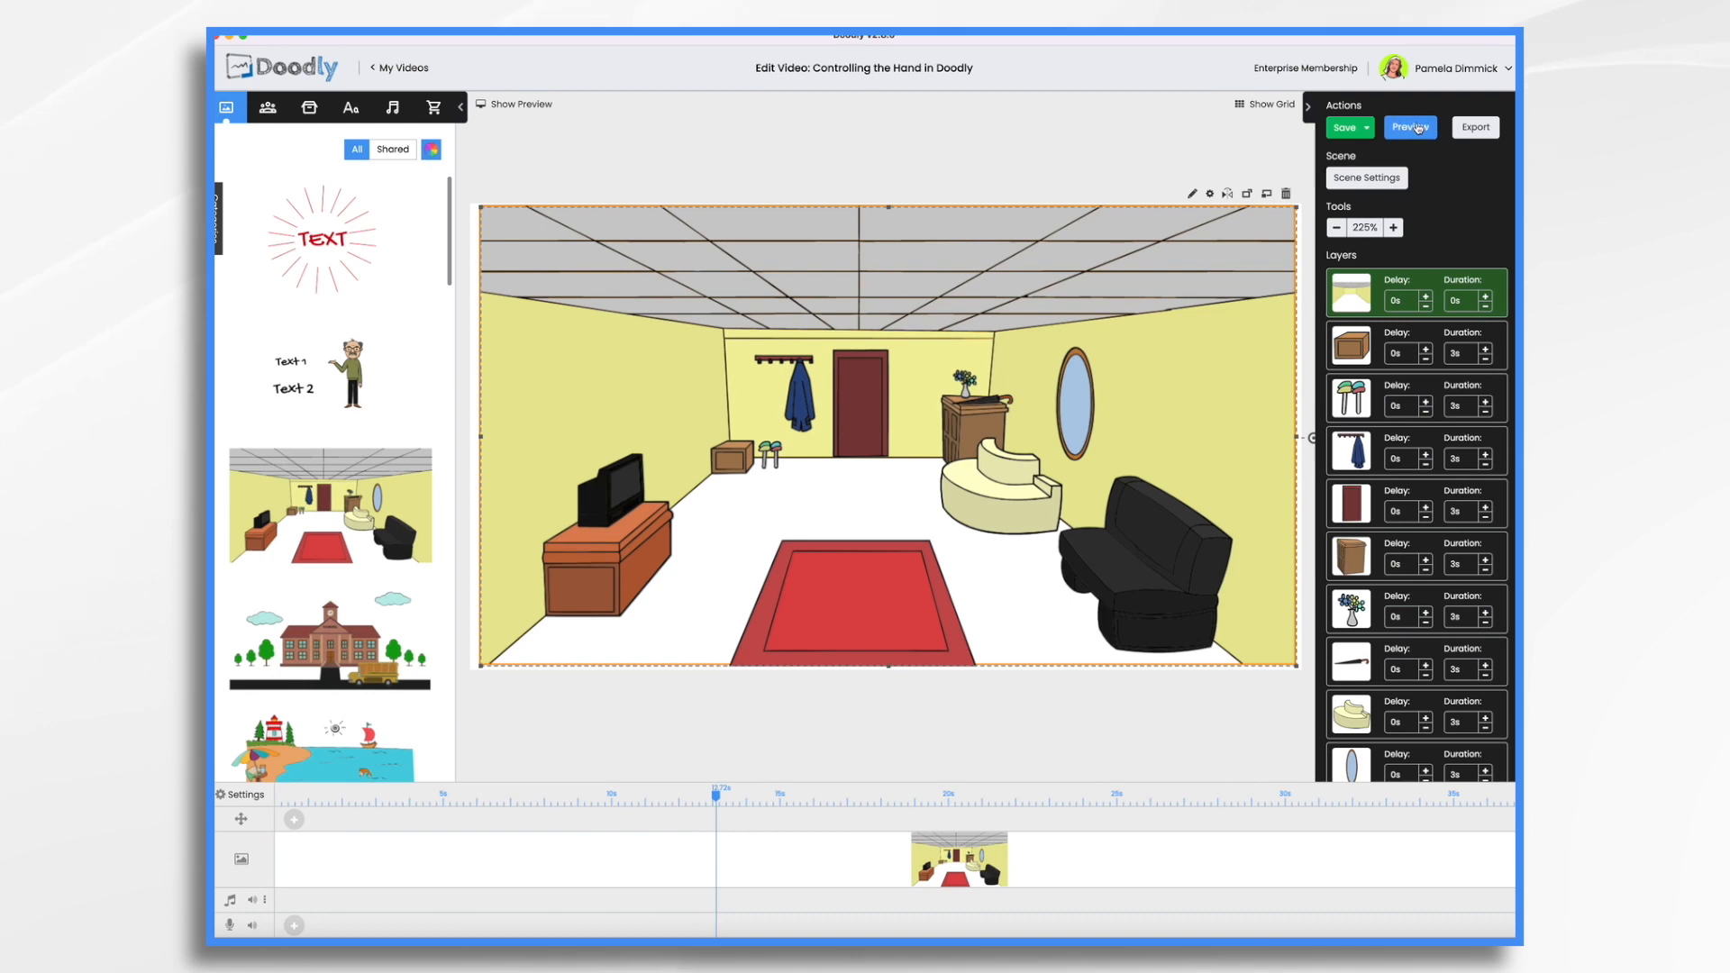
pyautogui.click(1409, 126)
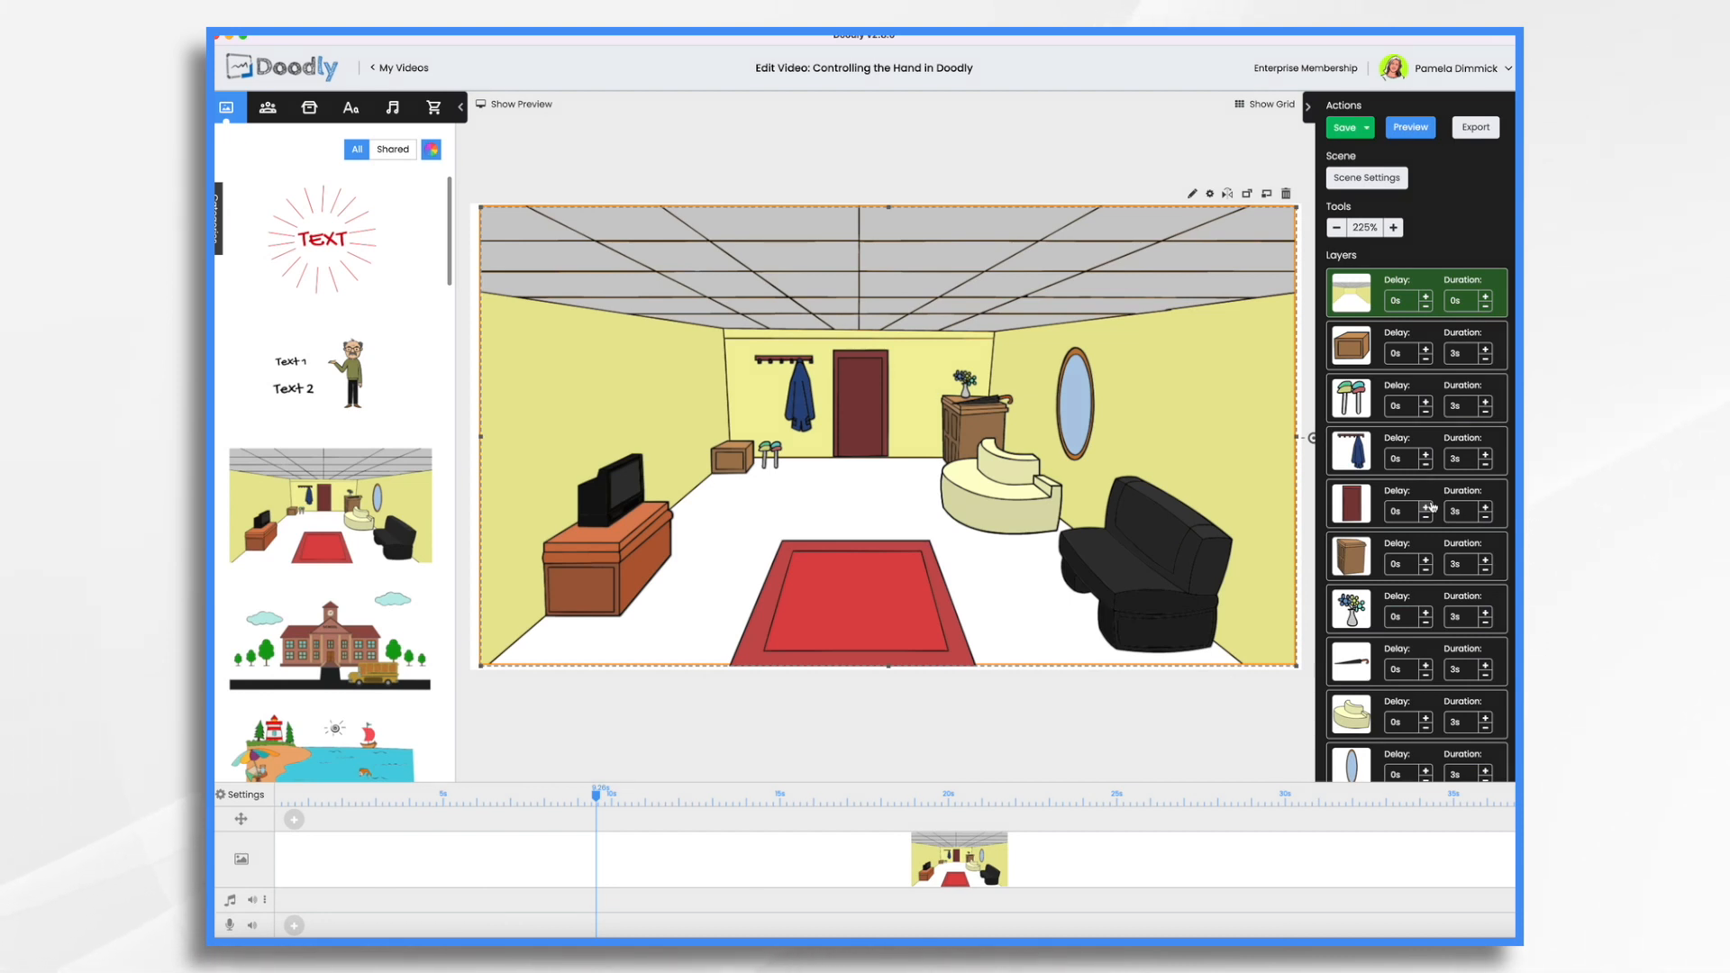
pyautogui.moveTo(1442, 470)
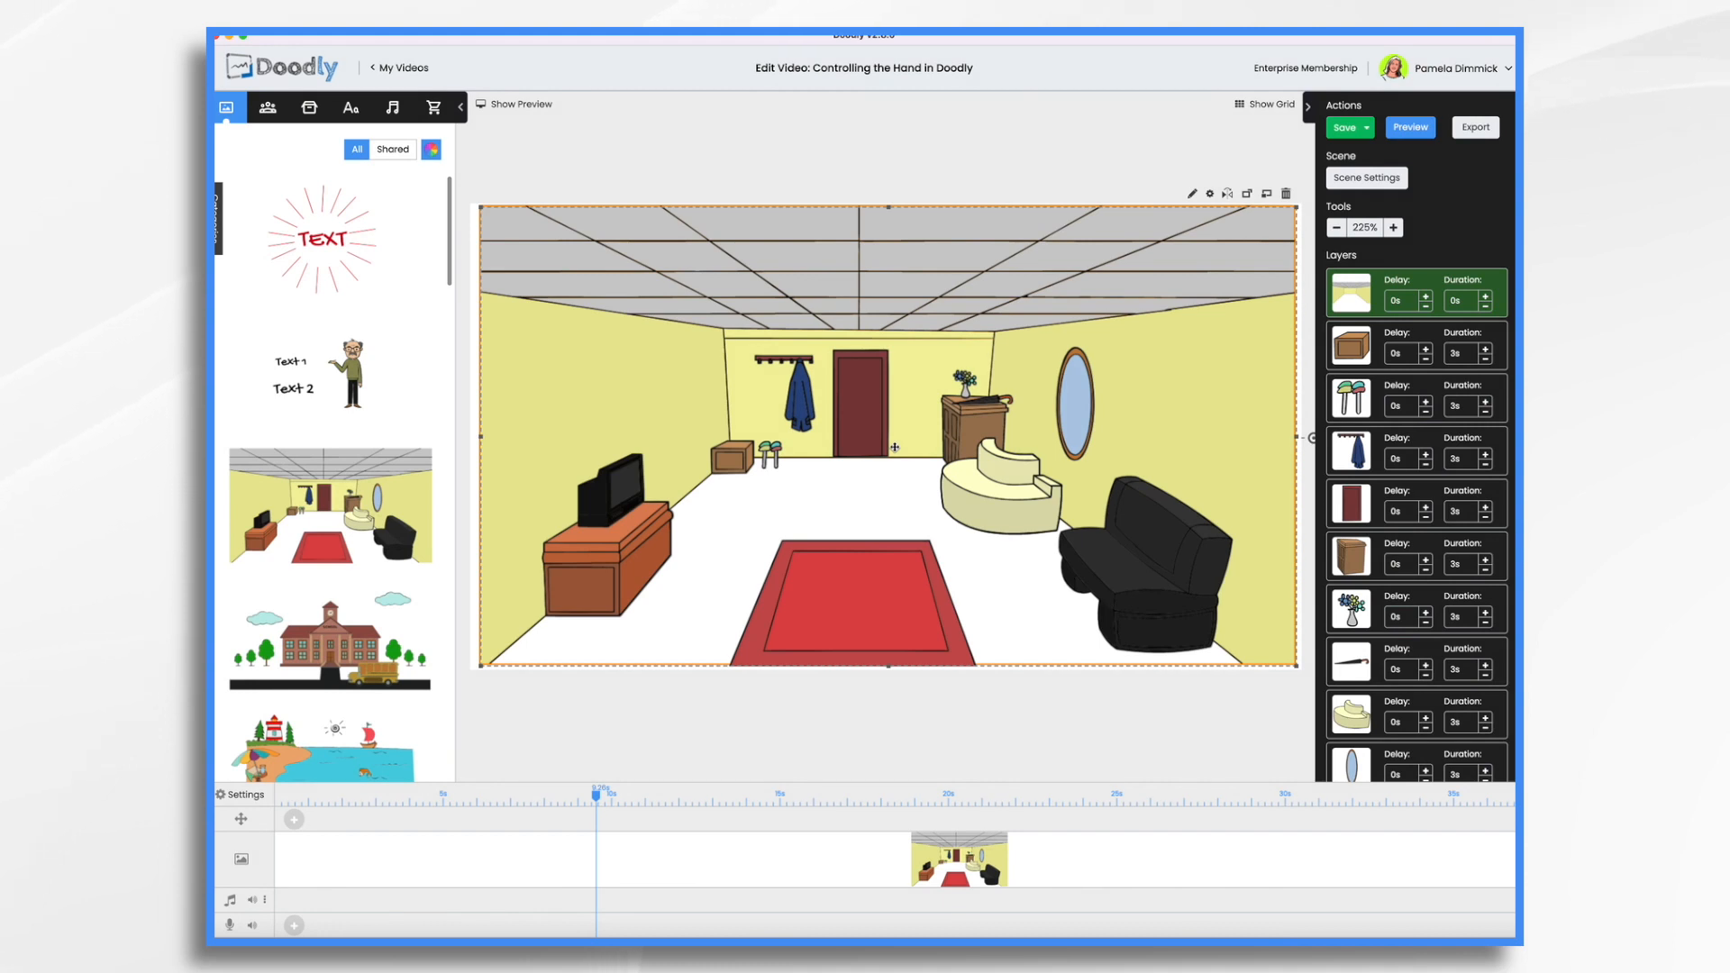
pyautogui.moveTo(1216, 480)
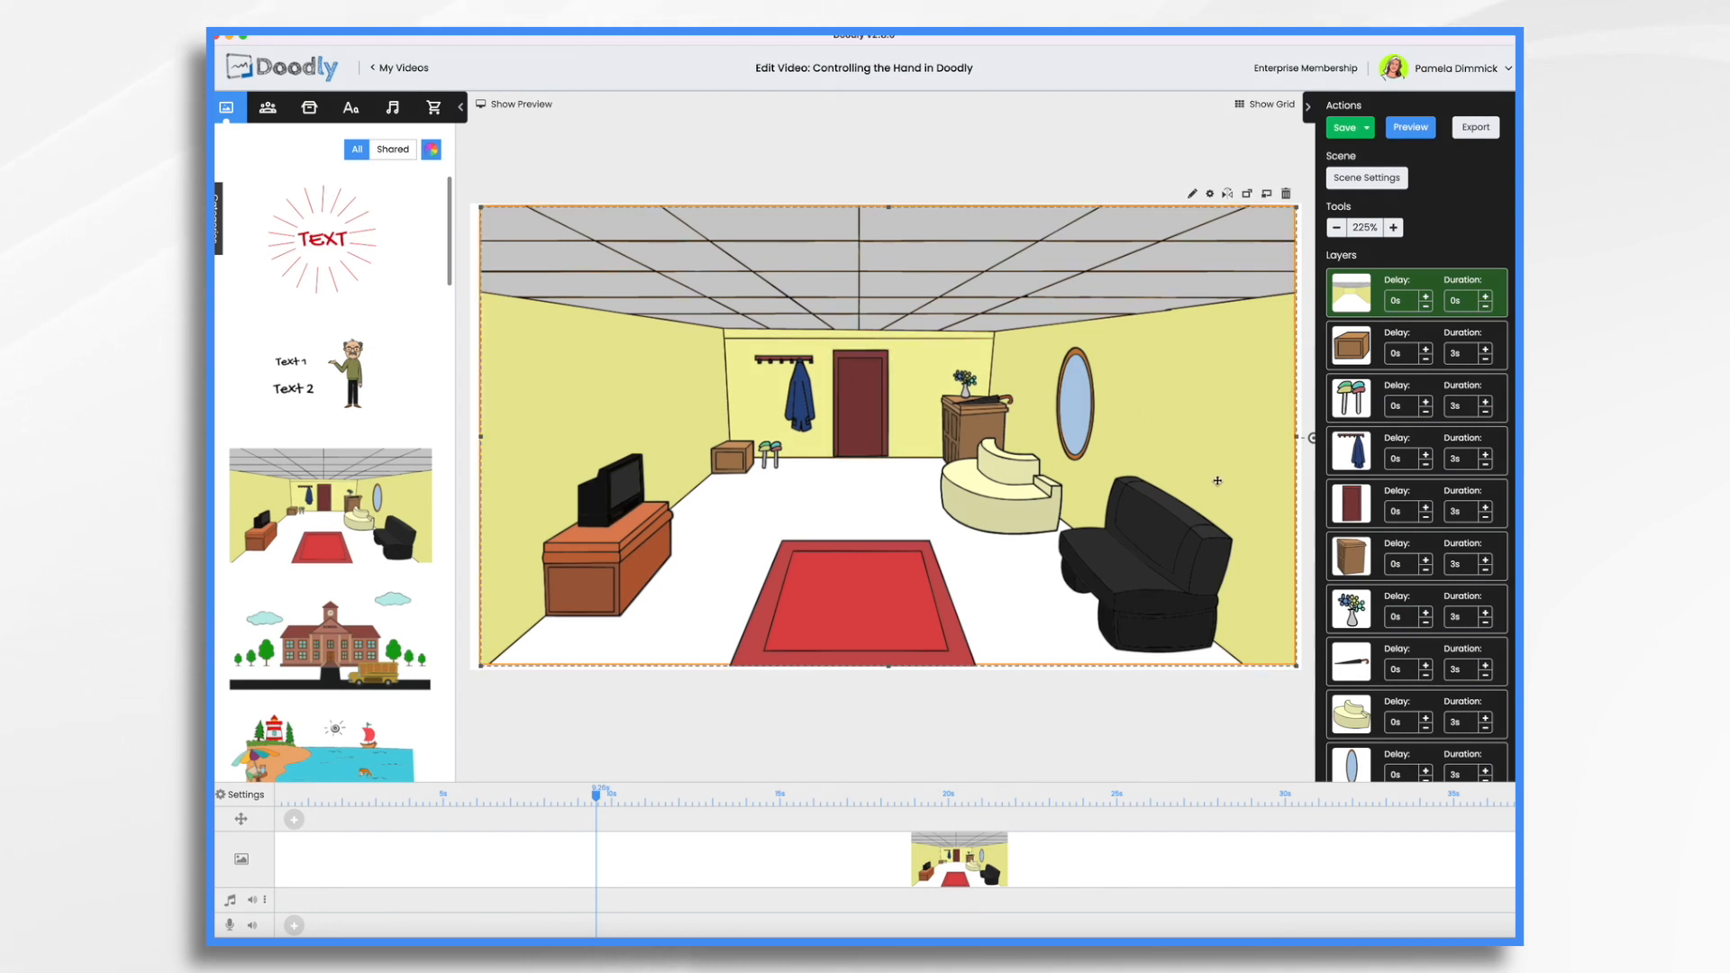
pyautogui.moveTo(922, 507)
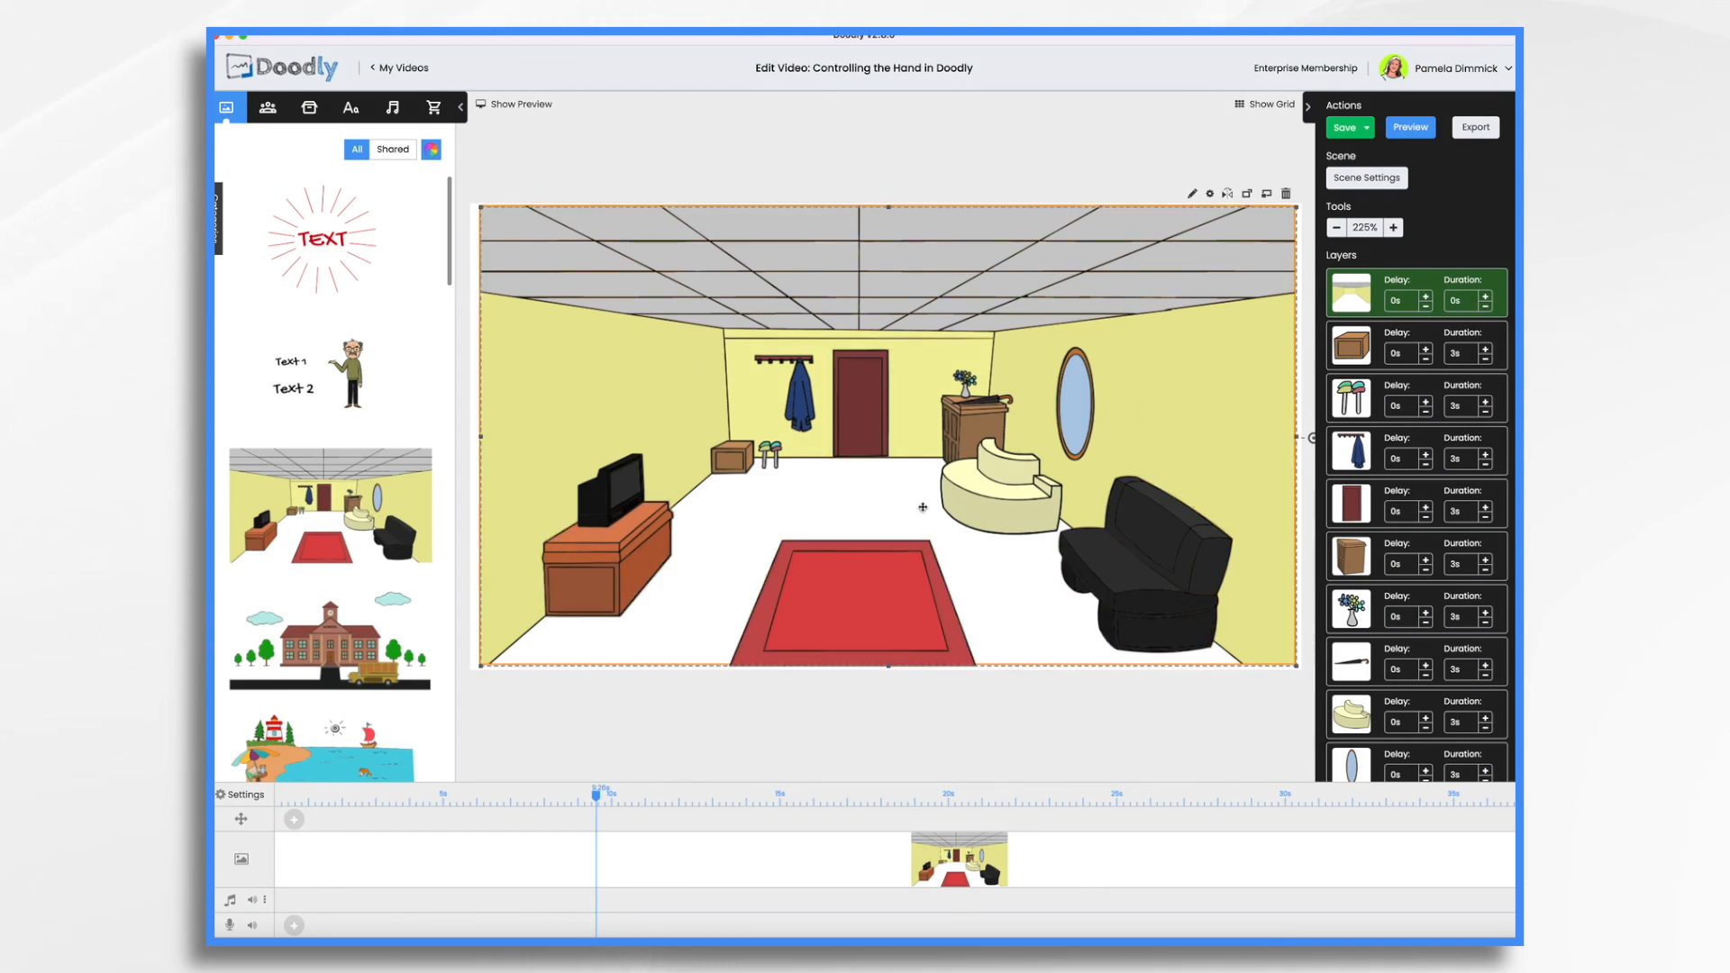
# Find a 'tired' character in the library and add him as a new image on the black couch
pyautogui.click(328, 371)
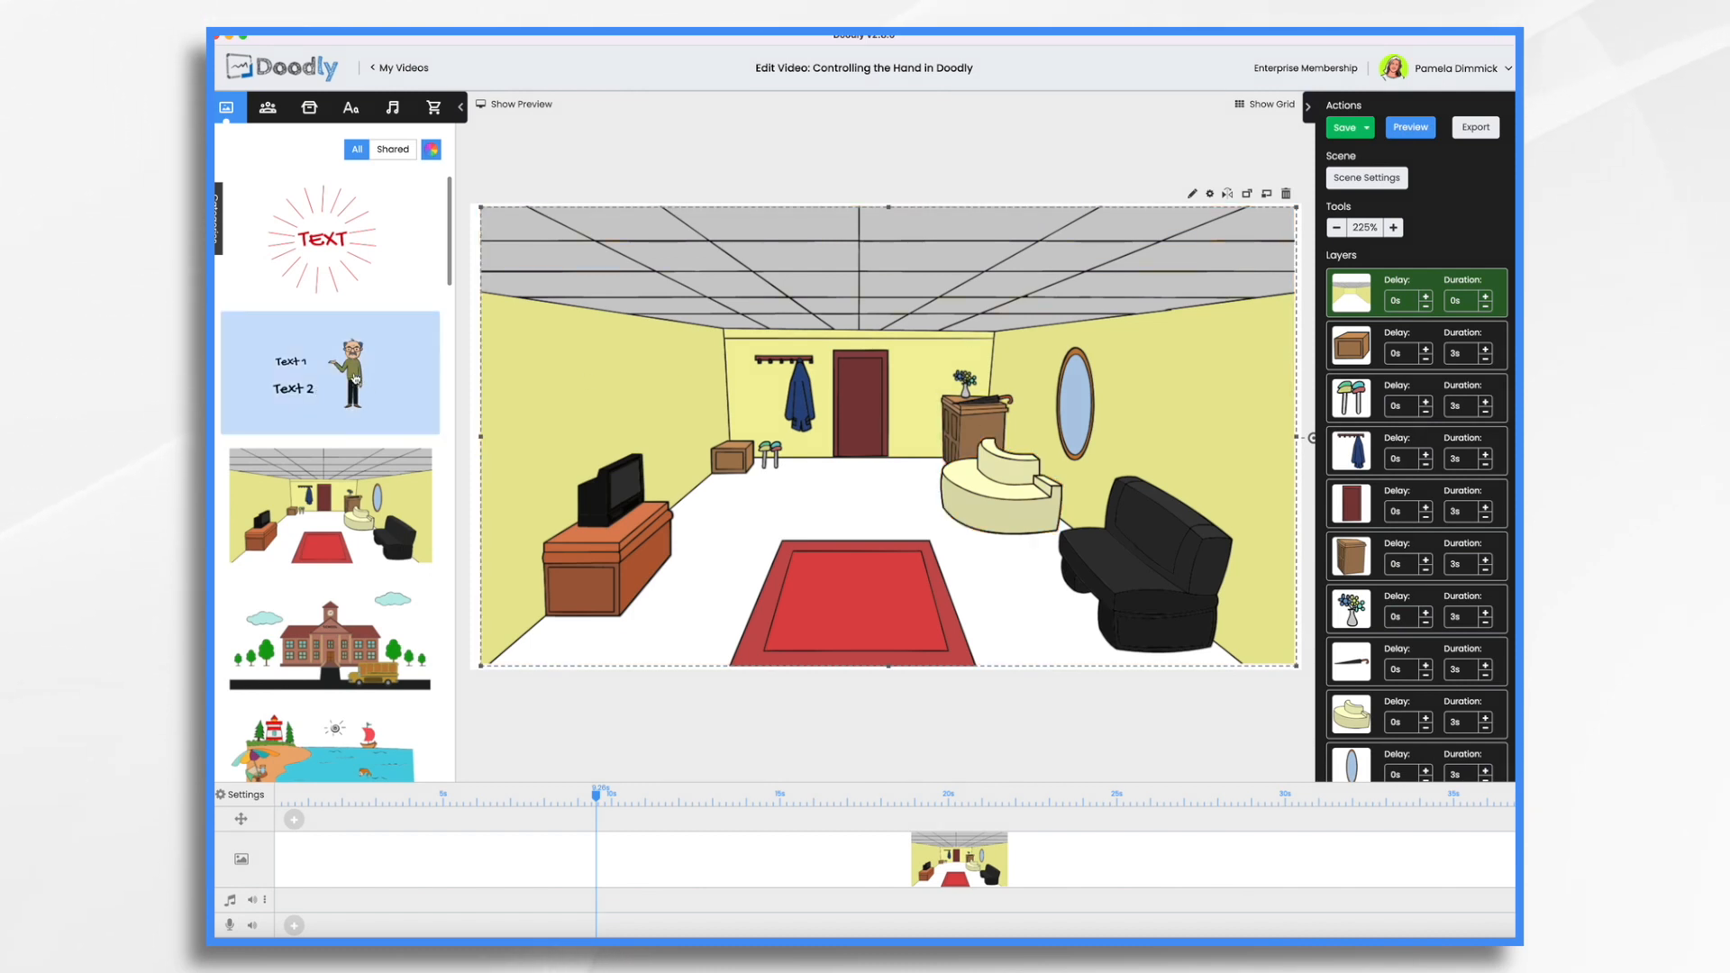
pyautogui.click(267, 106)
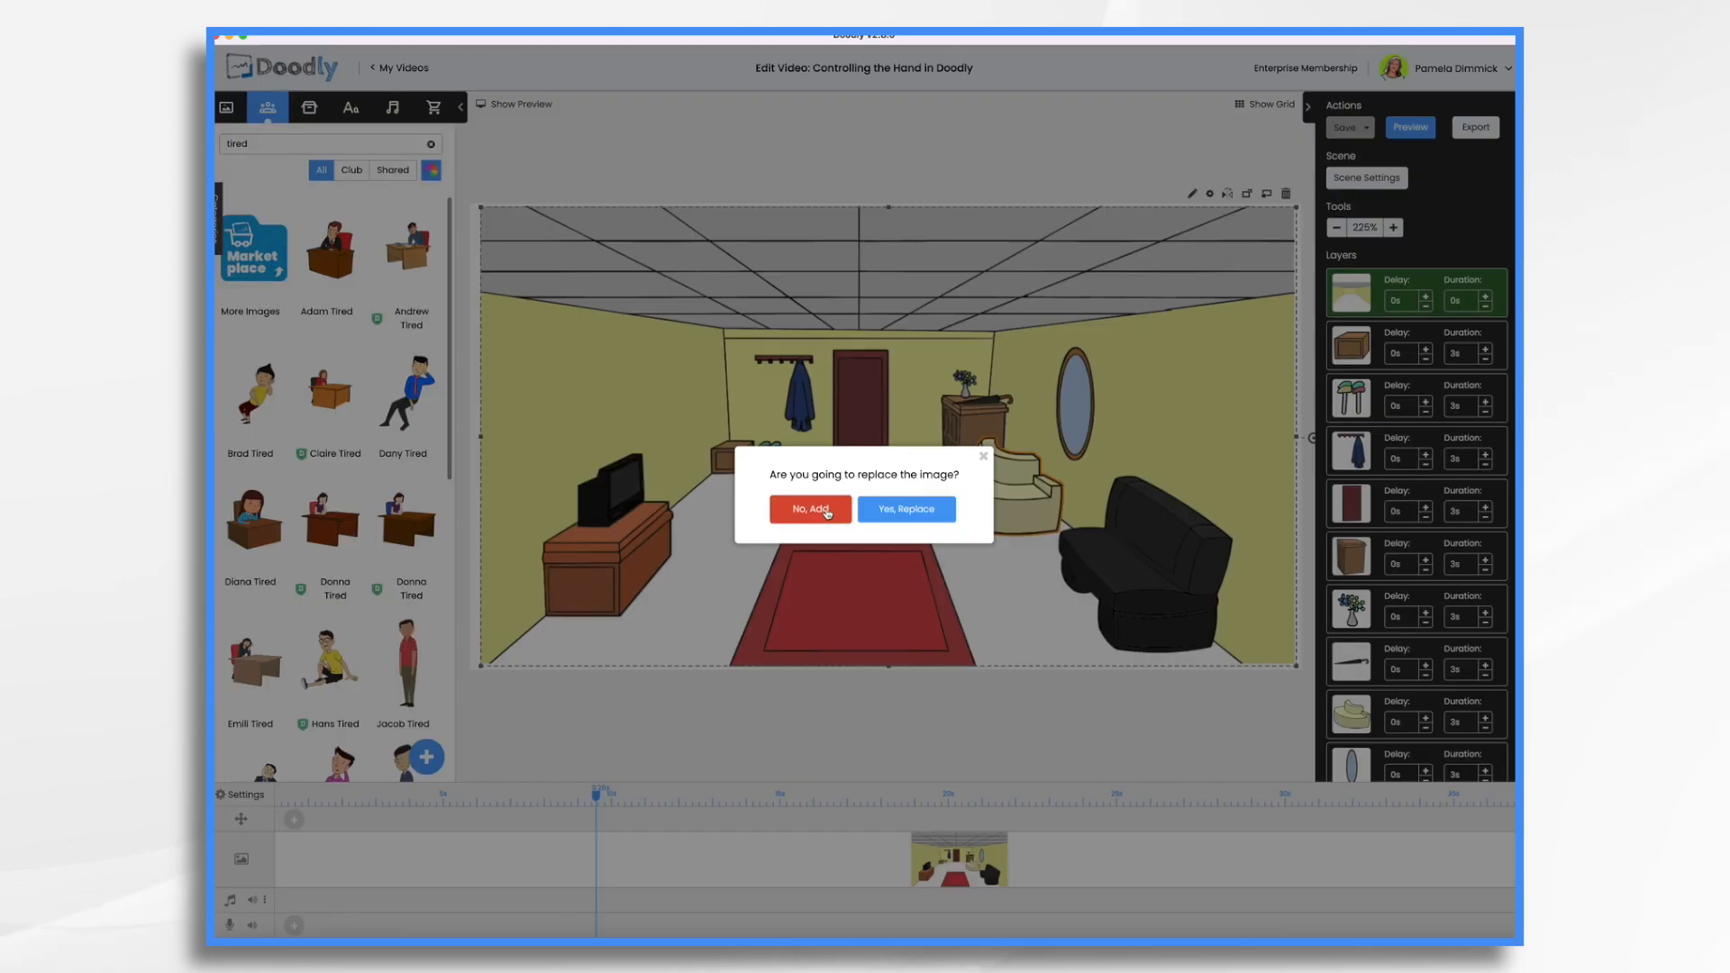
pyautogui.click(809, 510)
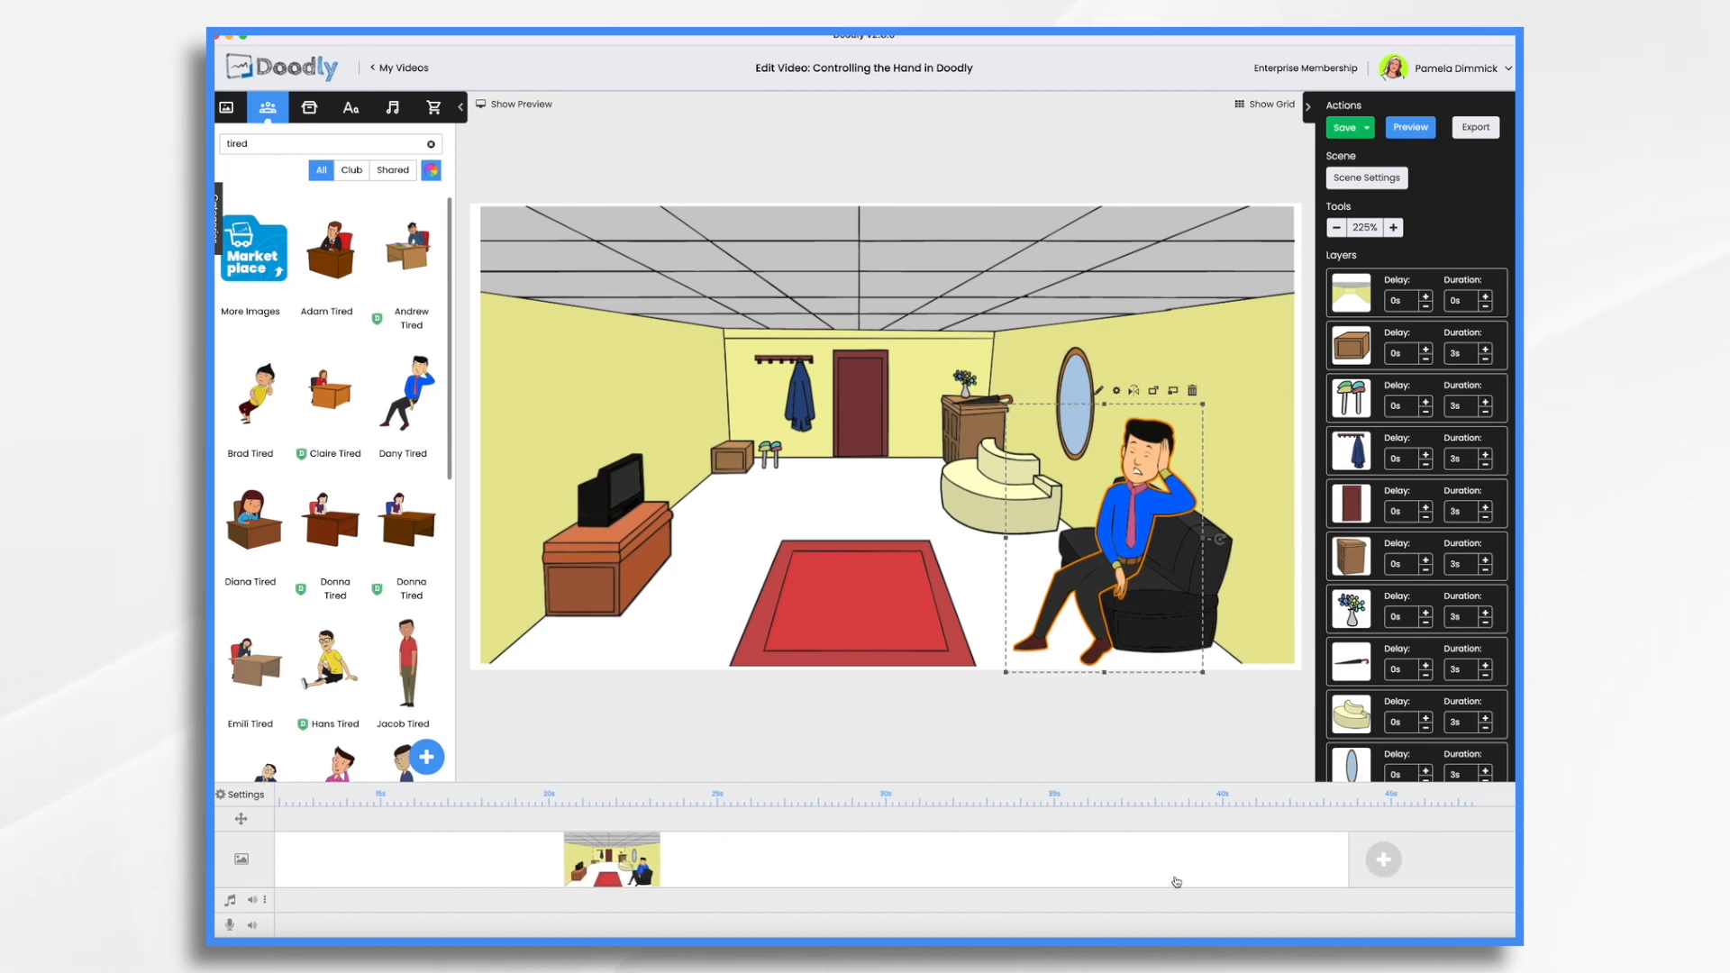
pyautogui.moveTo(1305, 850)
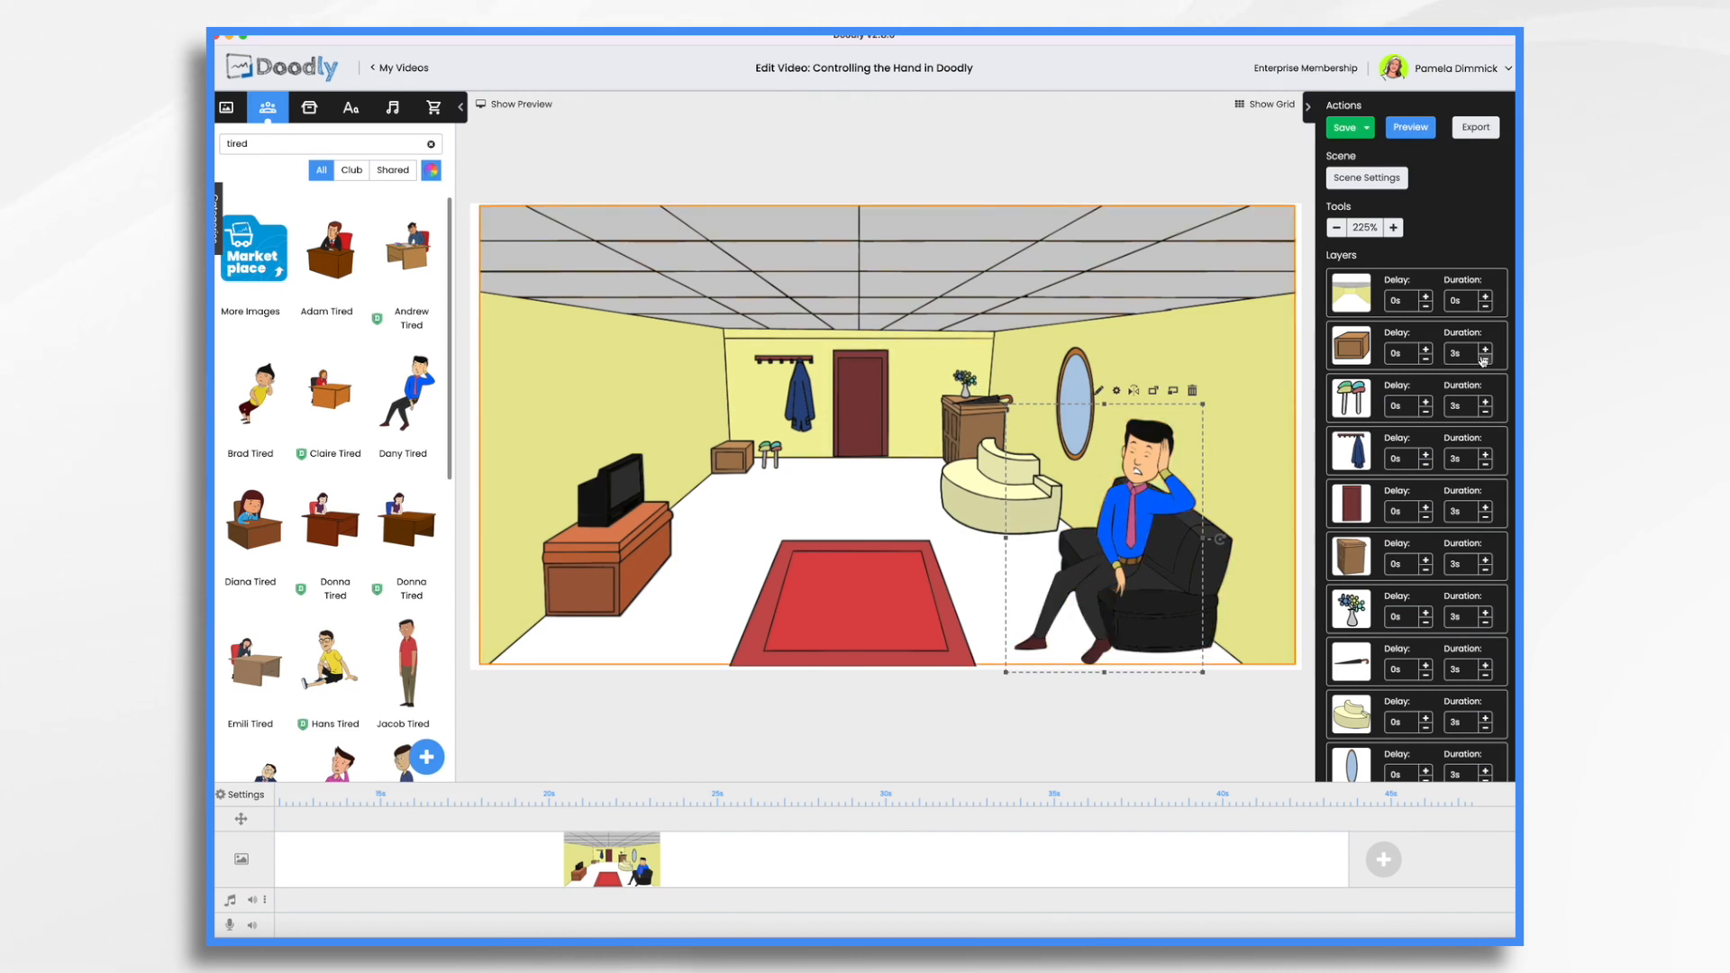
# Give all selected furniture layers a 0-second draw duration, confirm for all assets, and save
pyautogui.click(1350, 346)
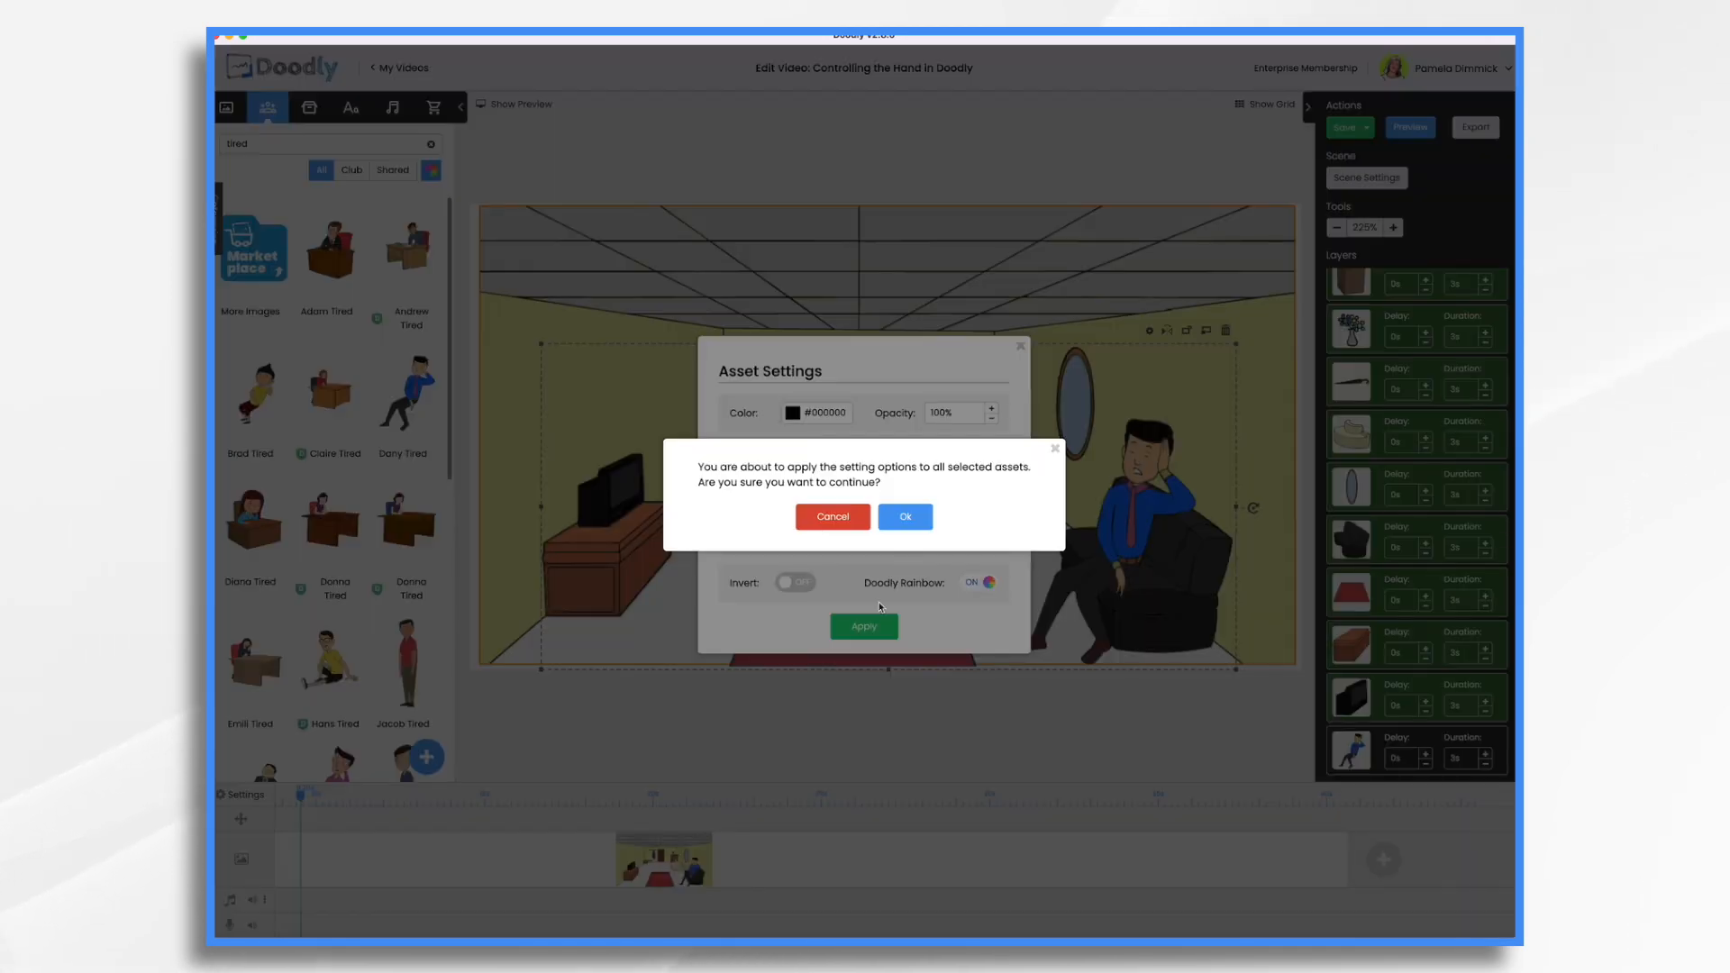
pyautogui.click(903, 517)
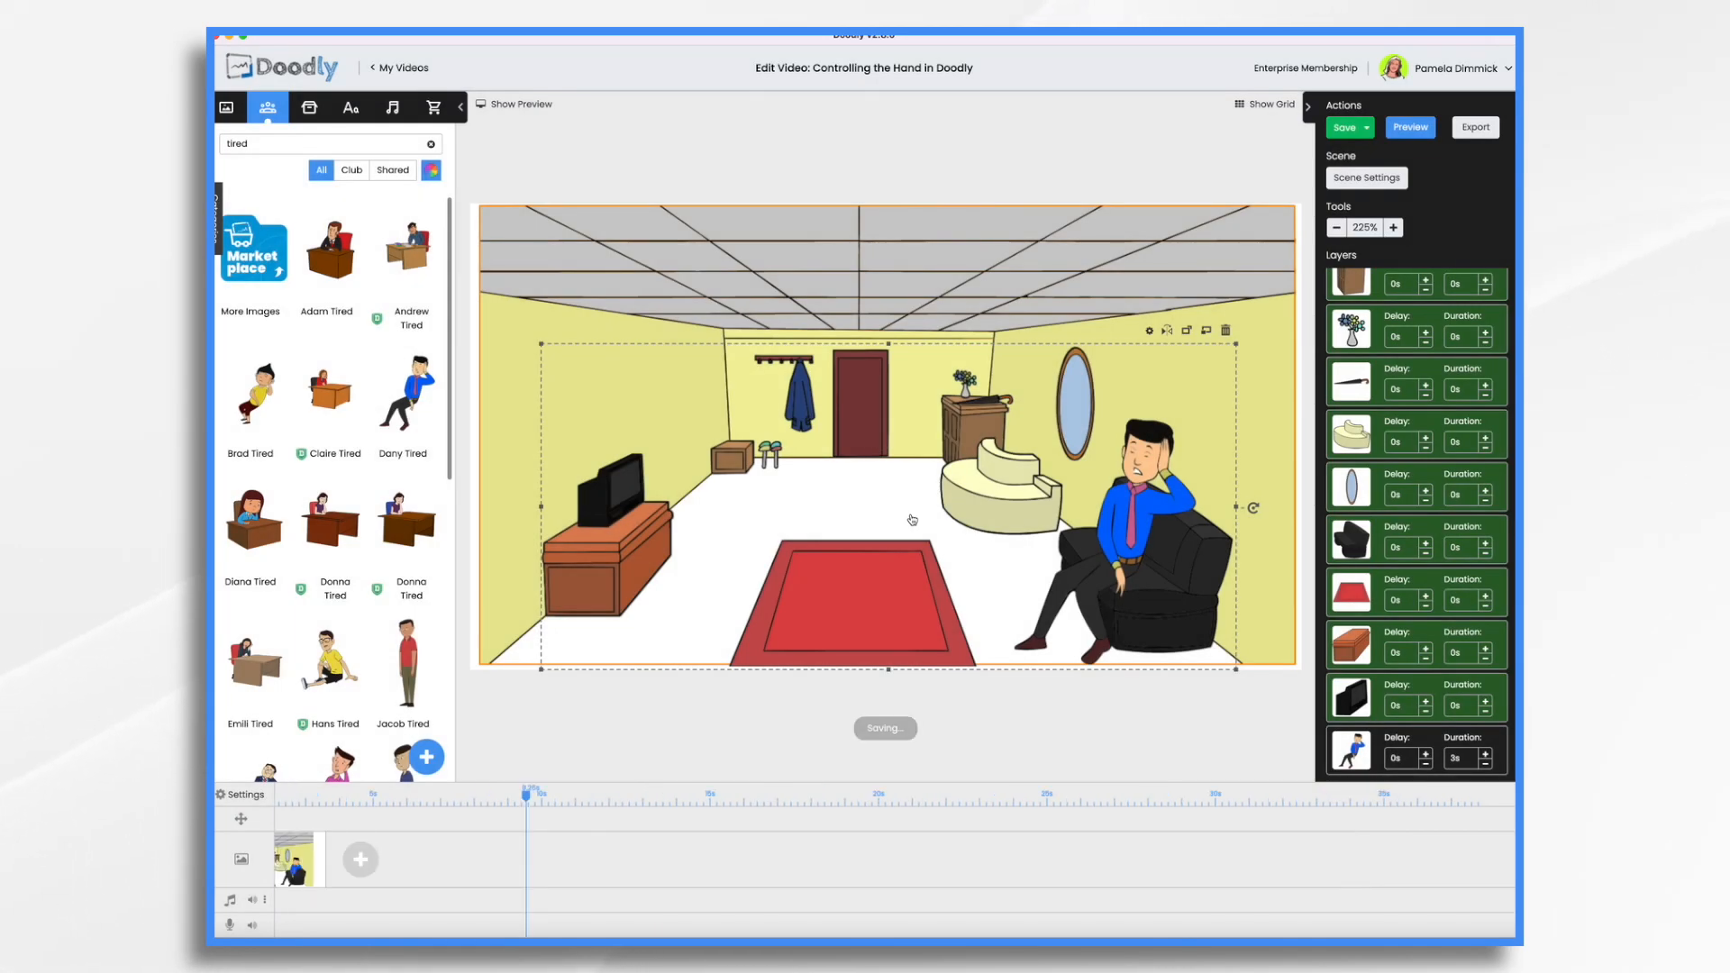
pyautogui.click(1345, 126)
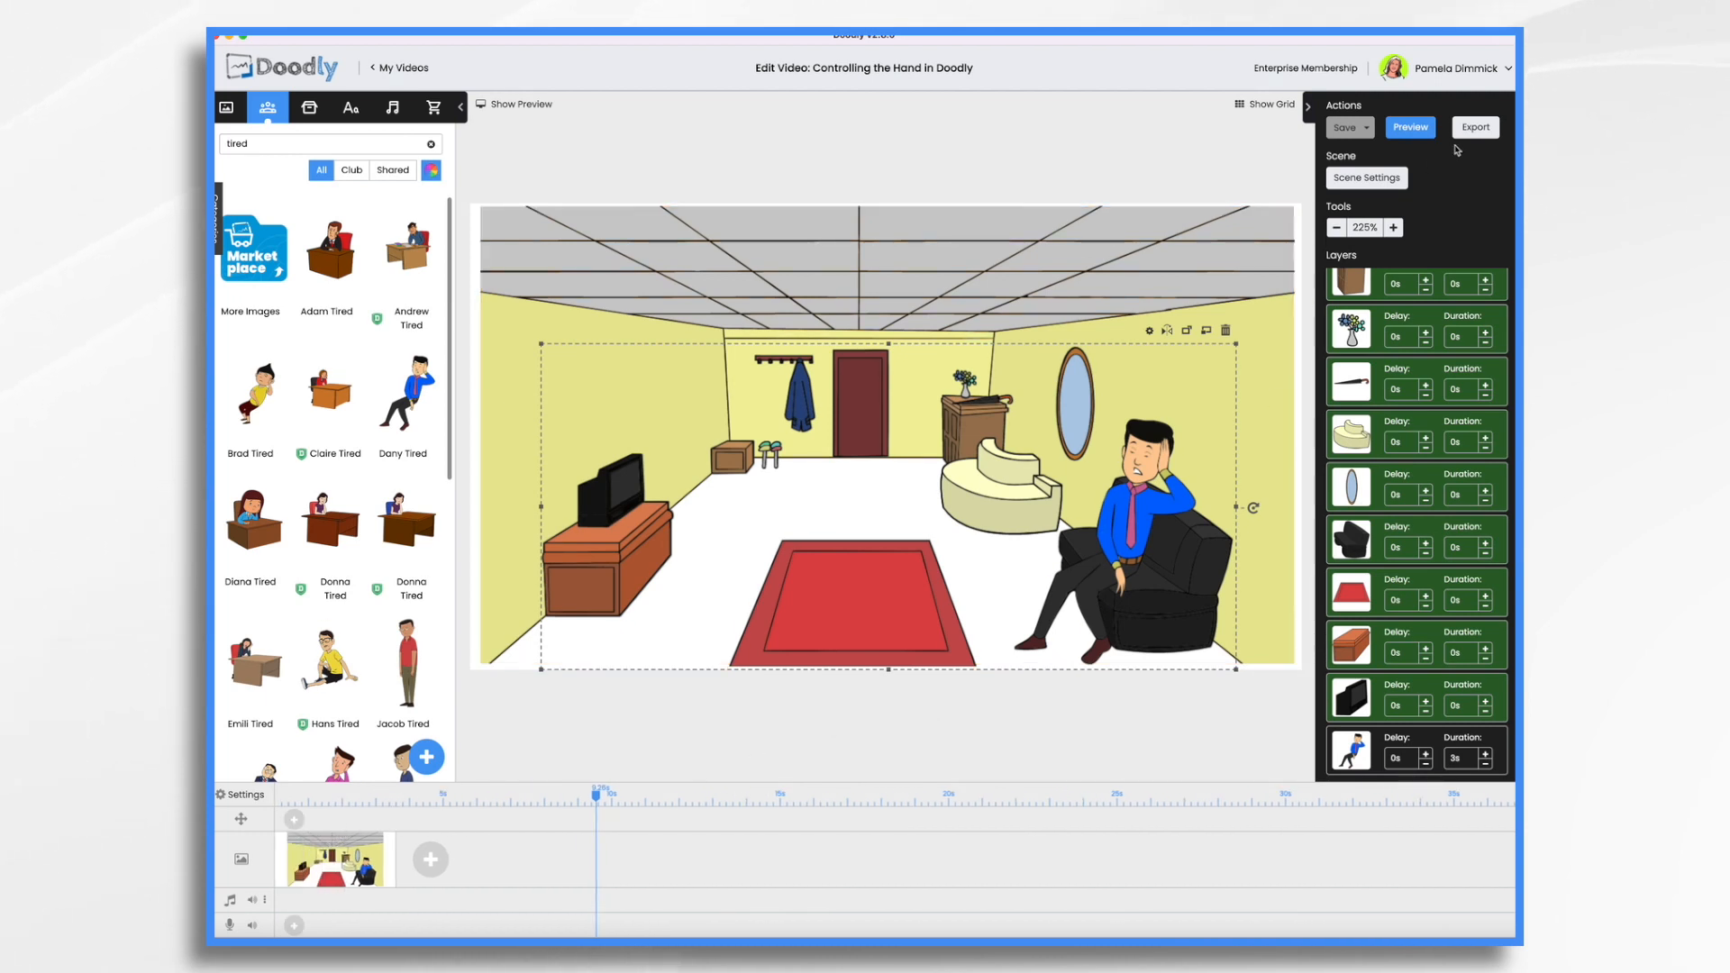
# Preview how the living-room scene with the seated man plays
pyautogui.click(1410, 126)
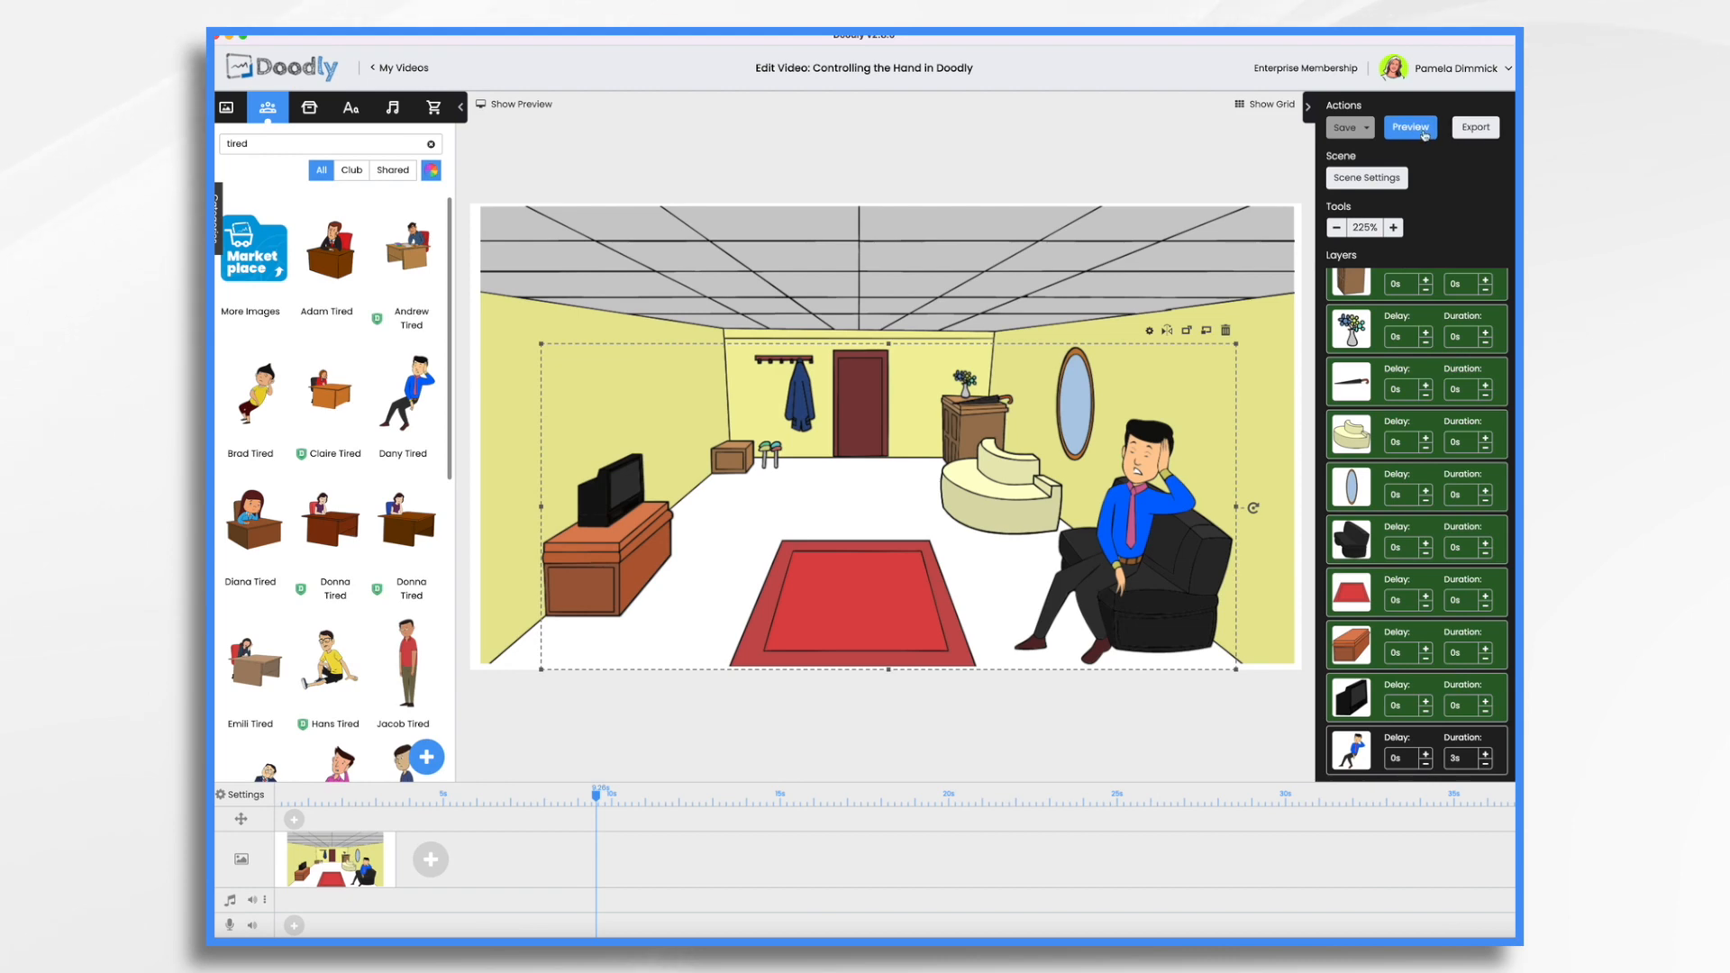
pyautogui.click(1409, 126)
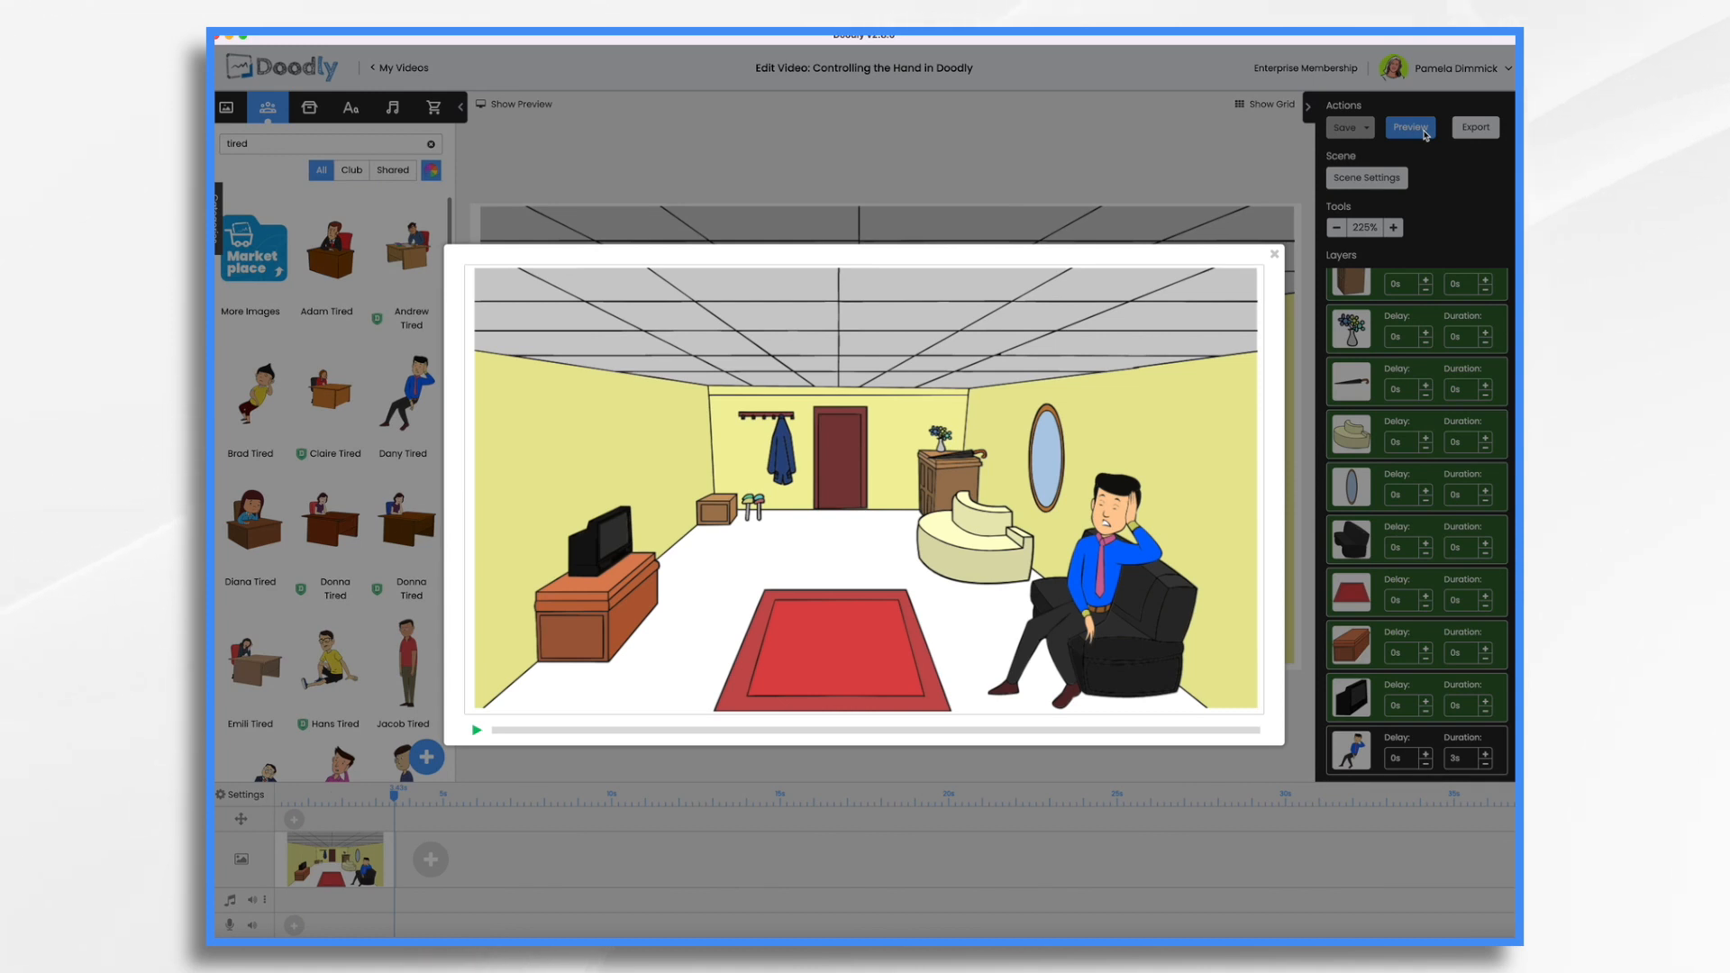
pyautogui.moveTo(892, 303)
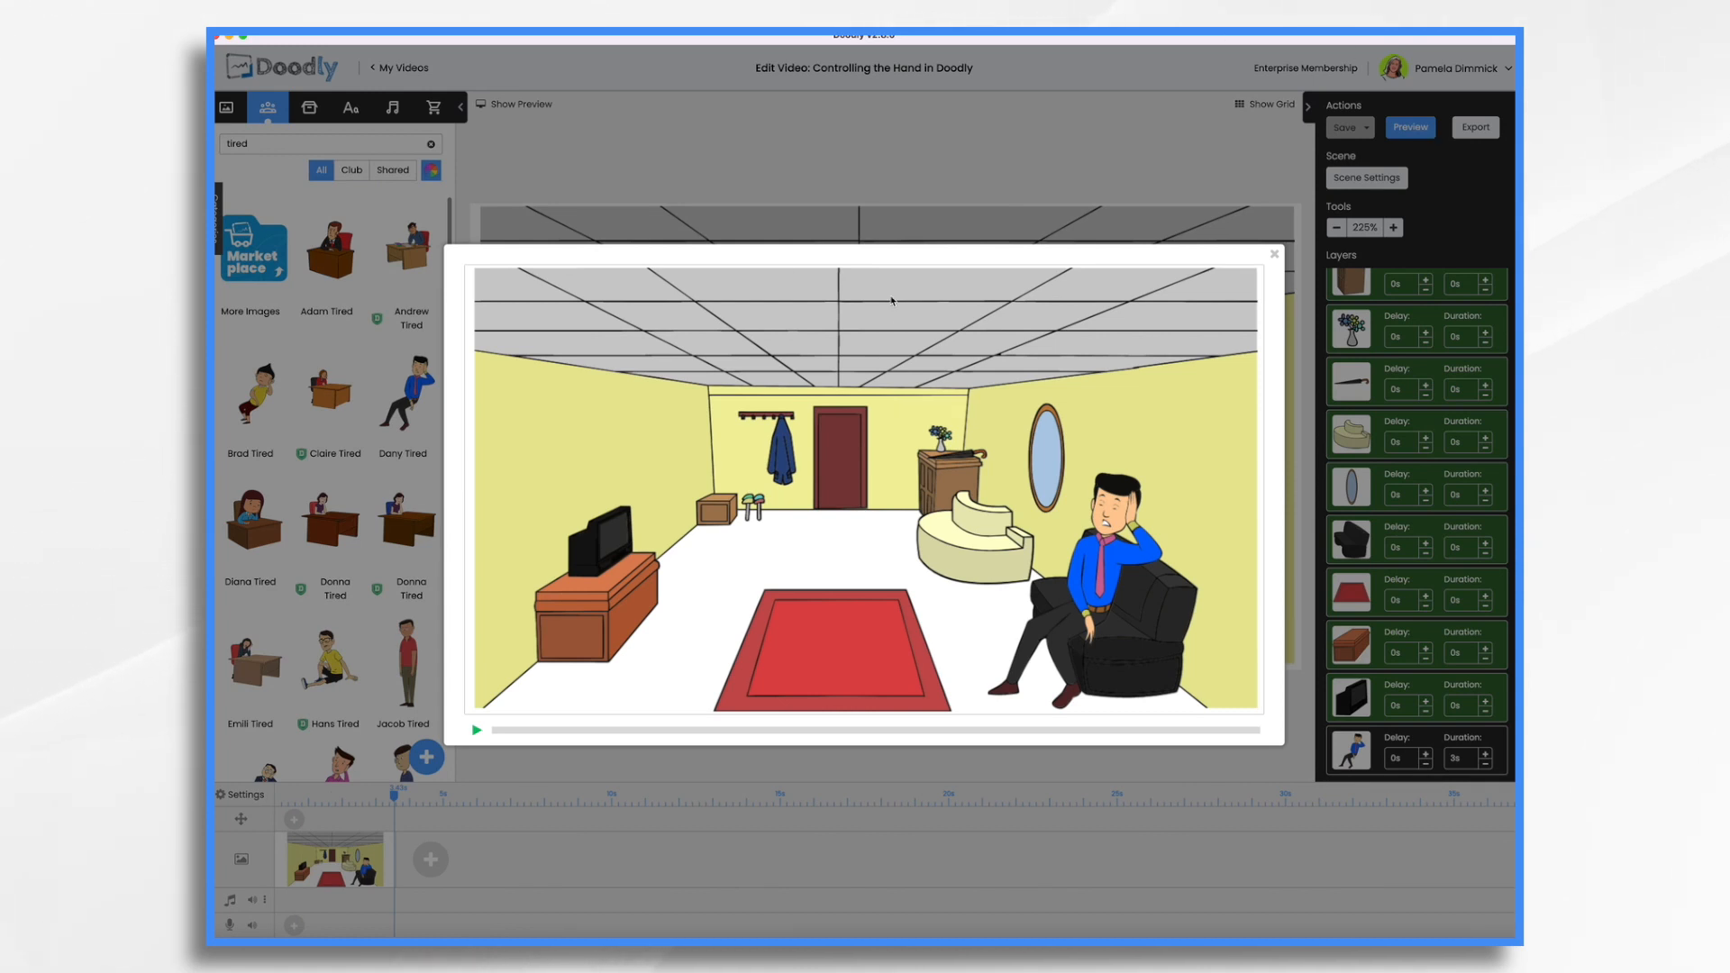
pyautogui.moveTo(1253, 624)
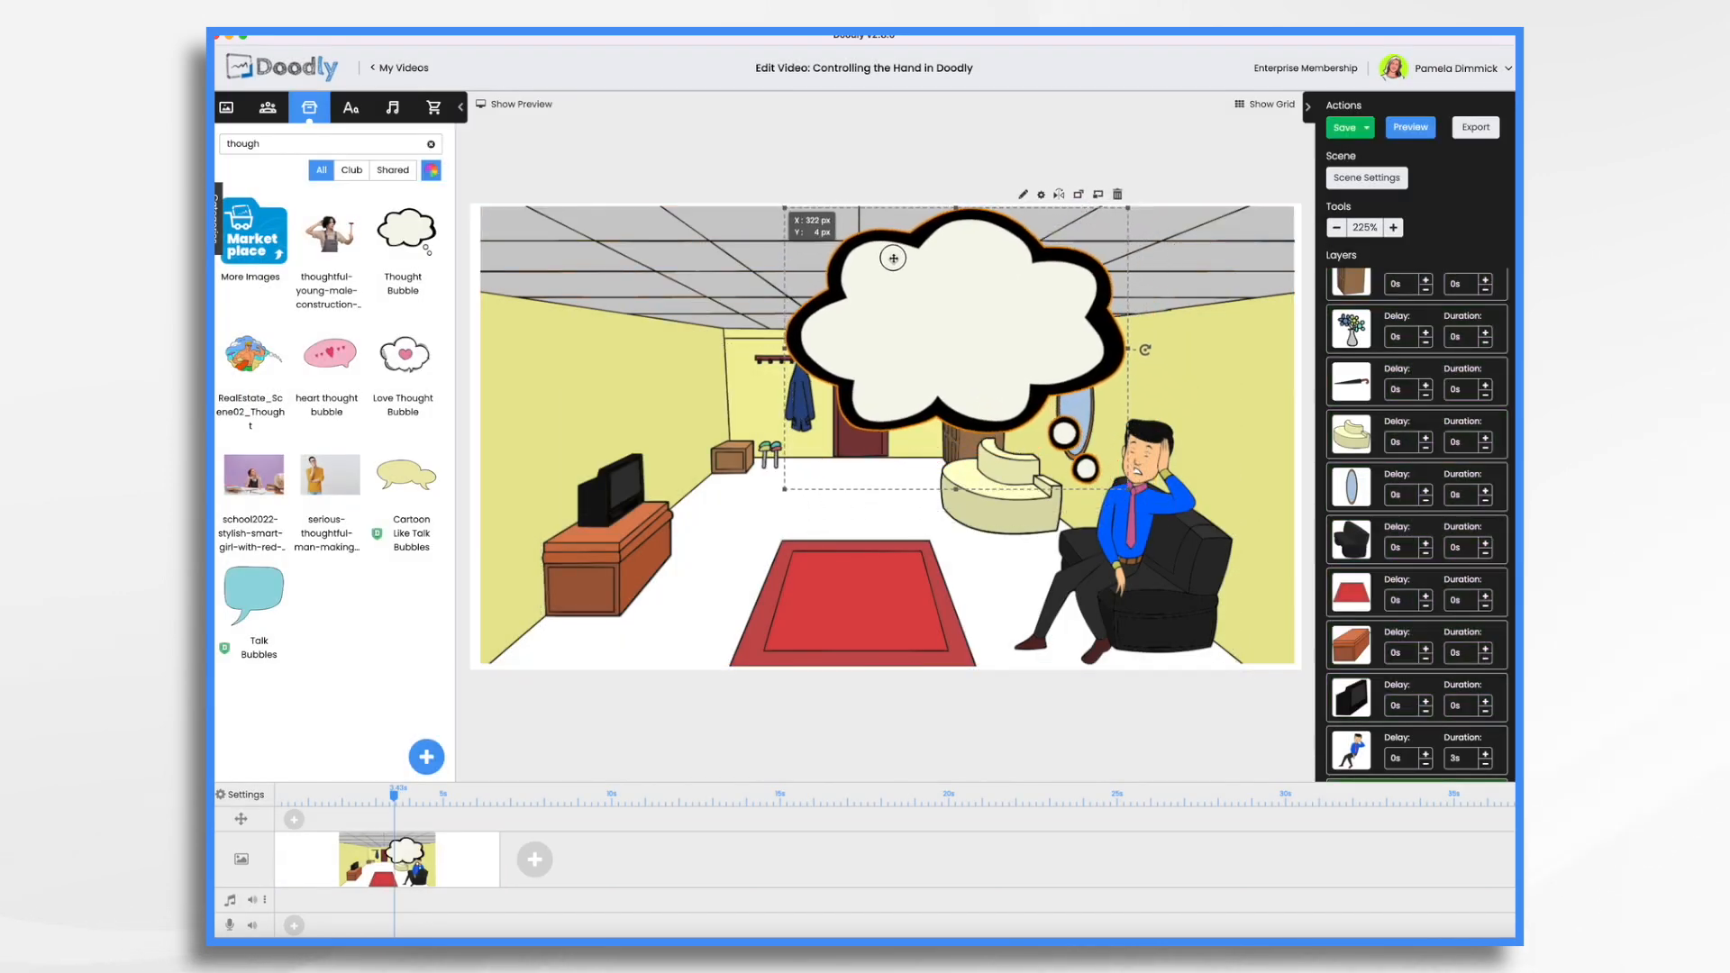
# Add the text 'ZZZZ ZZZZ...' into the thought bubble and shorten the bubble's draw time to 1 second
pyautogui.click(349, 106)
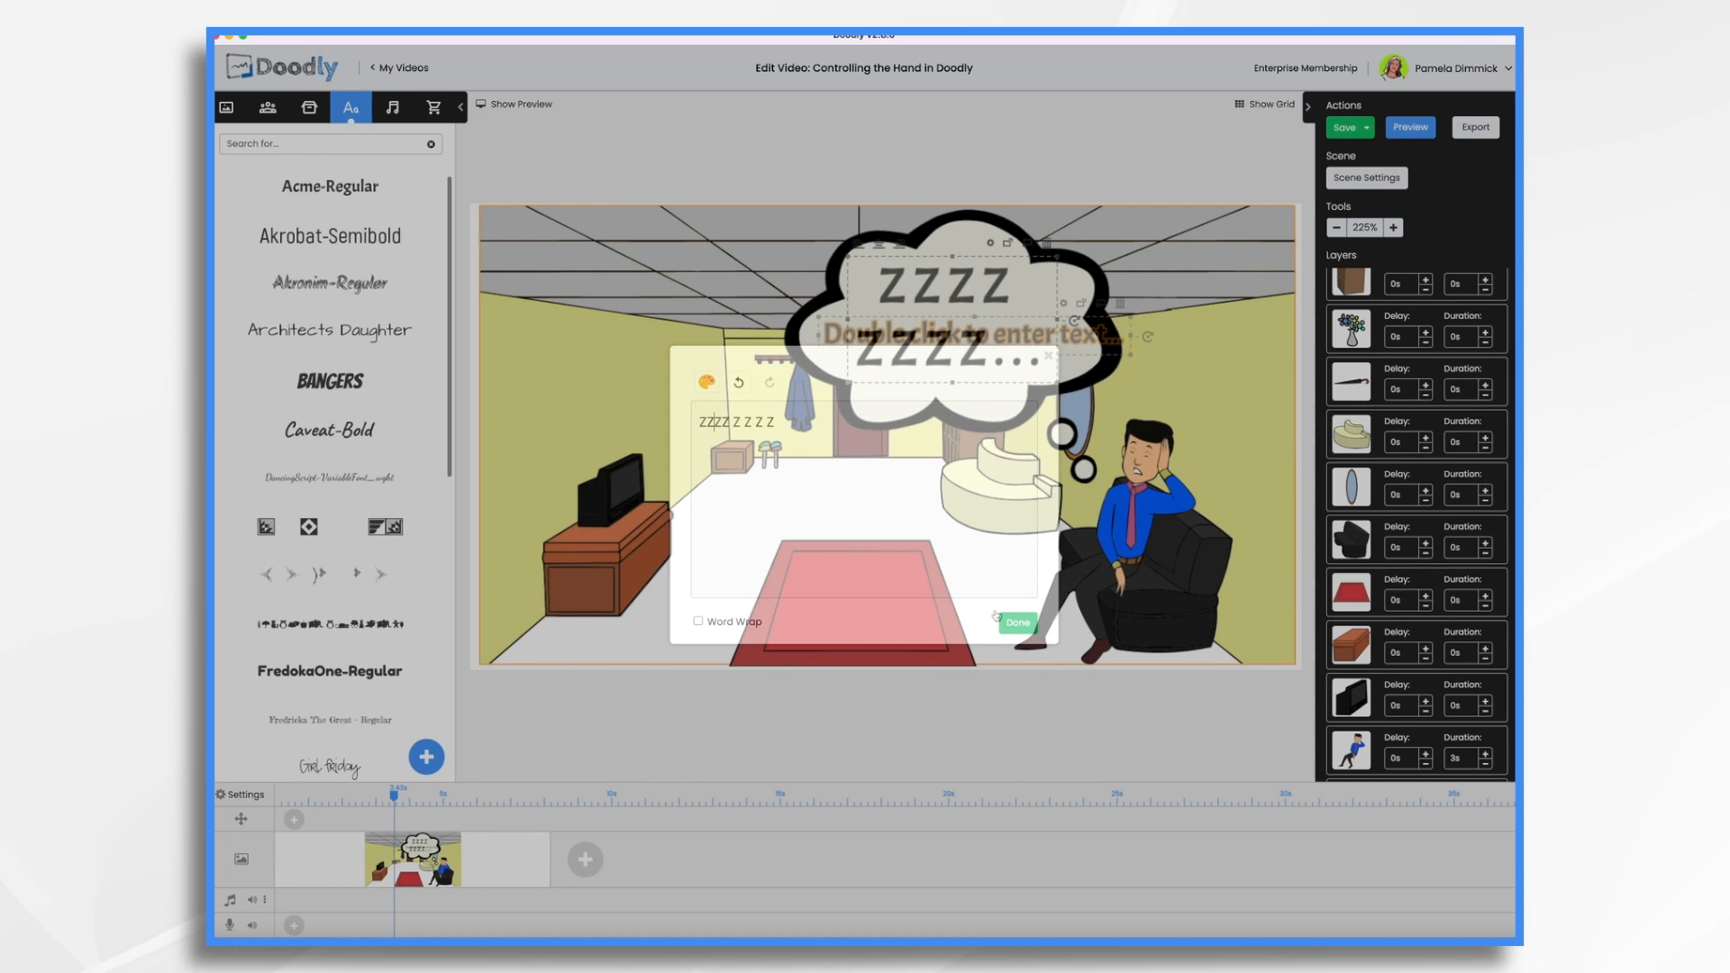
pyautogui.click(1015, 622)
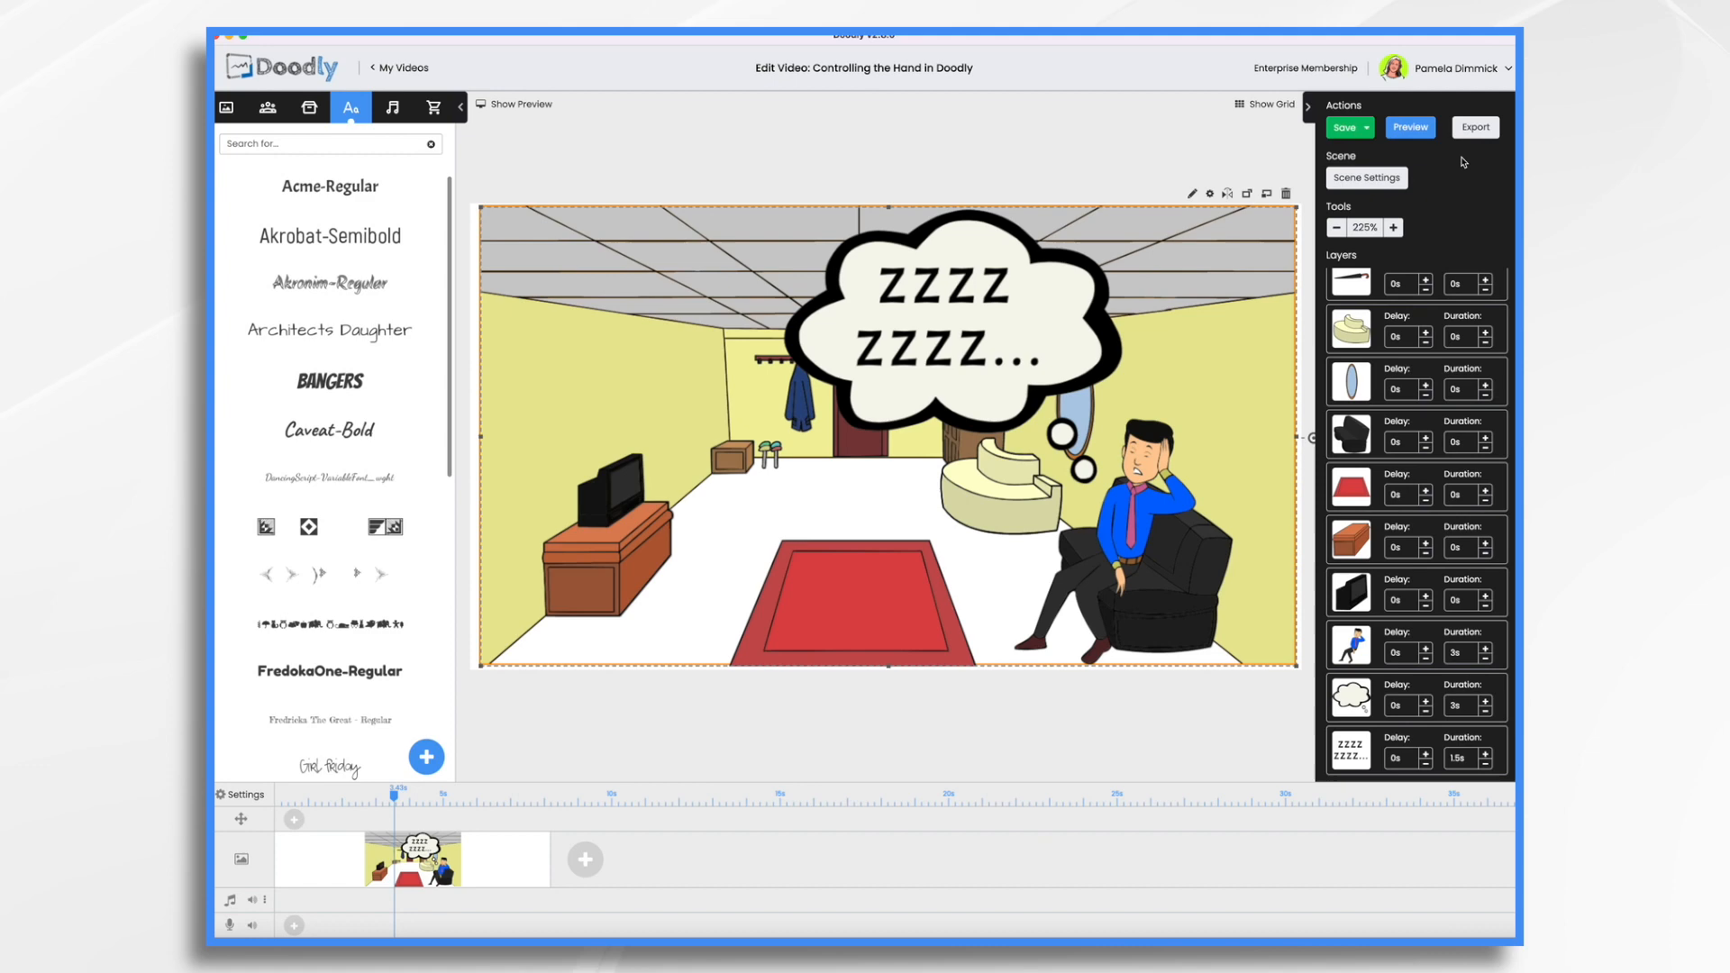
pyautogui.click(1409, 126)
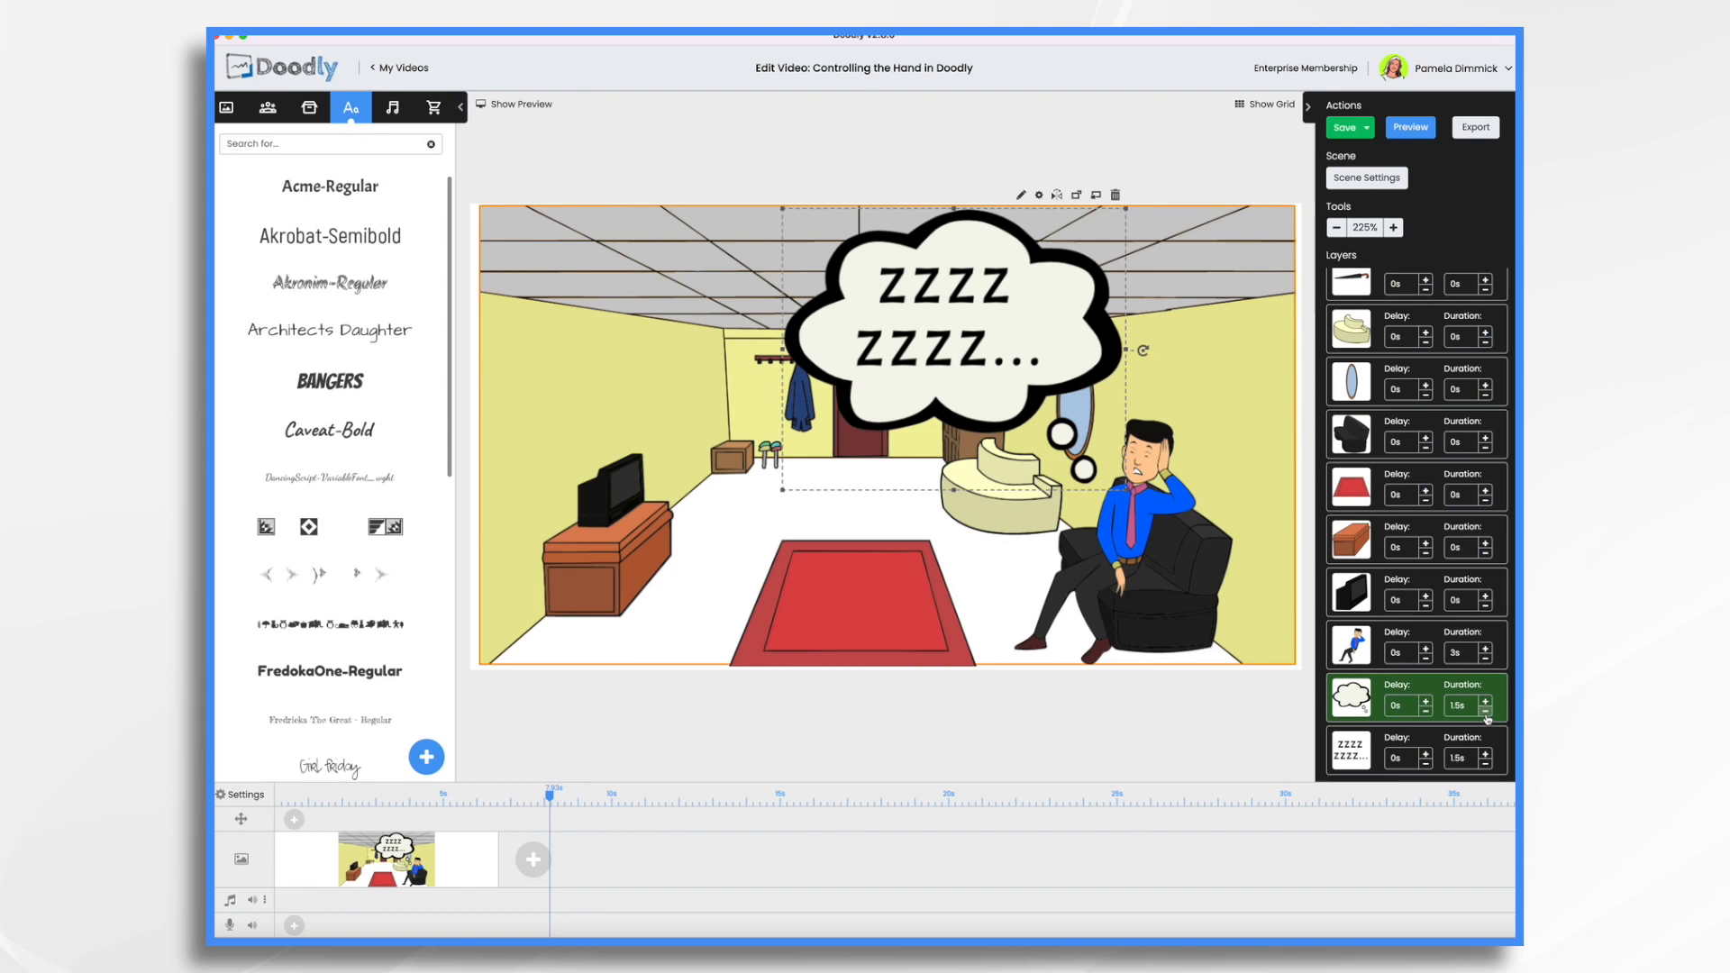
pyautogui.click(1458, 705)
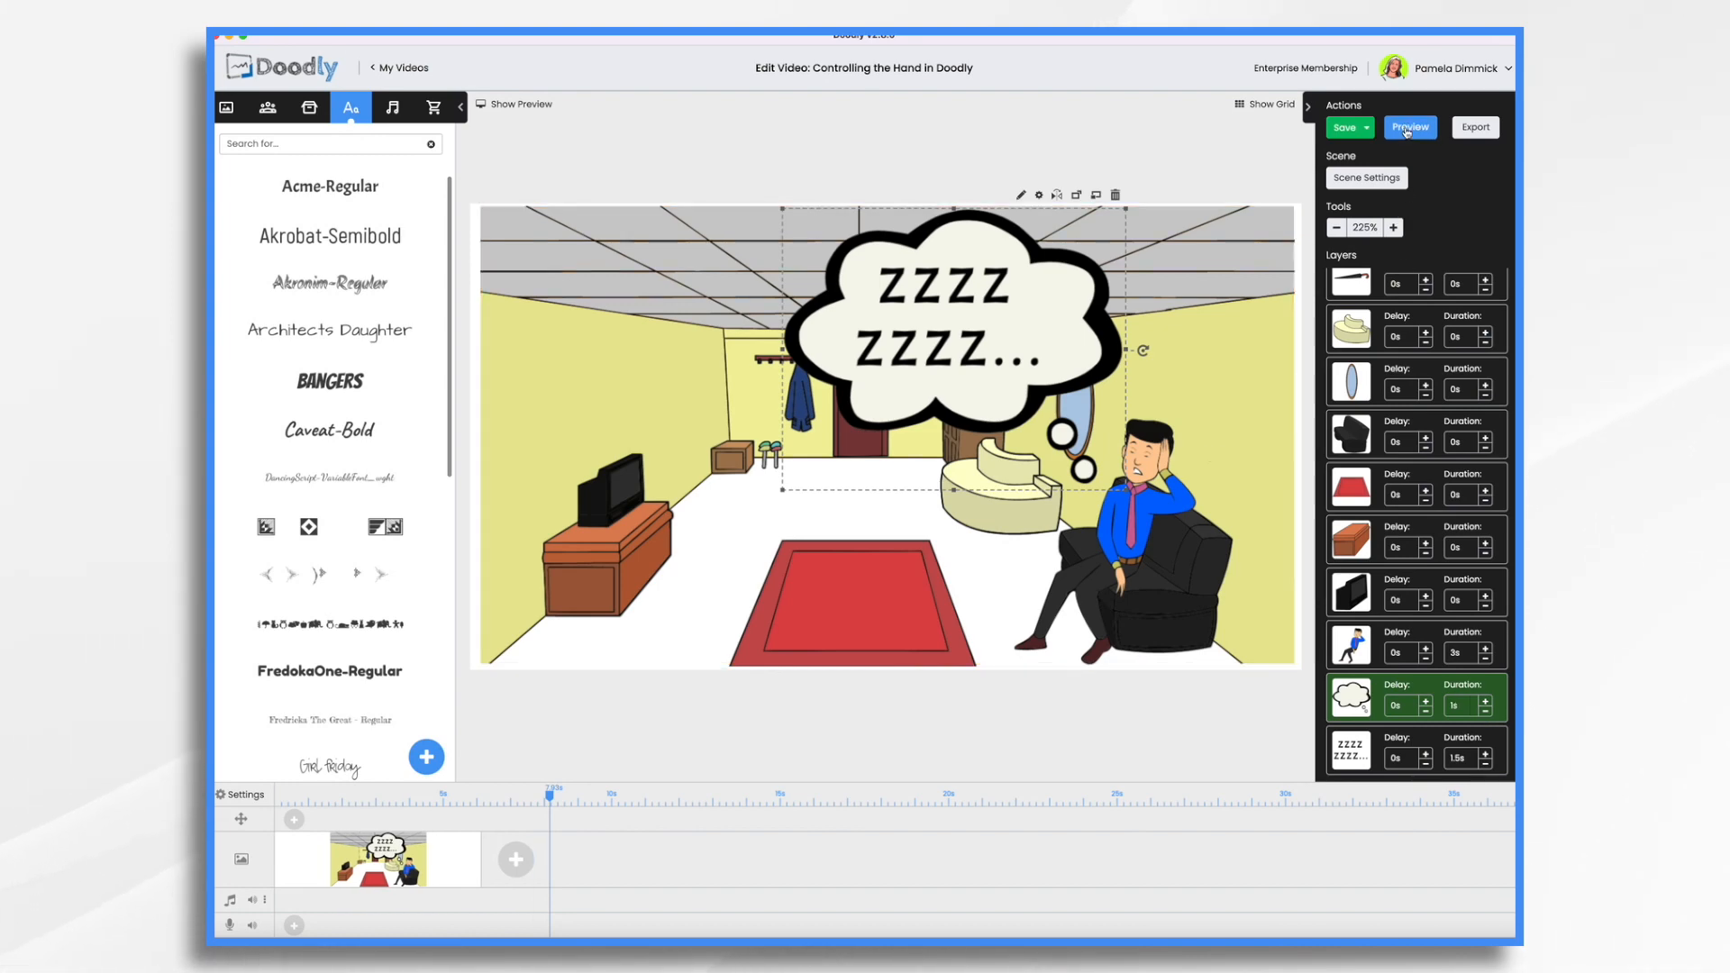
# Preview the scene so the hand writes the ZZZZ text in, then close the preview
pyautogui.click(1410, 126)
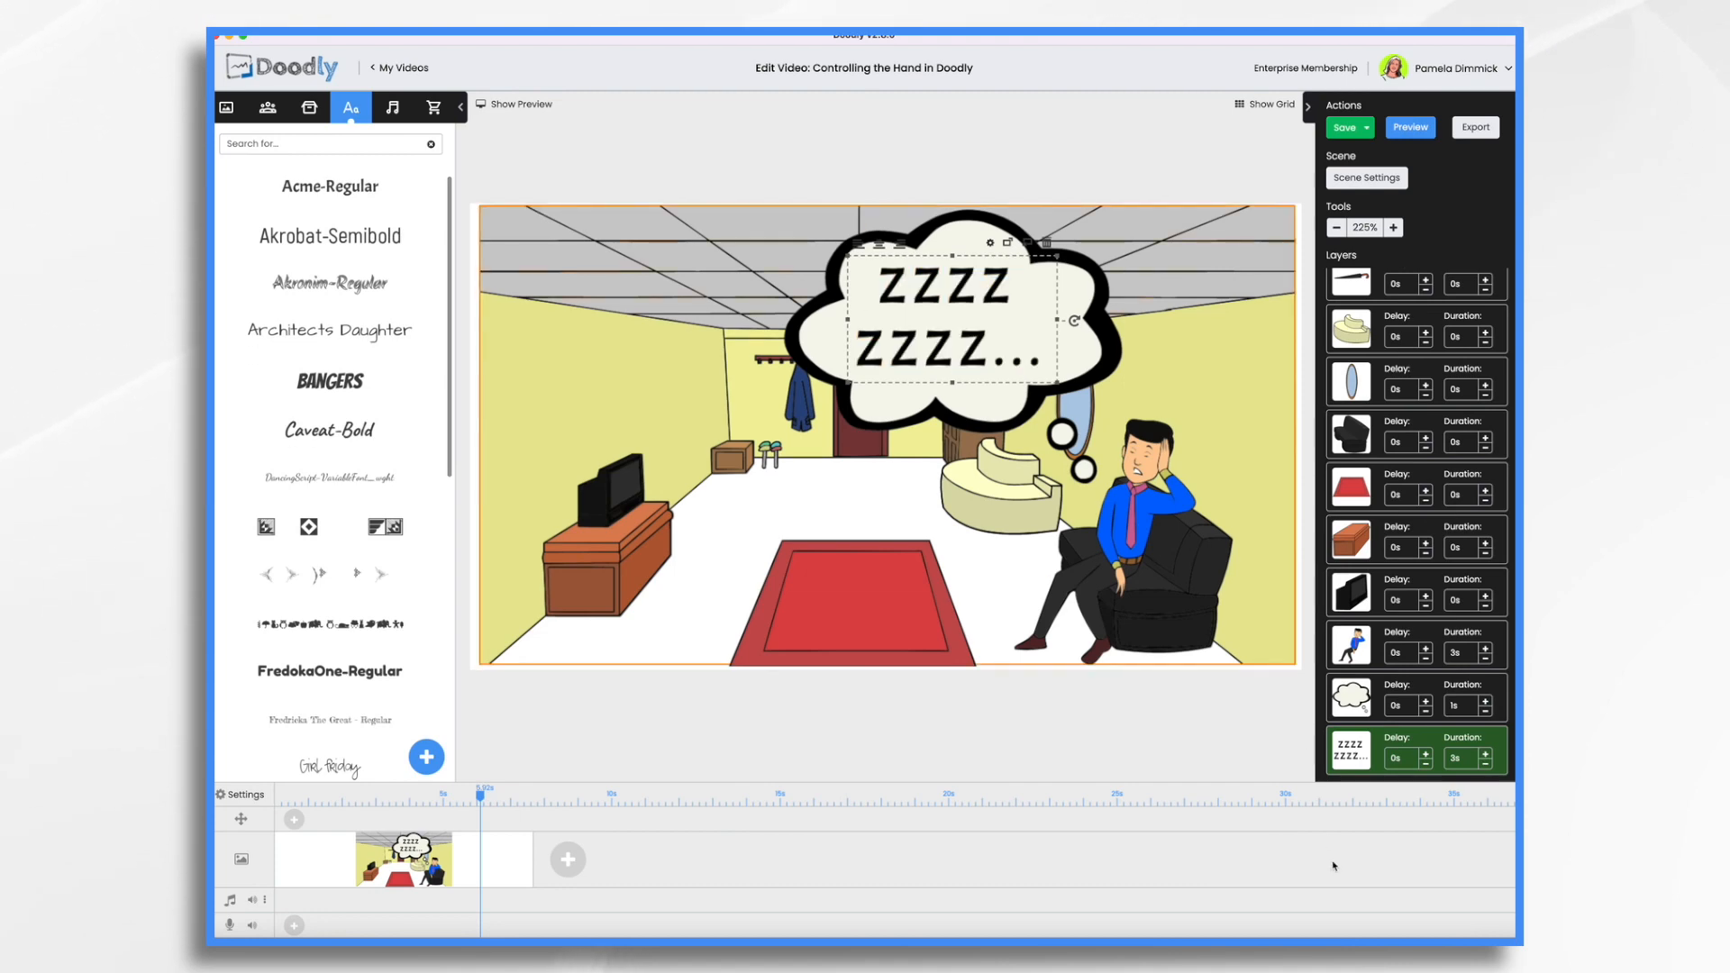
pyautogui.click(1409, 126)
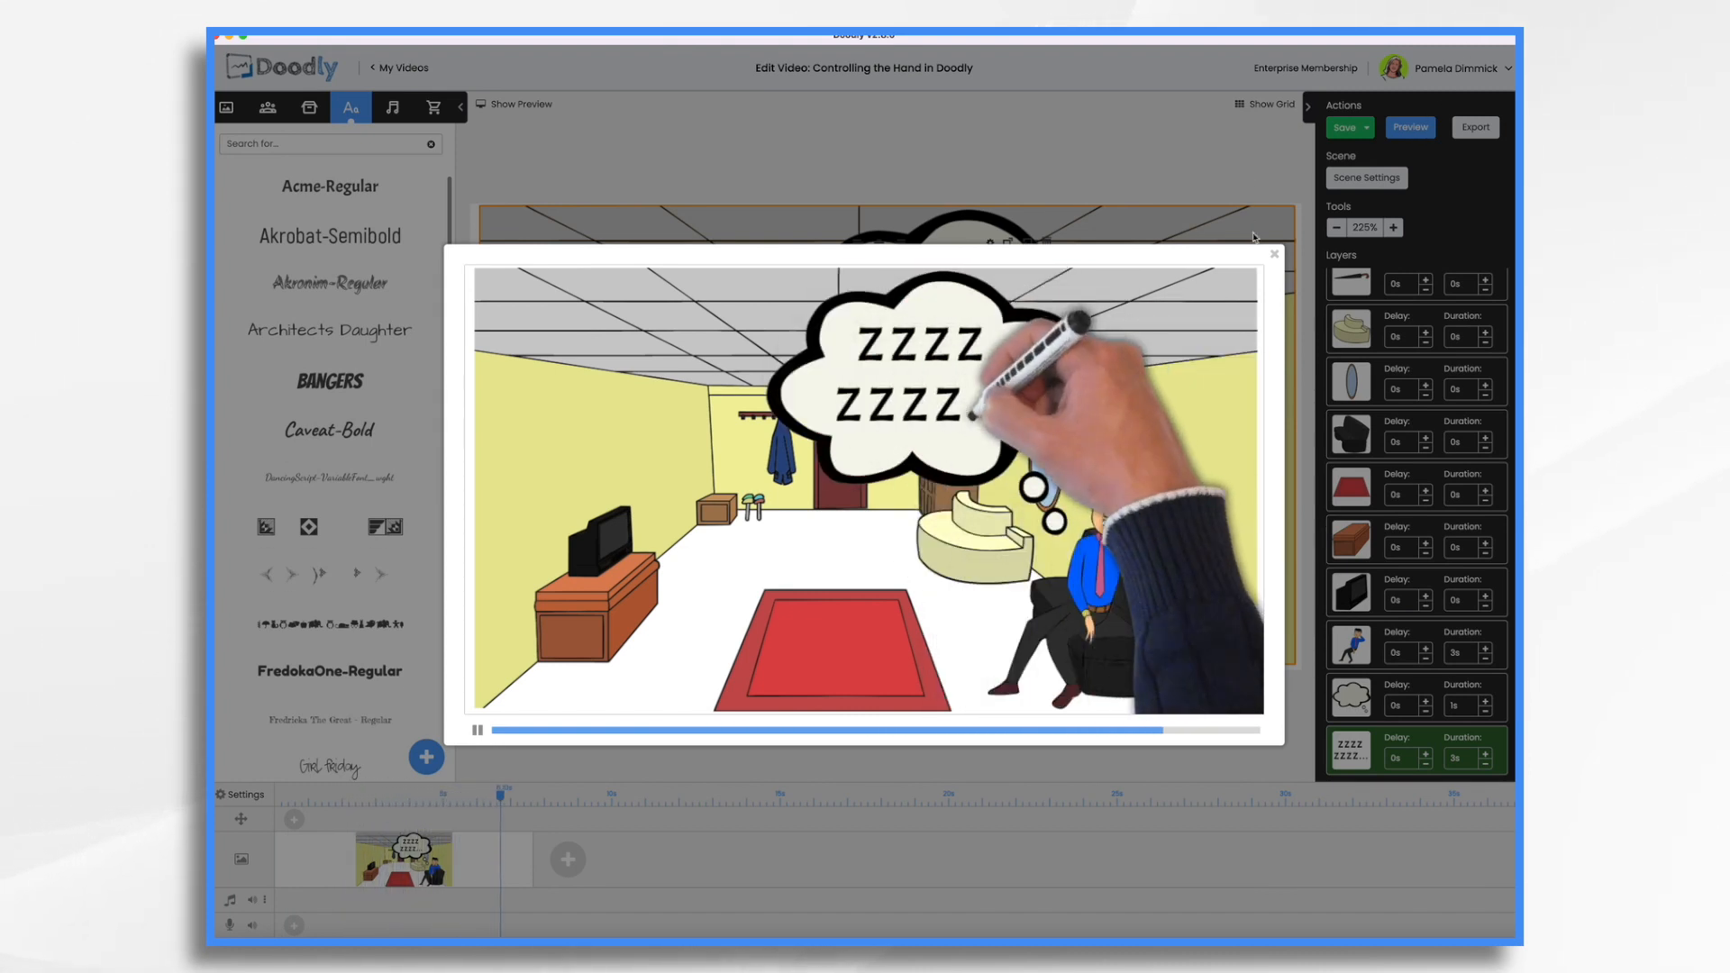
pyautogui.click(1274, 254)
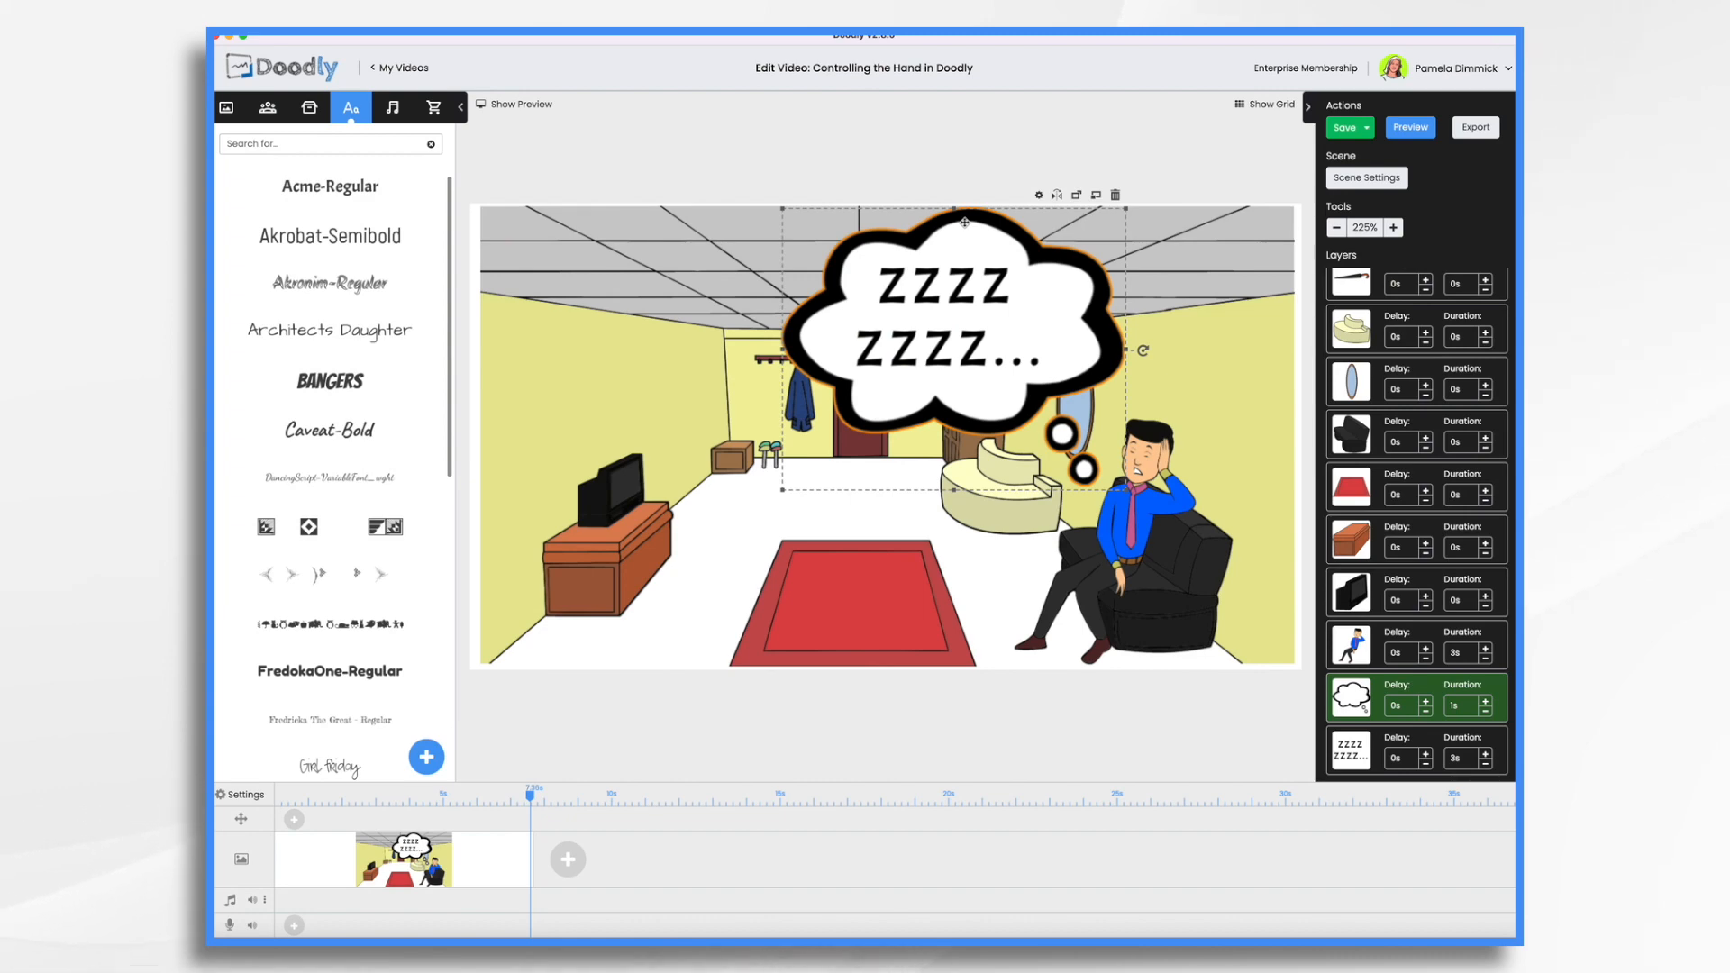
pyautogui.moveTo(1233, 125)
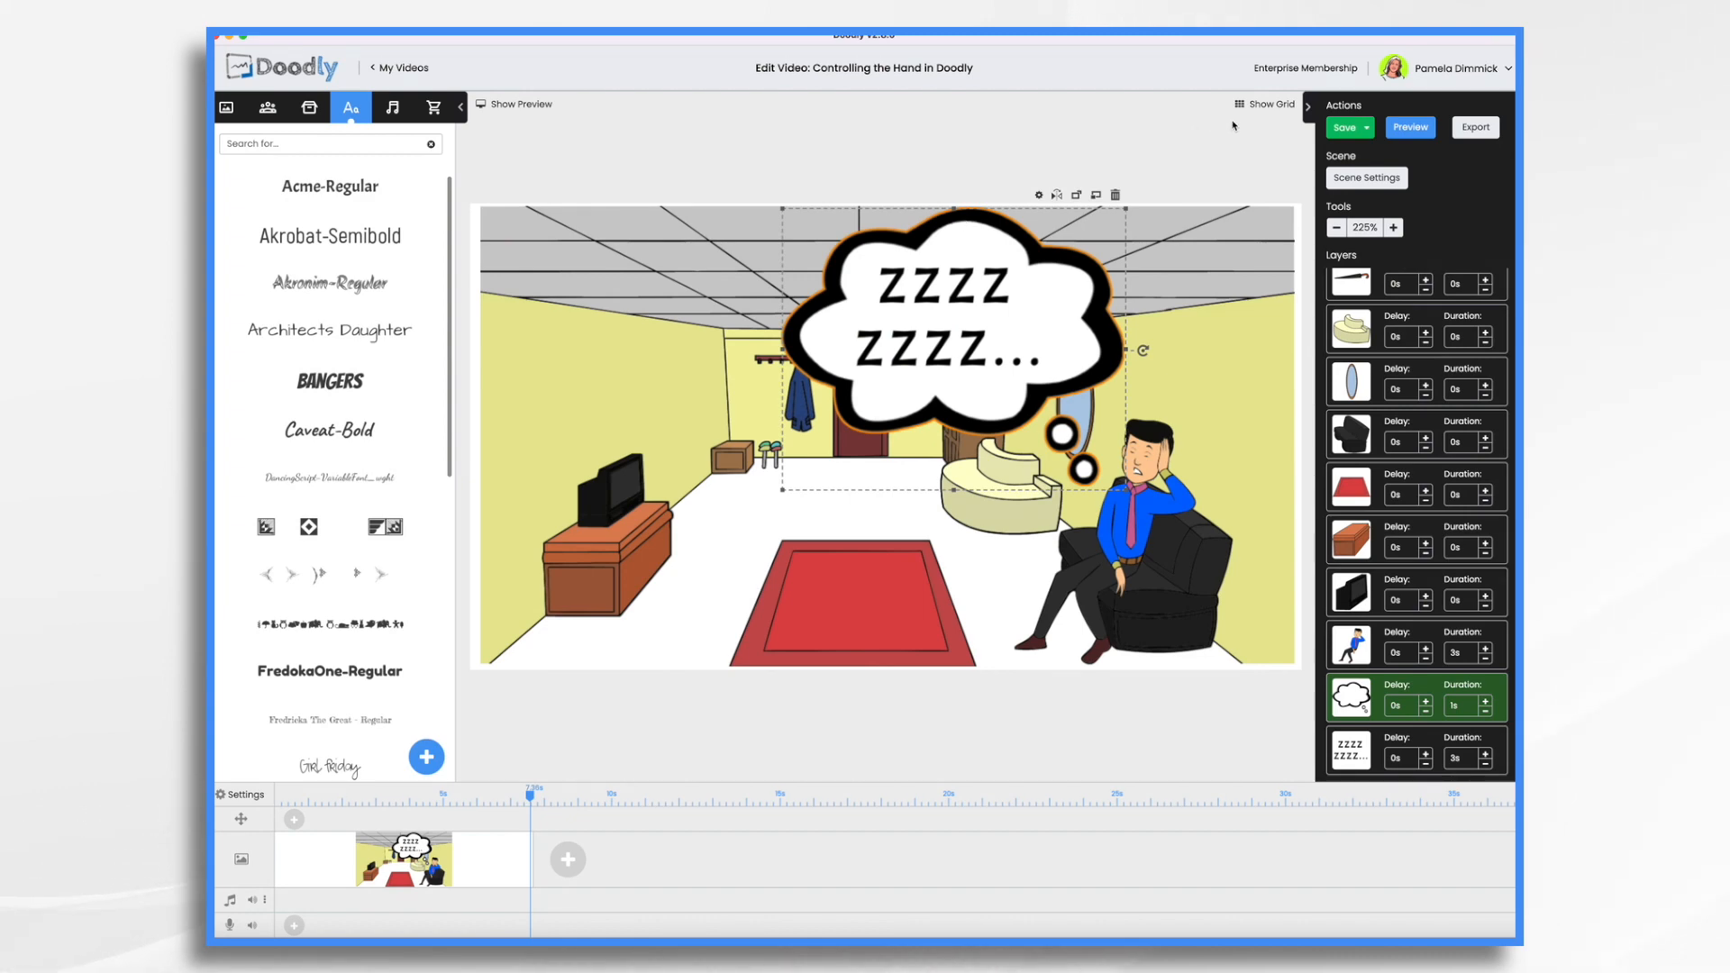
# Cut the thought bubble layer's Duration to 0.5 s
pyautogui.click(1409, 126)
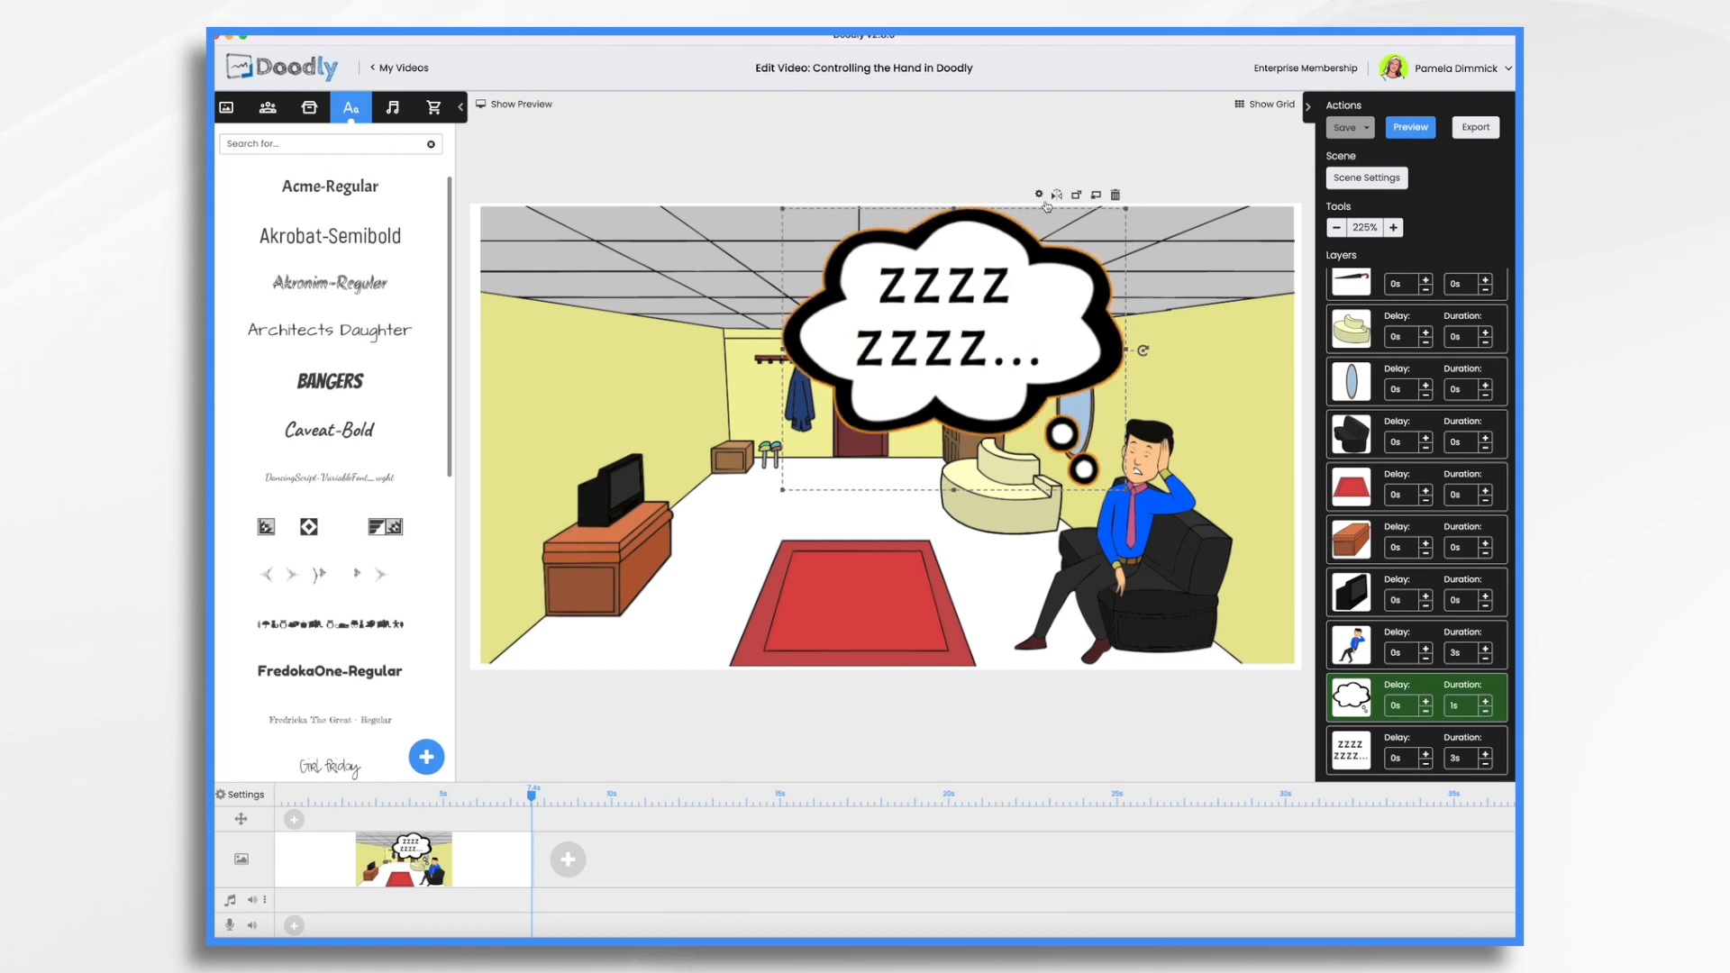
pyautogui.click(1487, 712)
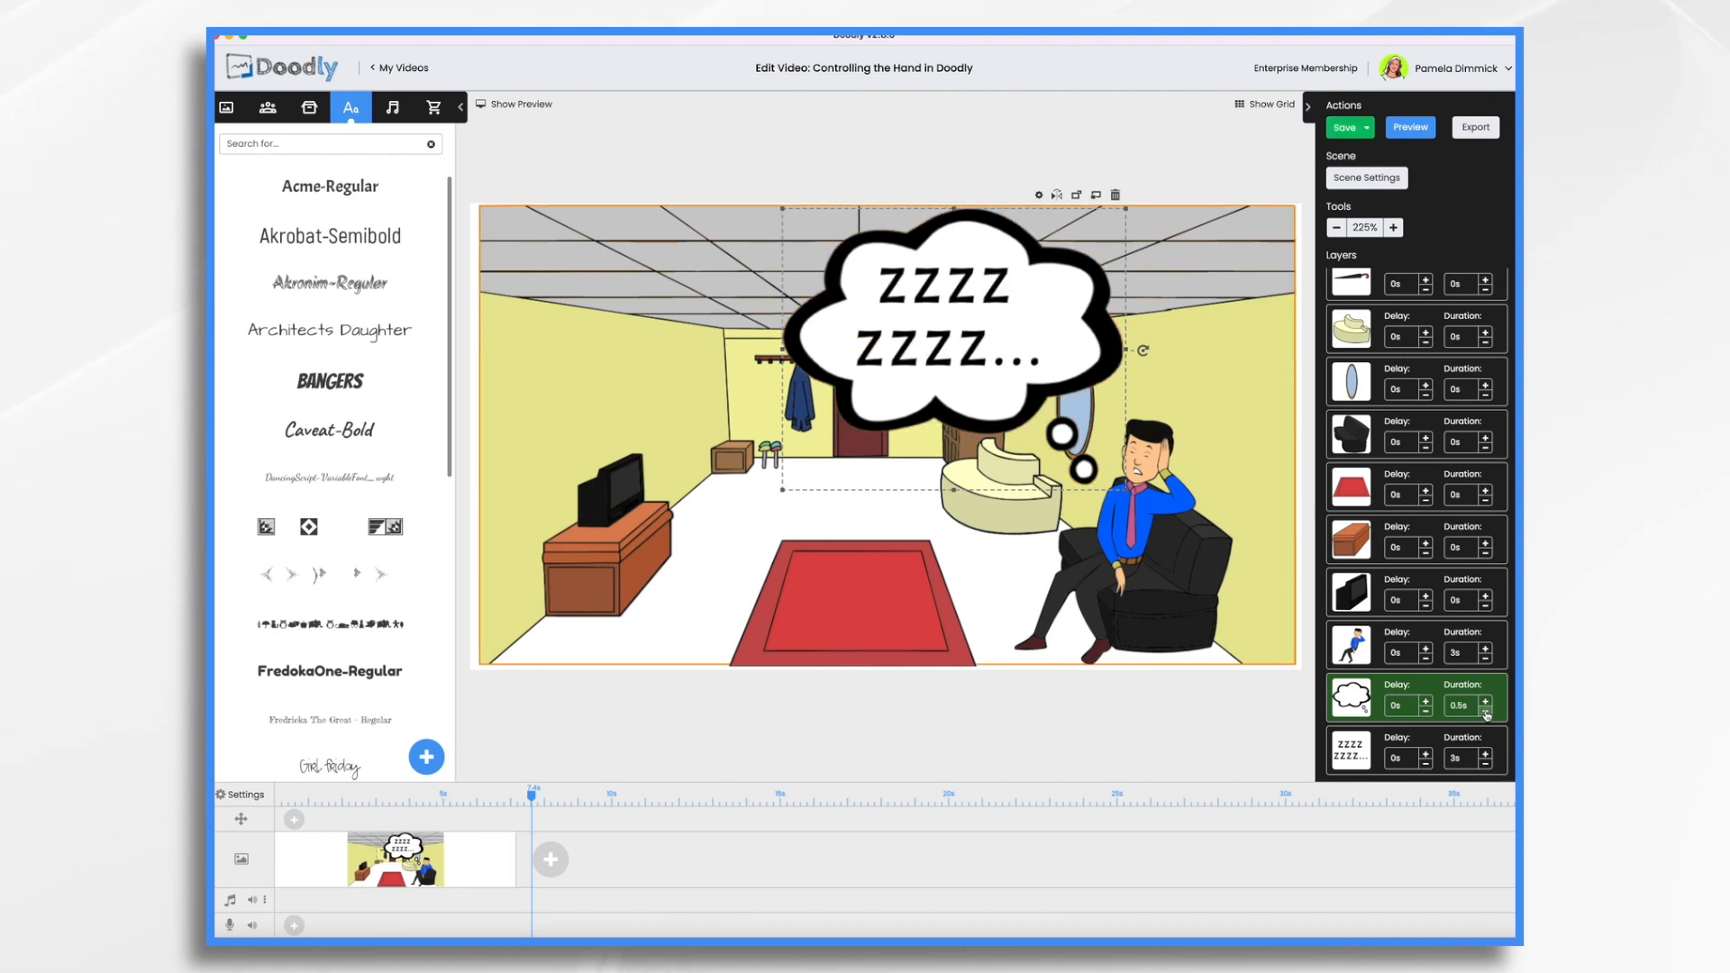
pyautogui.click(1486, 714)
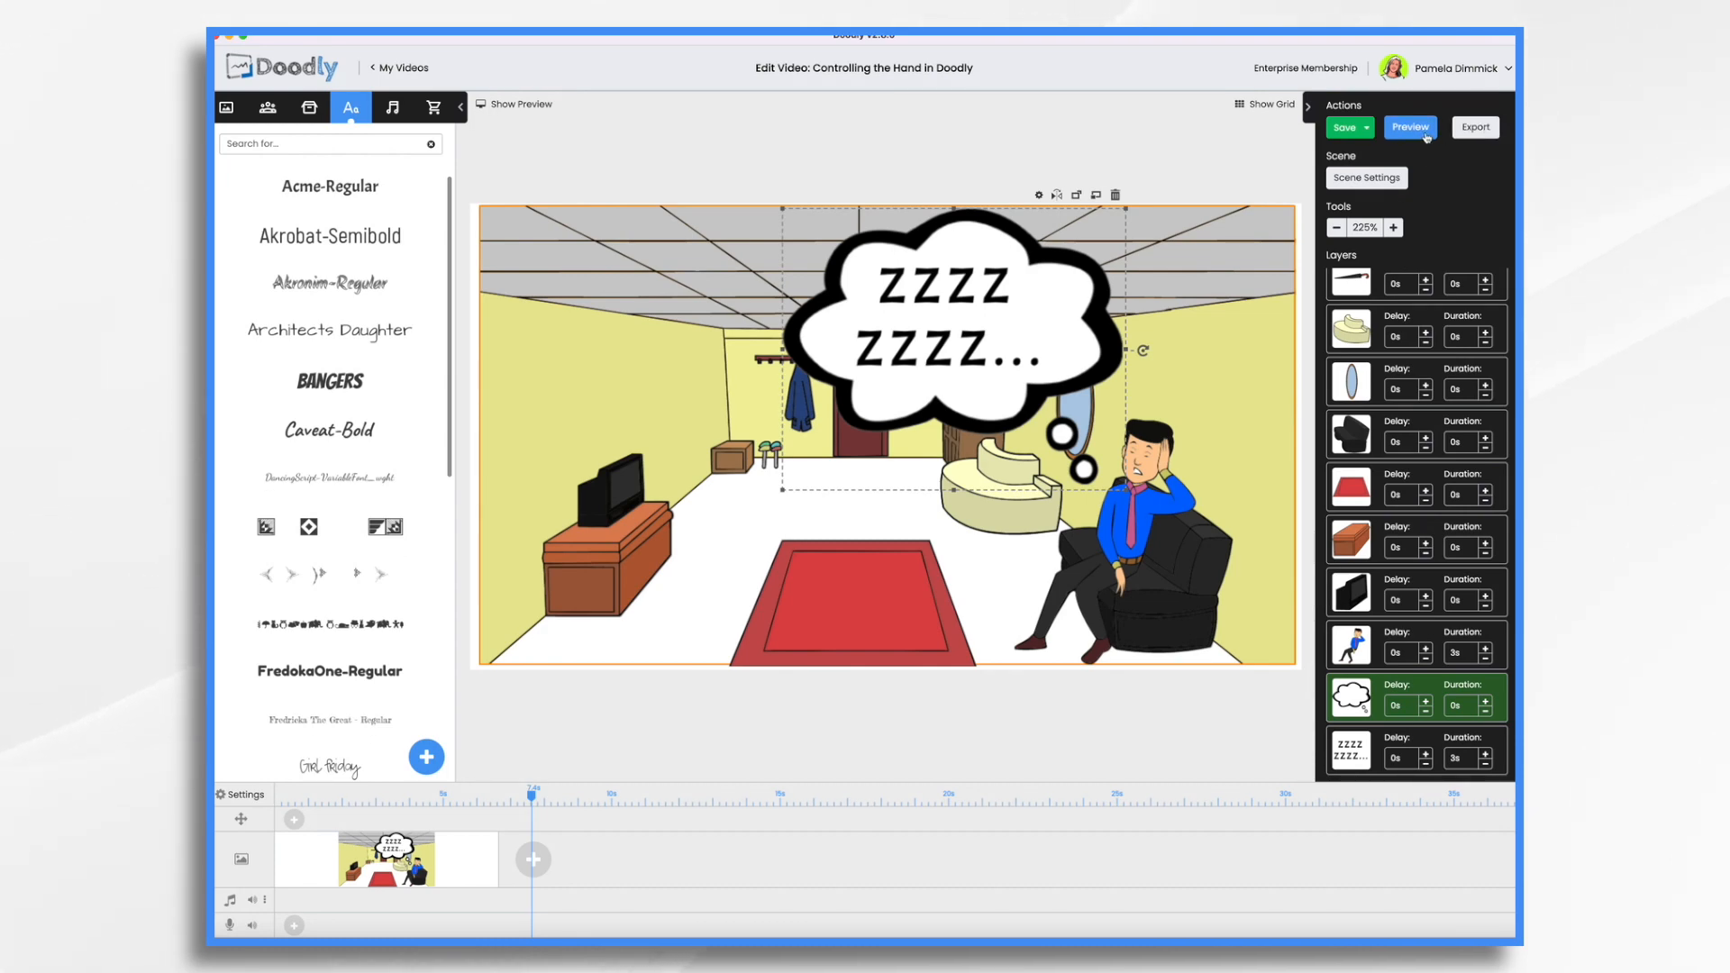
# Preview the finished living-room scene and close the preview window
pyautogui.click(1410, 127)
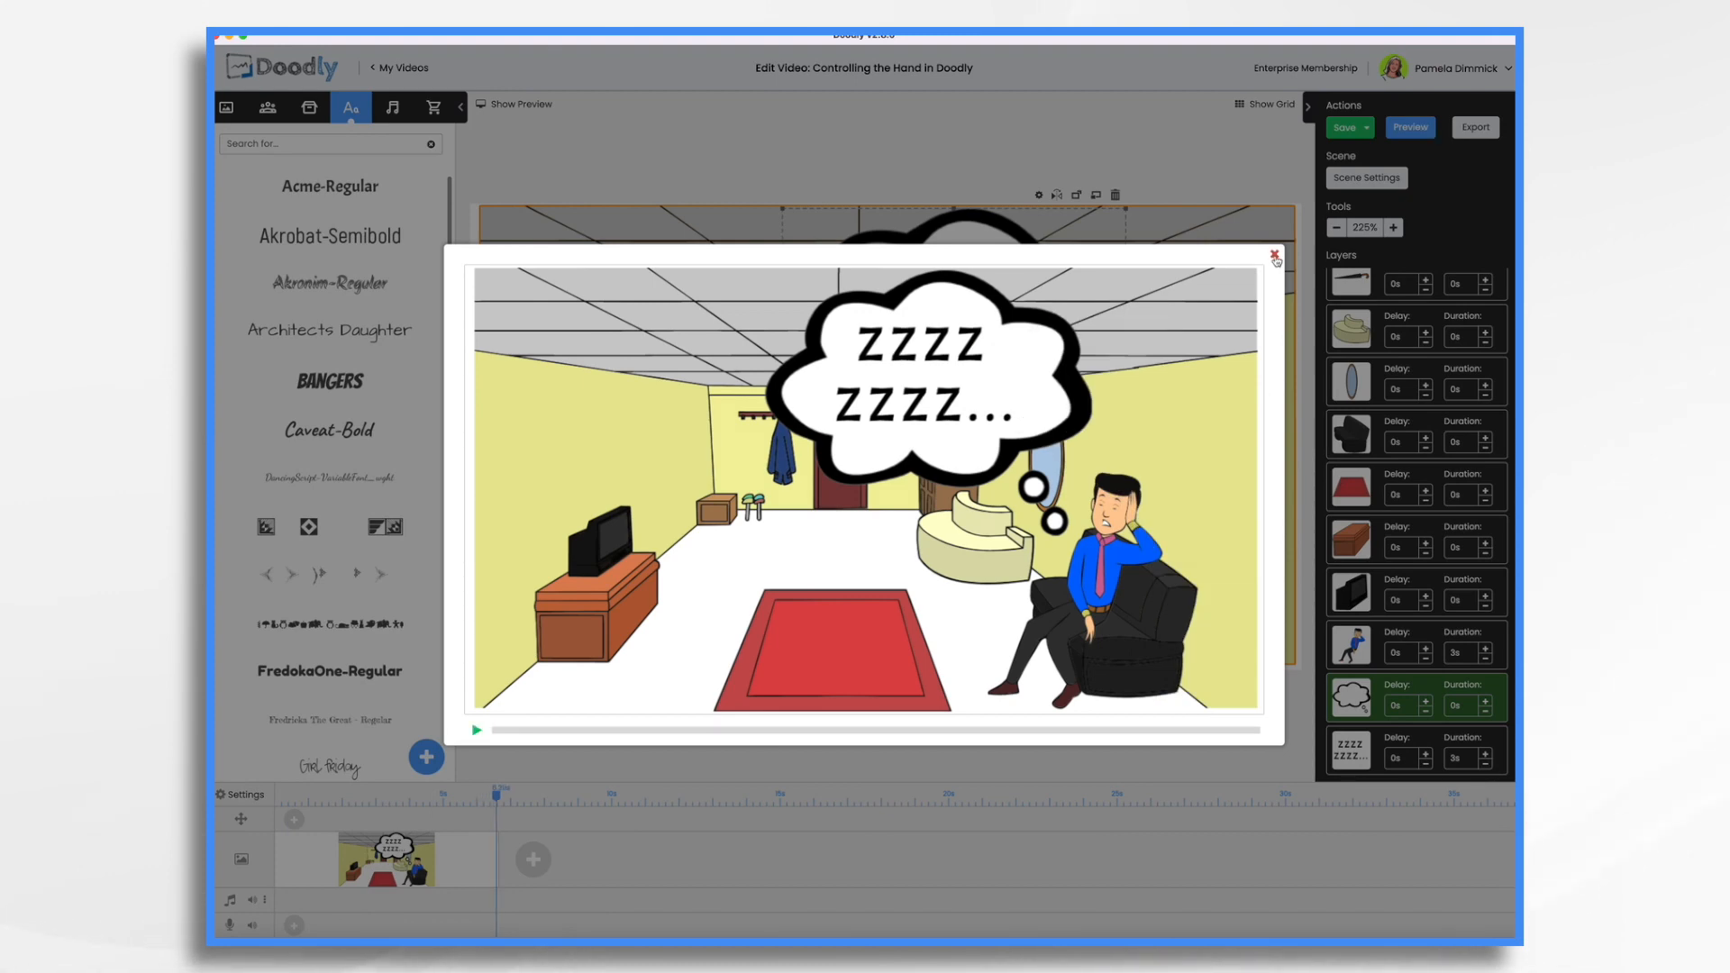
pyautogui.click(1274, 254)
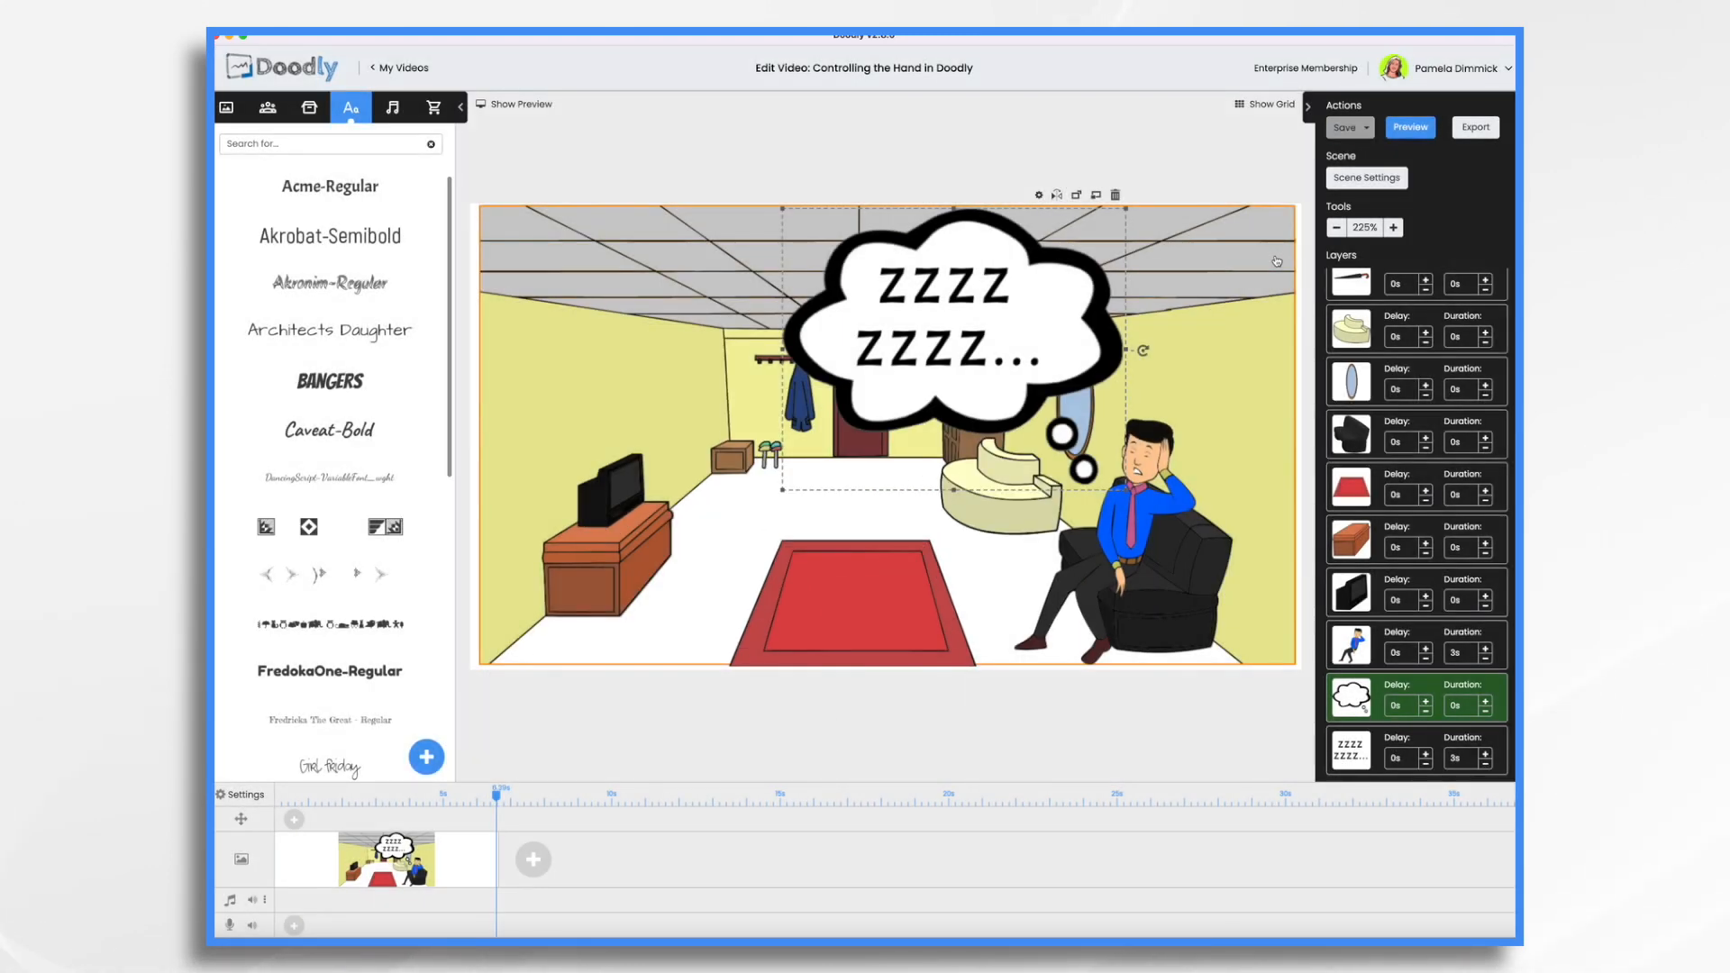